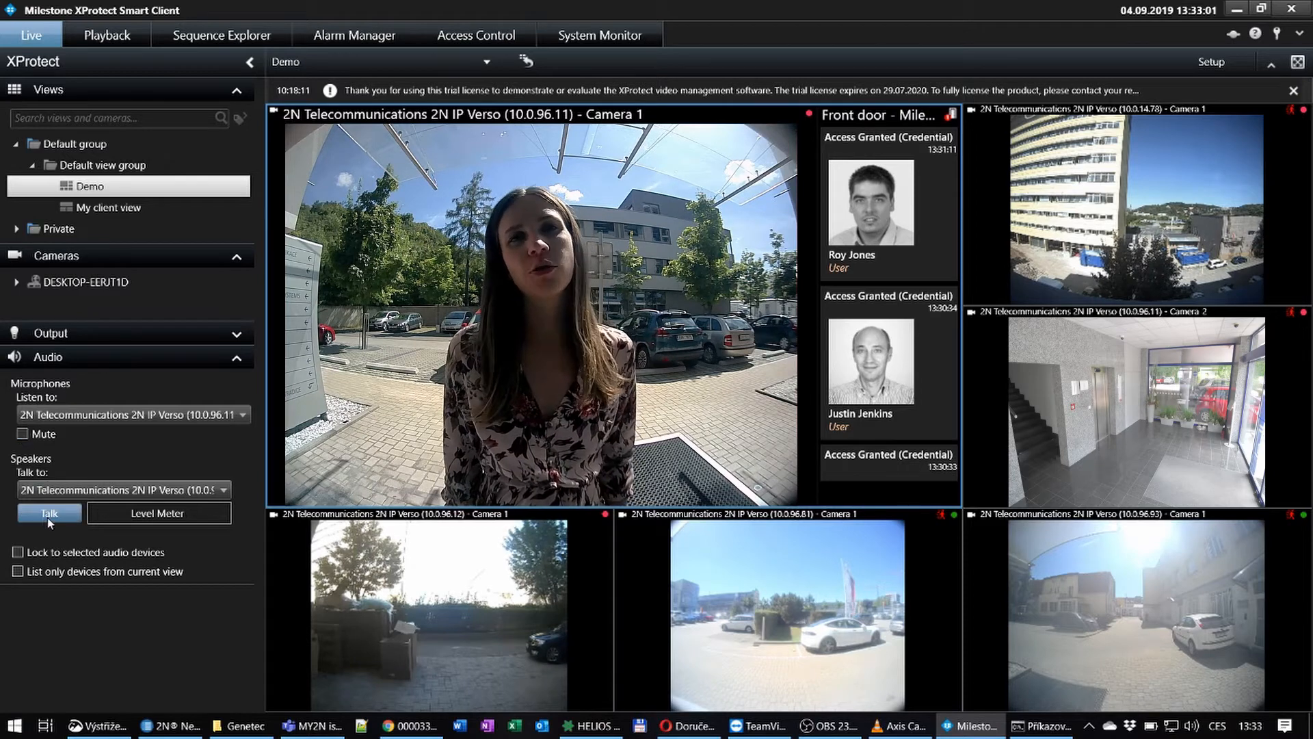
Talk through the front door intercom using Talk in the Smart Client Audio pane.
left_click(49, 513)
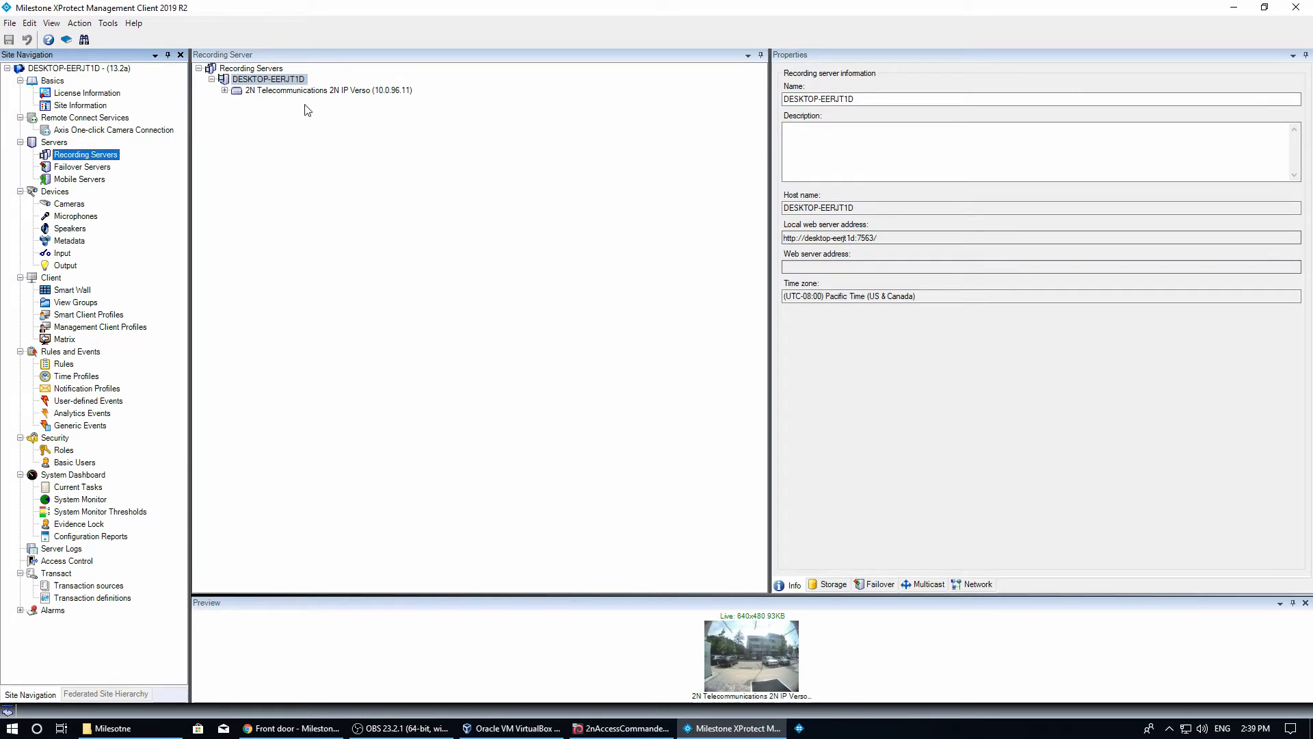
Under Services > Streaming > Onvif, enable the first account as 'onvif' with Administrator access.
left_click(266, 79)
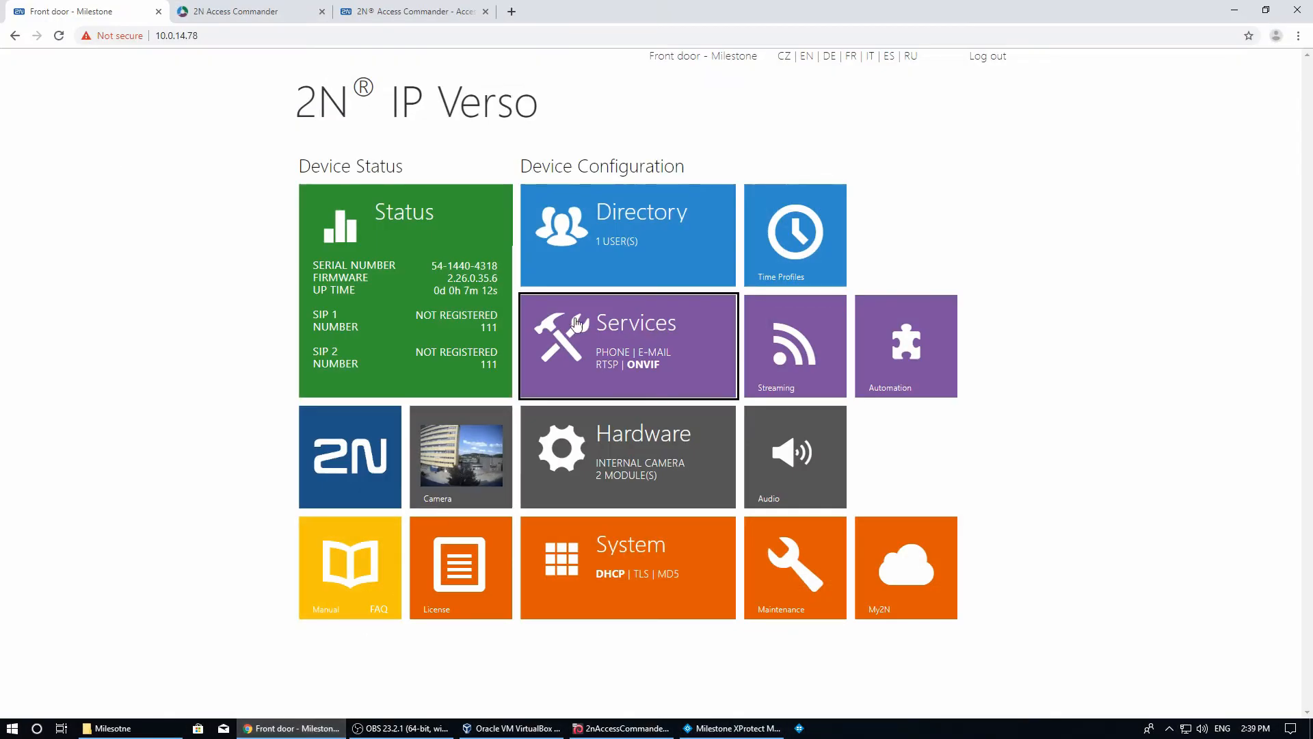
left_click(628, 346)
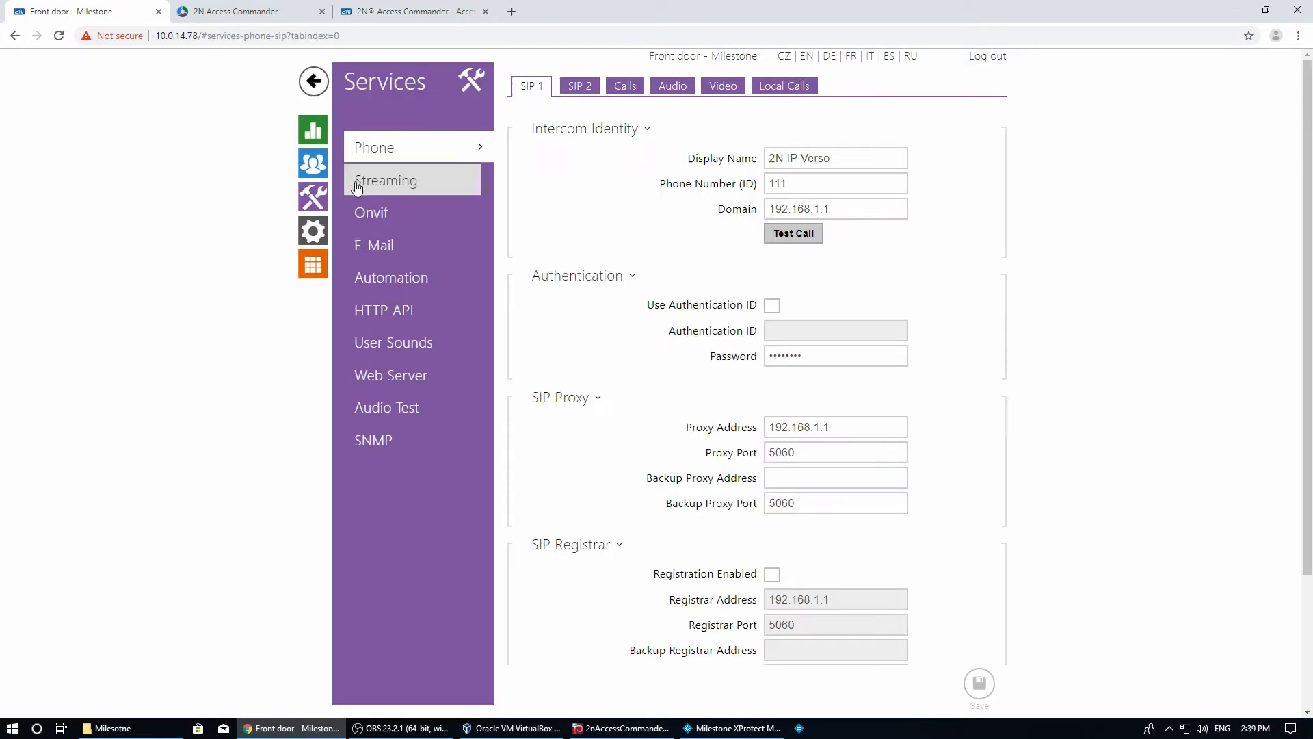
left_click(386, 179)
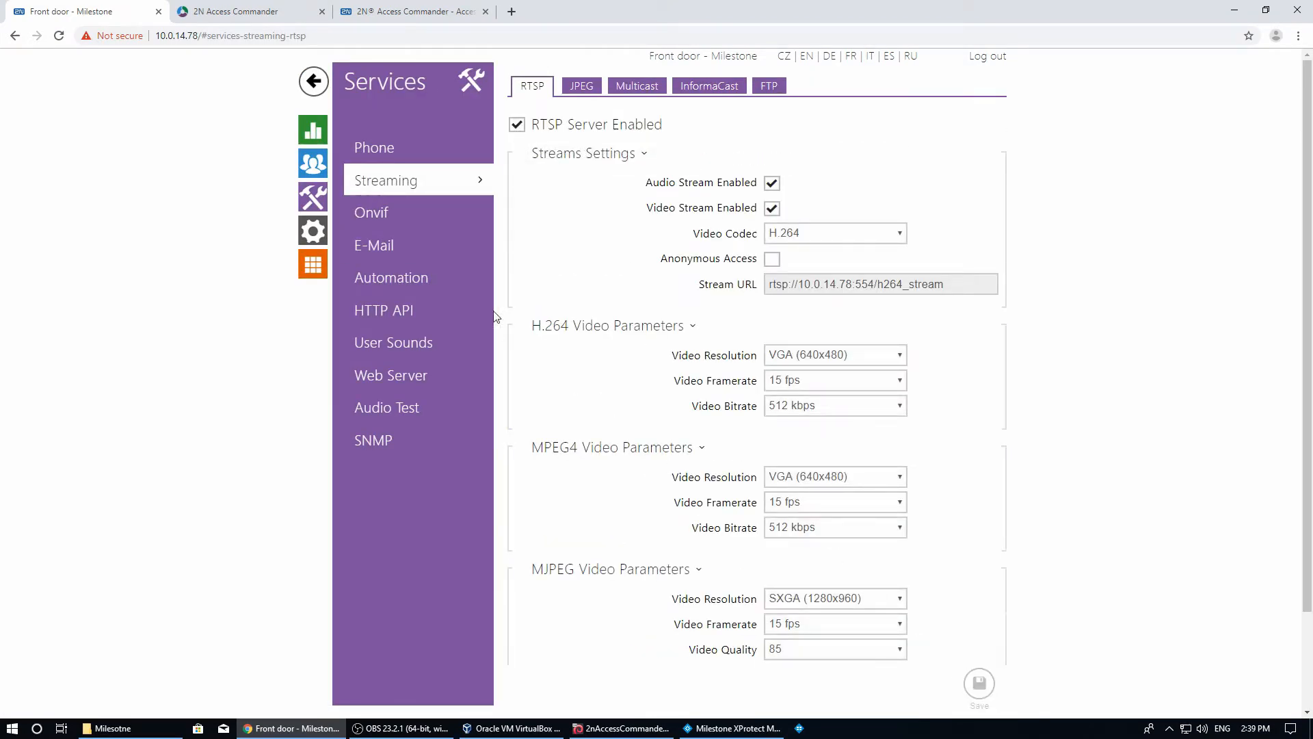
left_click(371, 212)
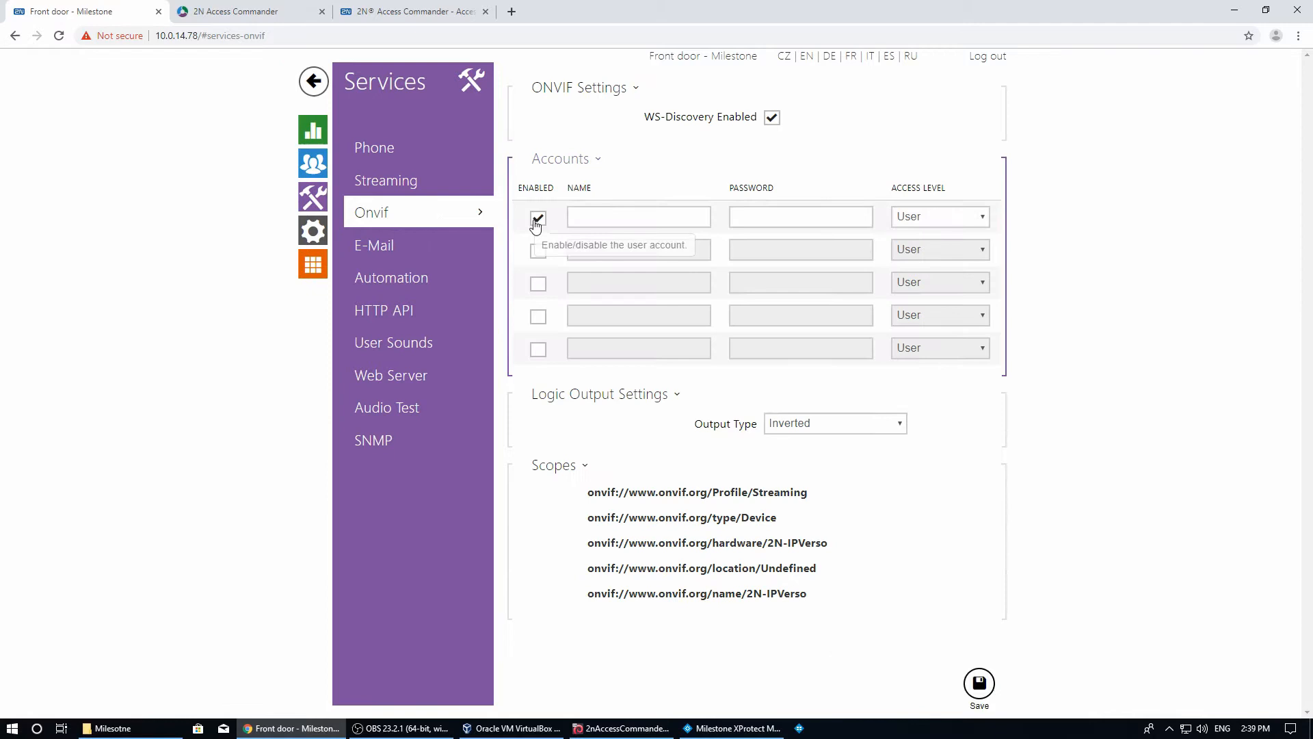
type("onvif")
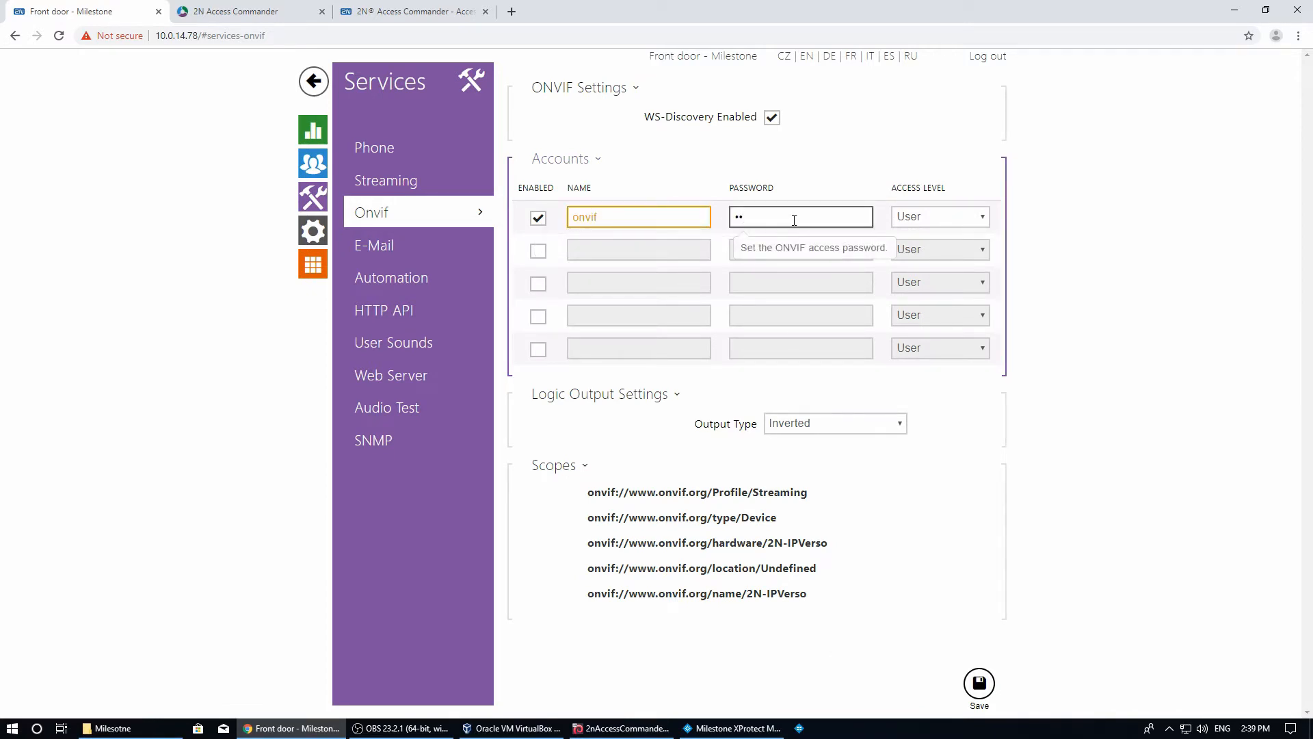
left_click(940, 217)
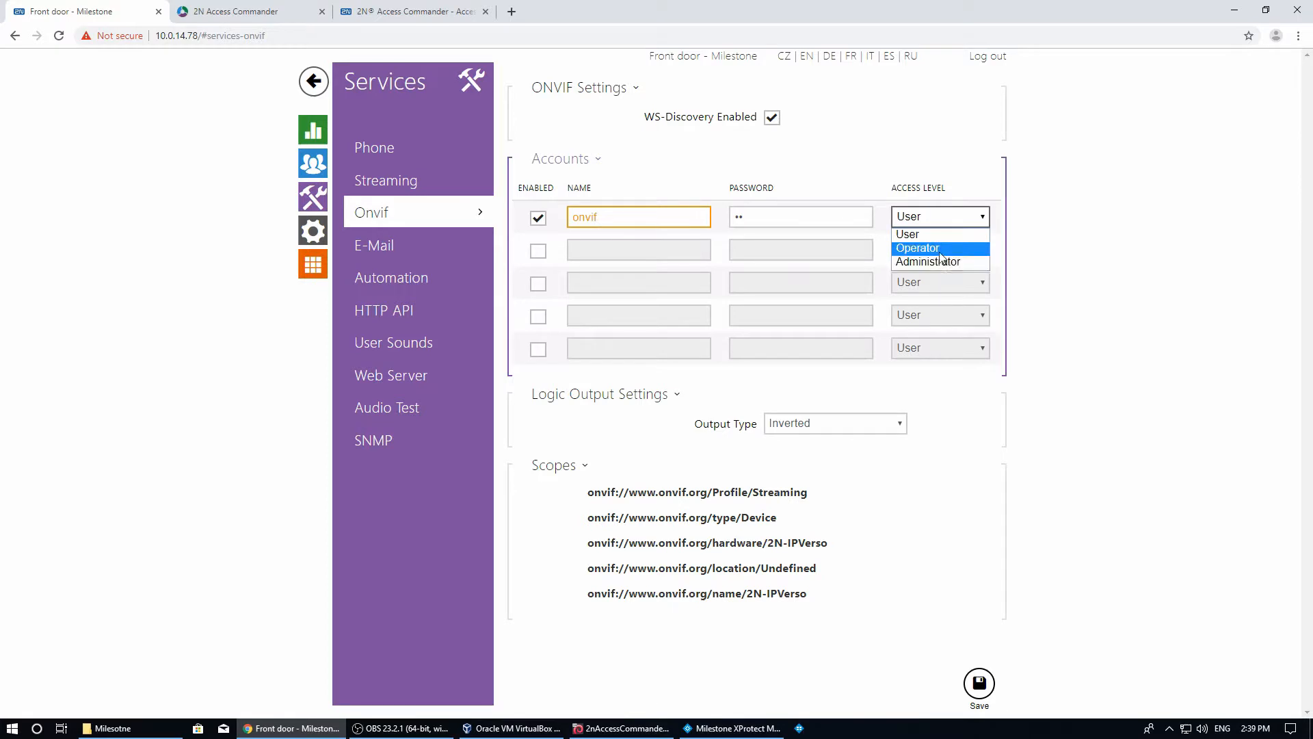
left_click(927, 262)
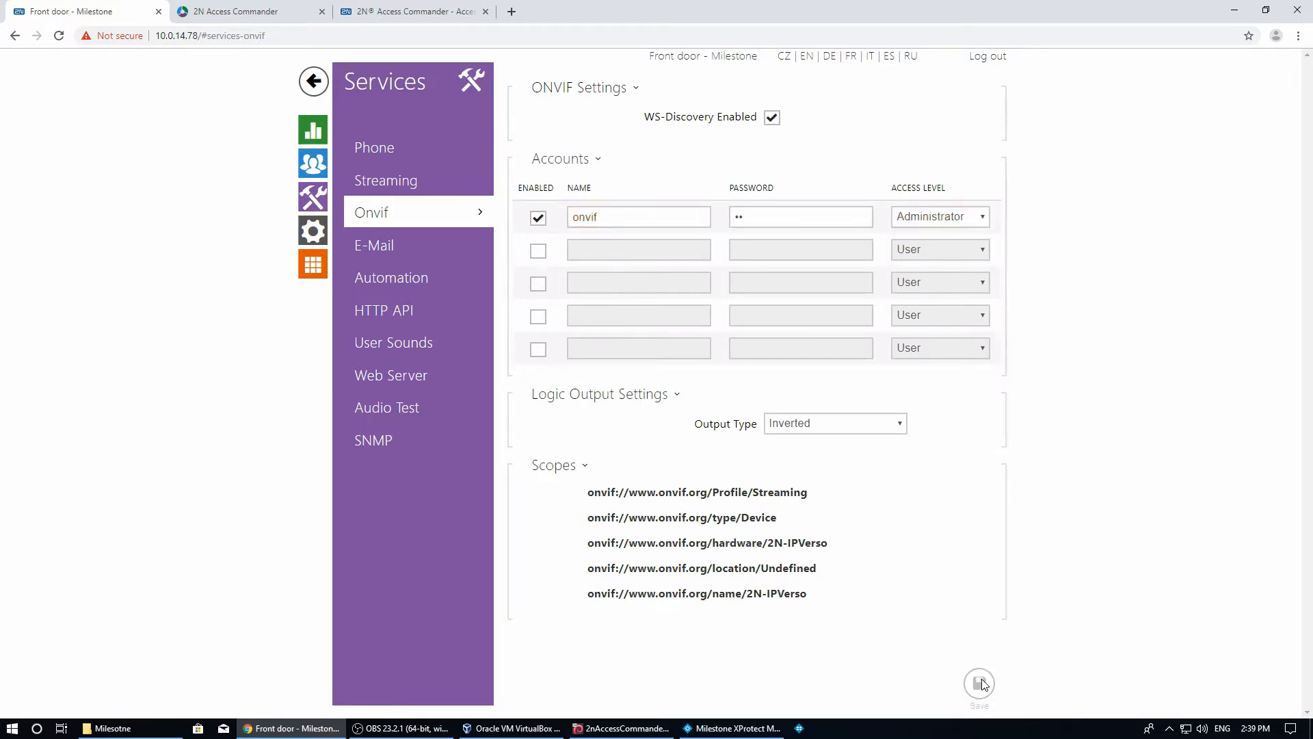
mouse_move(735, 728)
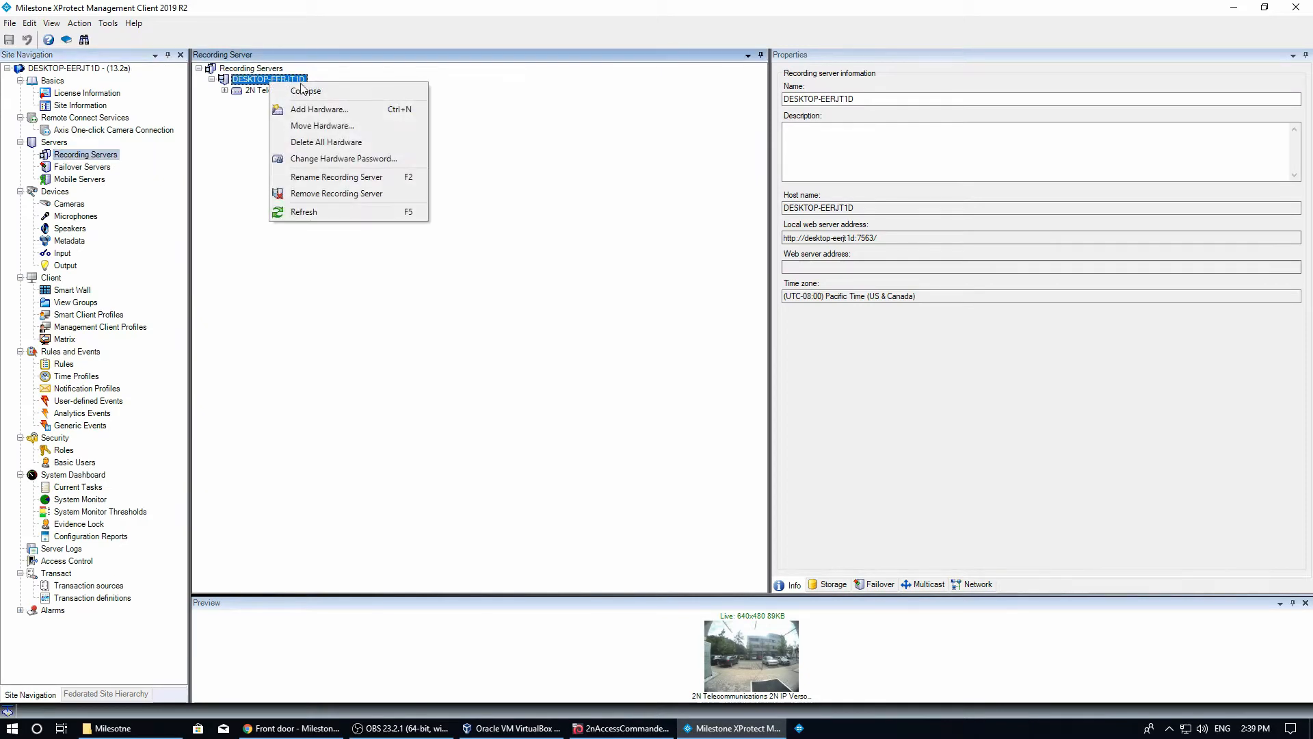
mouse_move(354, 112)
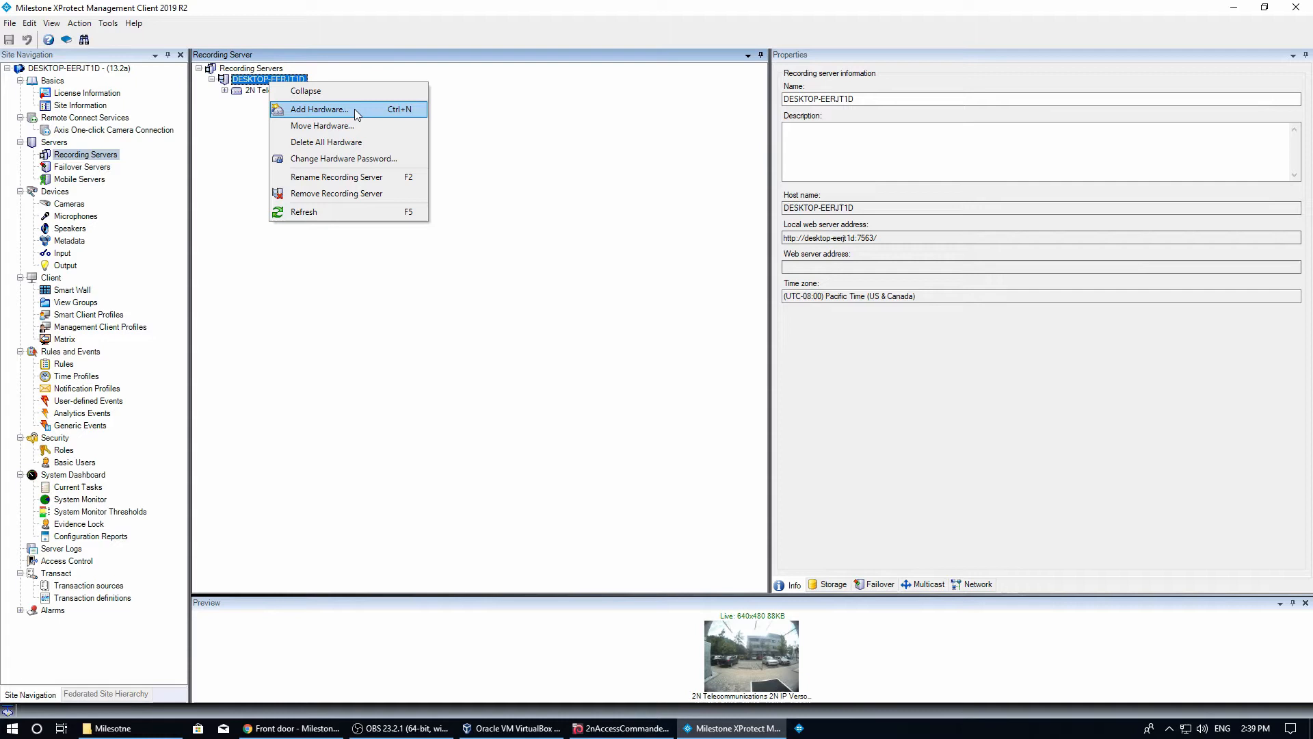
Start manual Add Hardware with extra 'onvif' credentials, the ONVIF driver, and 10.0.14.78 port 80.
left_click(320, 109)
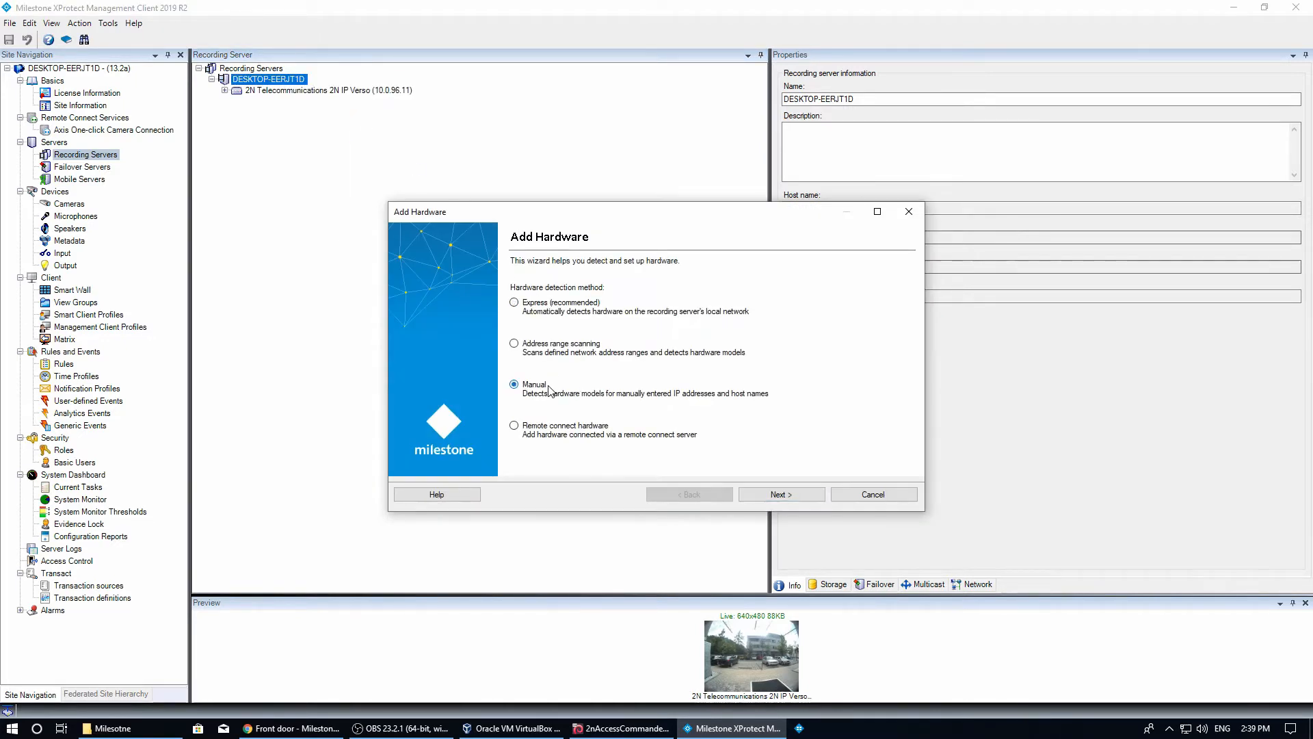
left_click(781, 494)
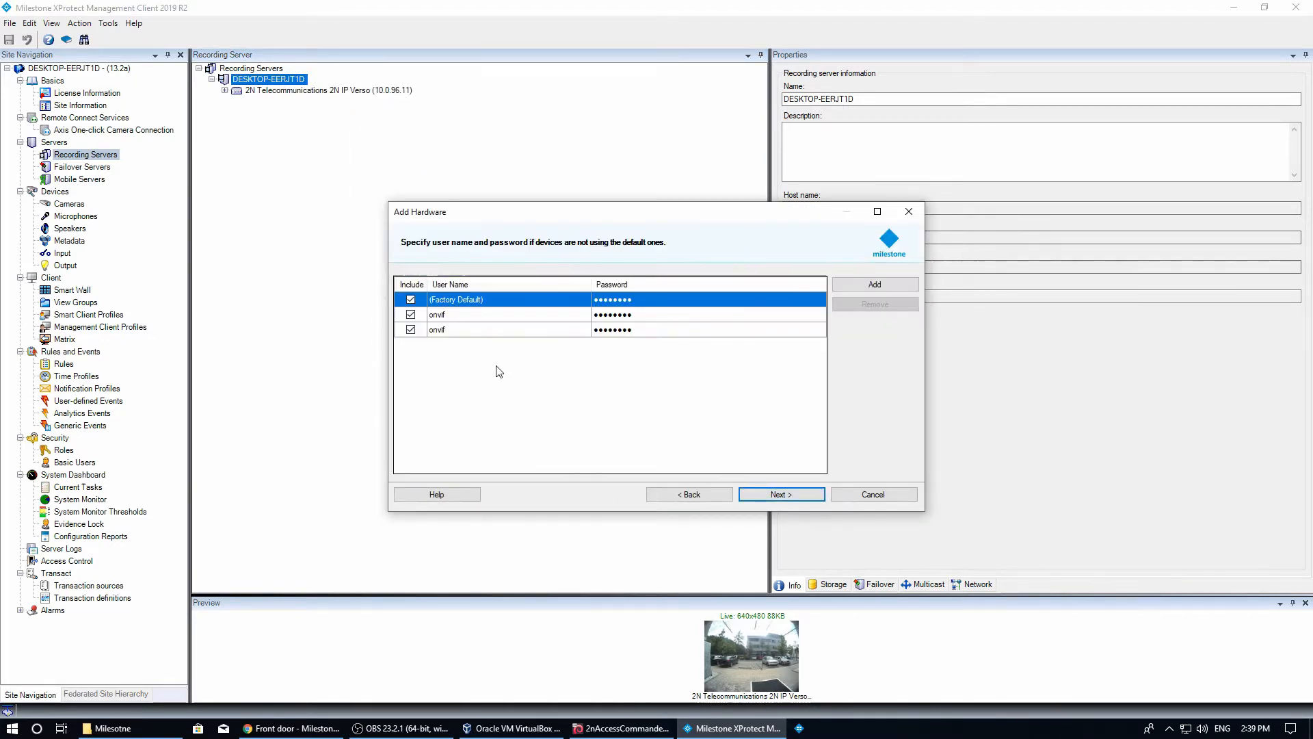
left_click(875, 283)
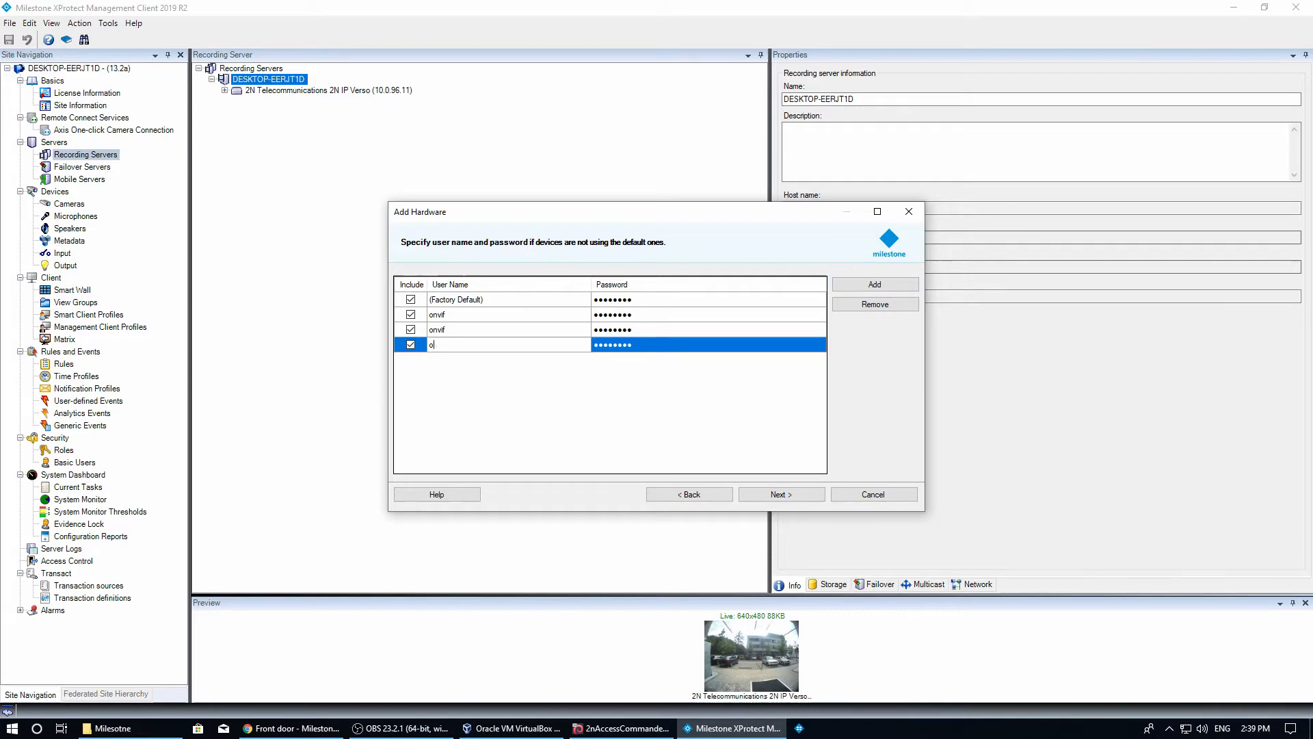
type("nvif")
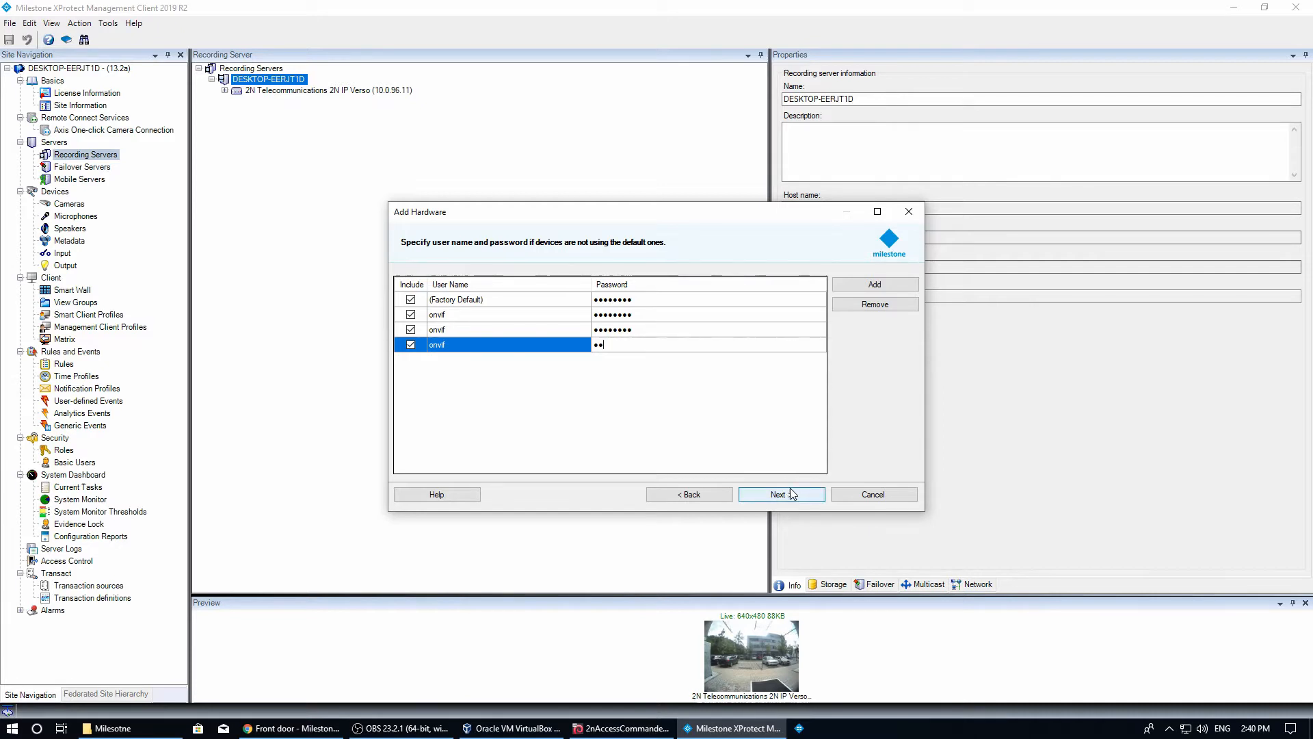
left_click(778, 494)
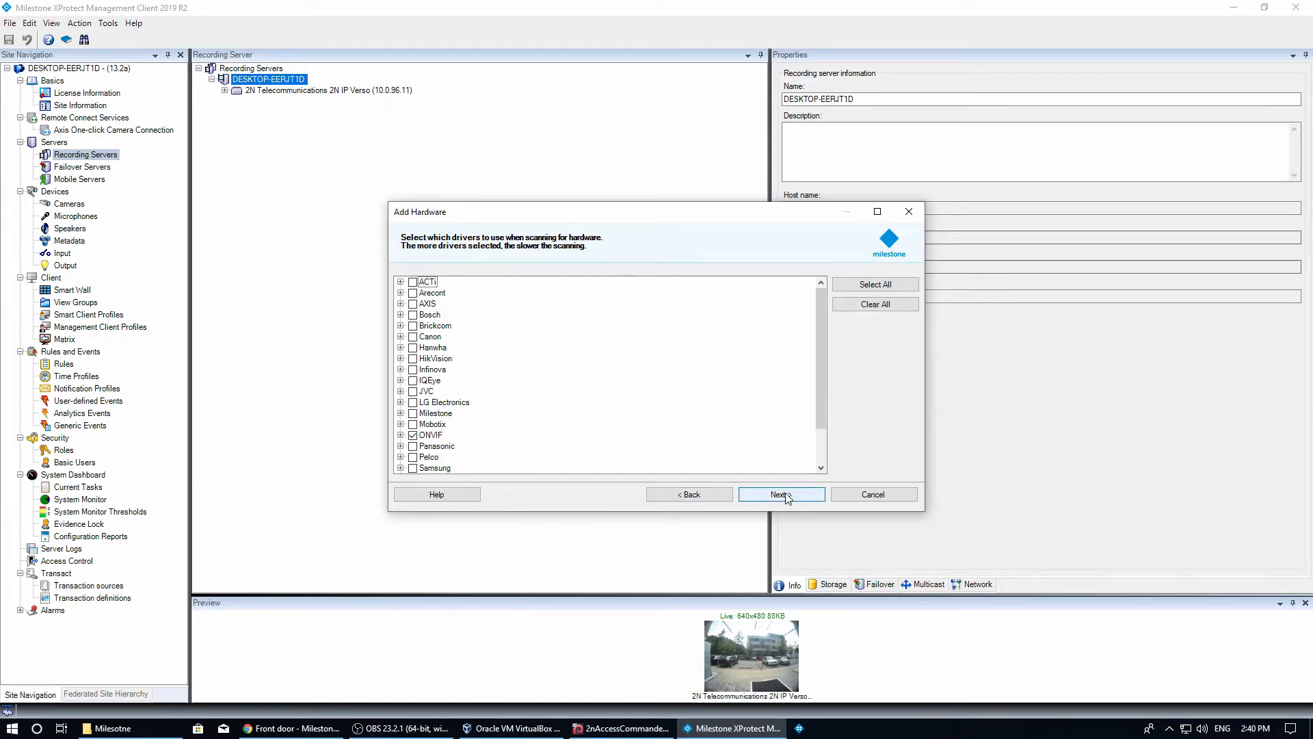
left_click(781, 493)
type("10.0.14.78")
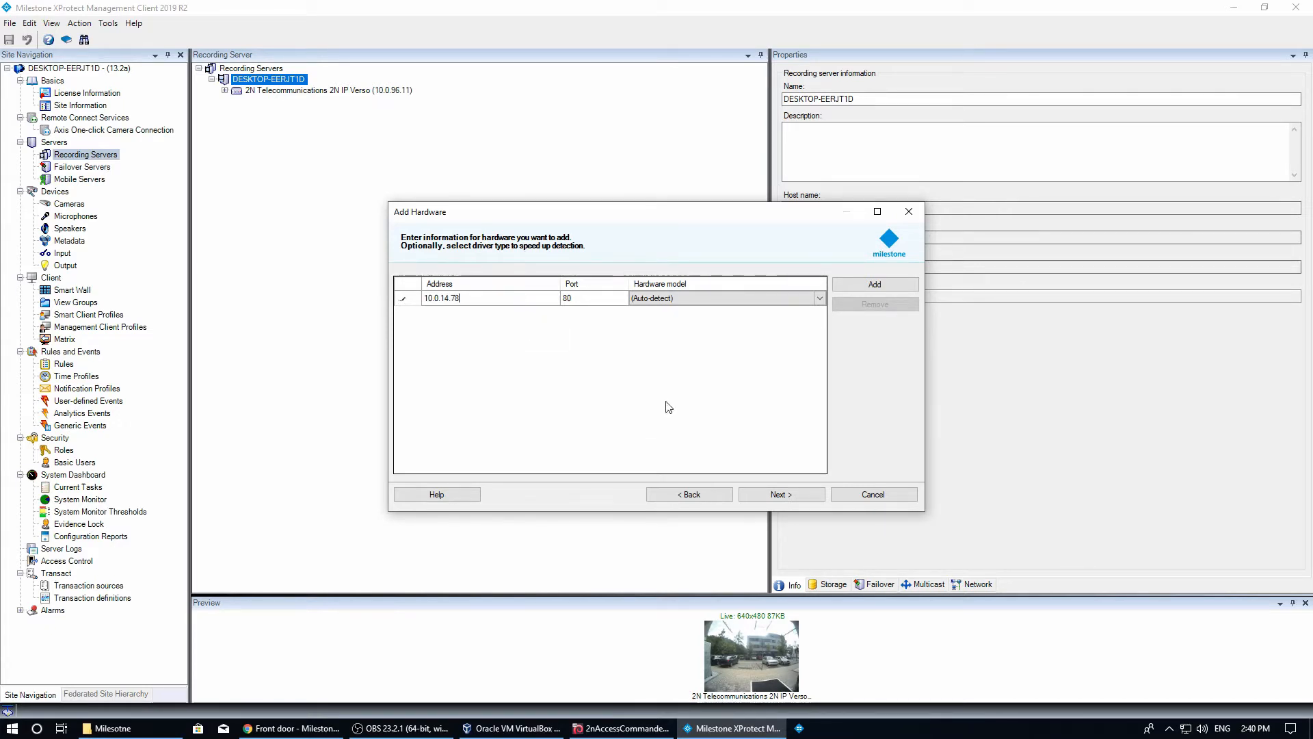
Detect and accept the 2N IP Verso at 10.0.14.78, enabling all devices with default groups.
left_click(781, 494)
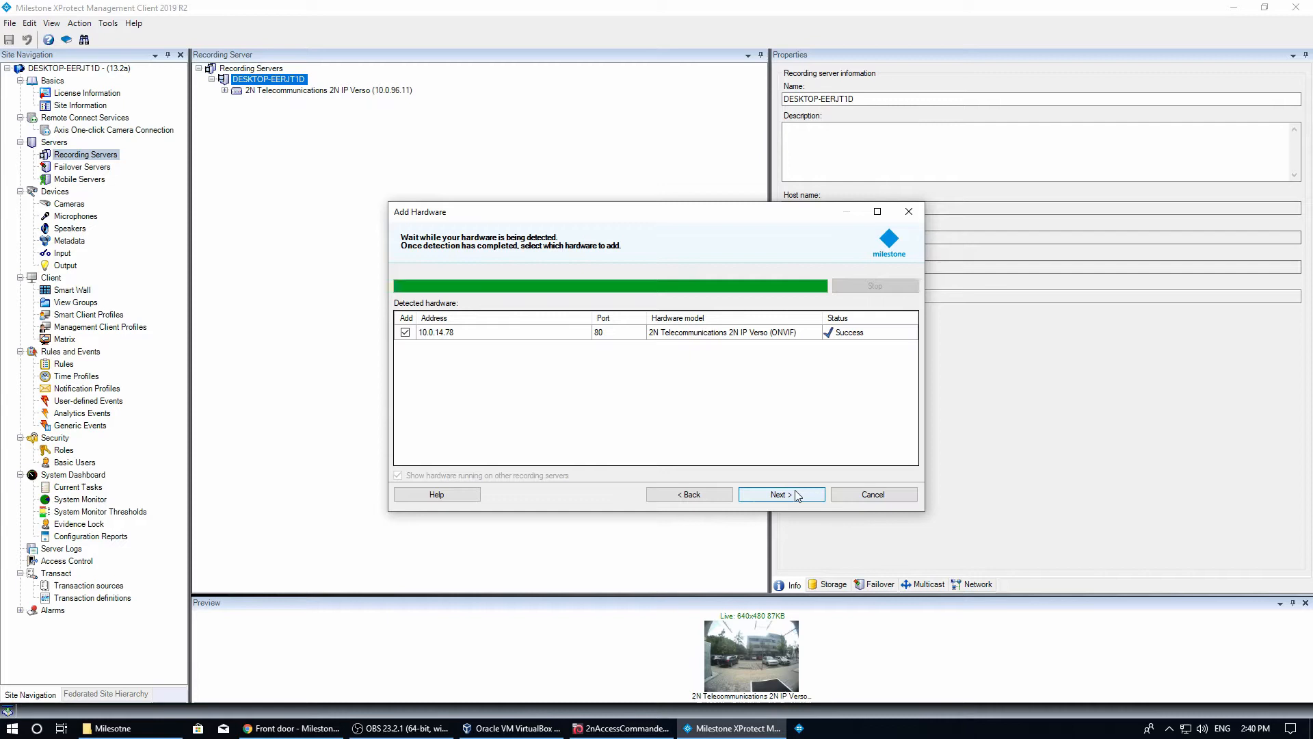
left_click(781, 494)
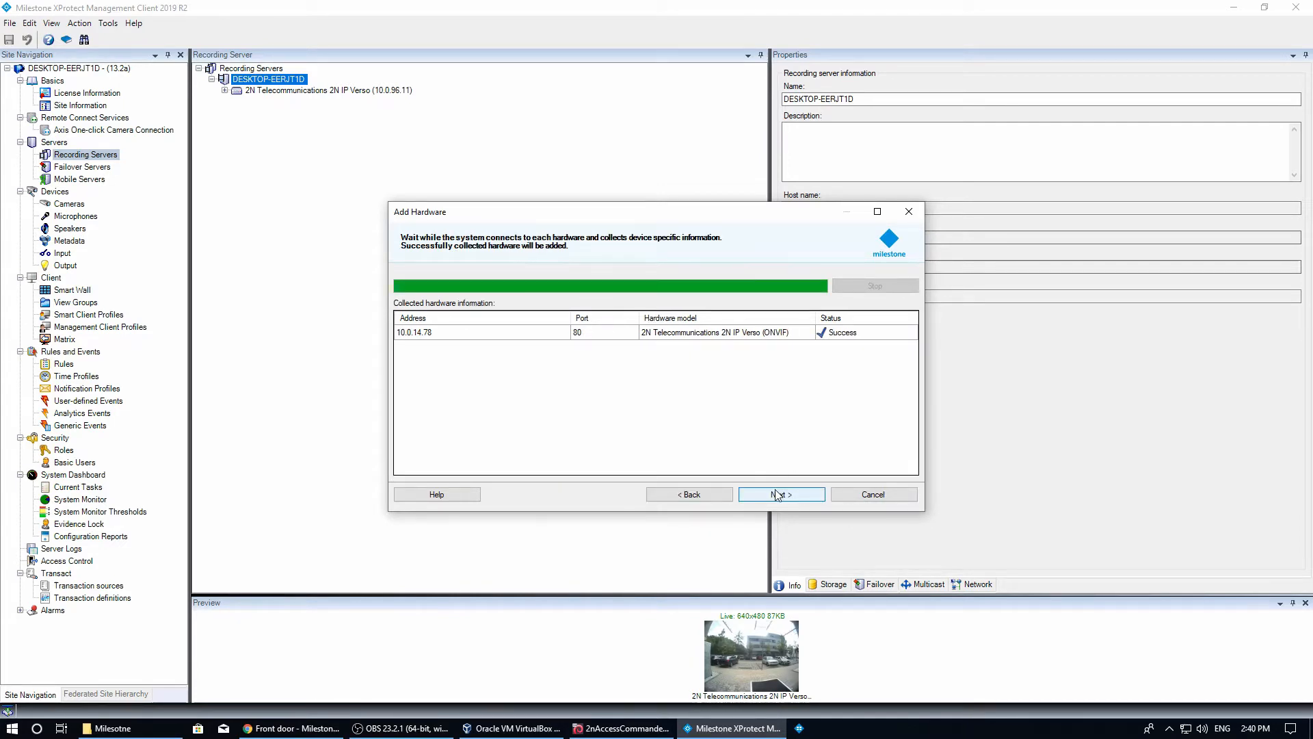
left_click(781, 495)
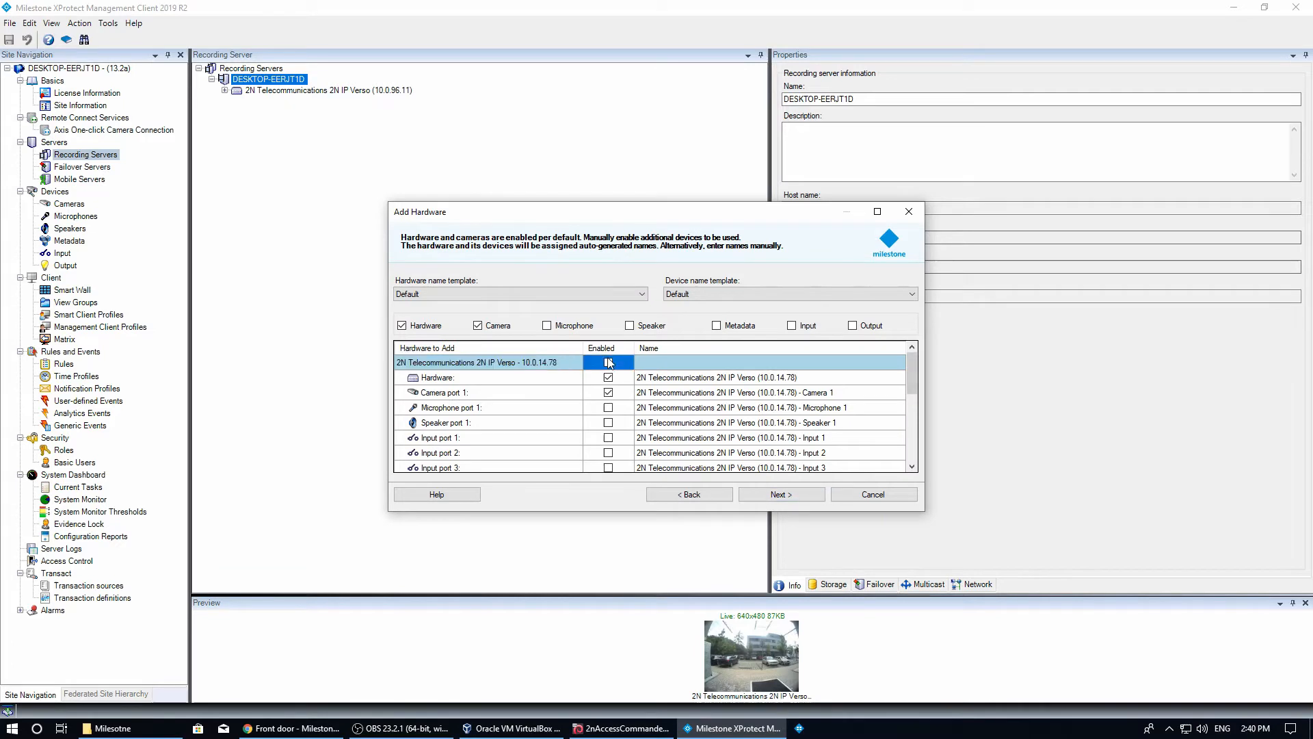
left_click(607, 362)
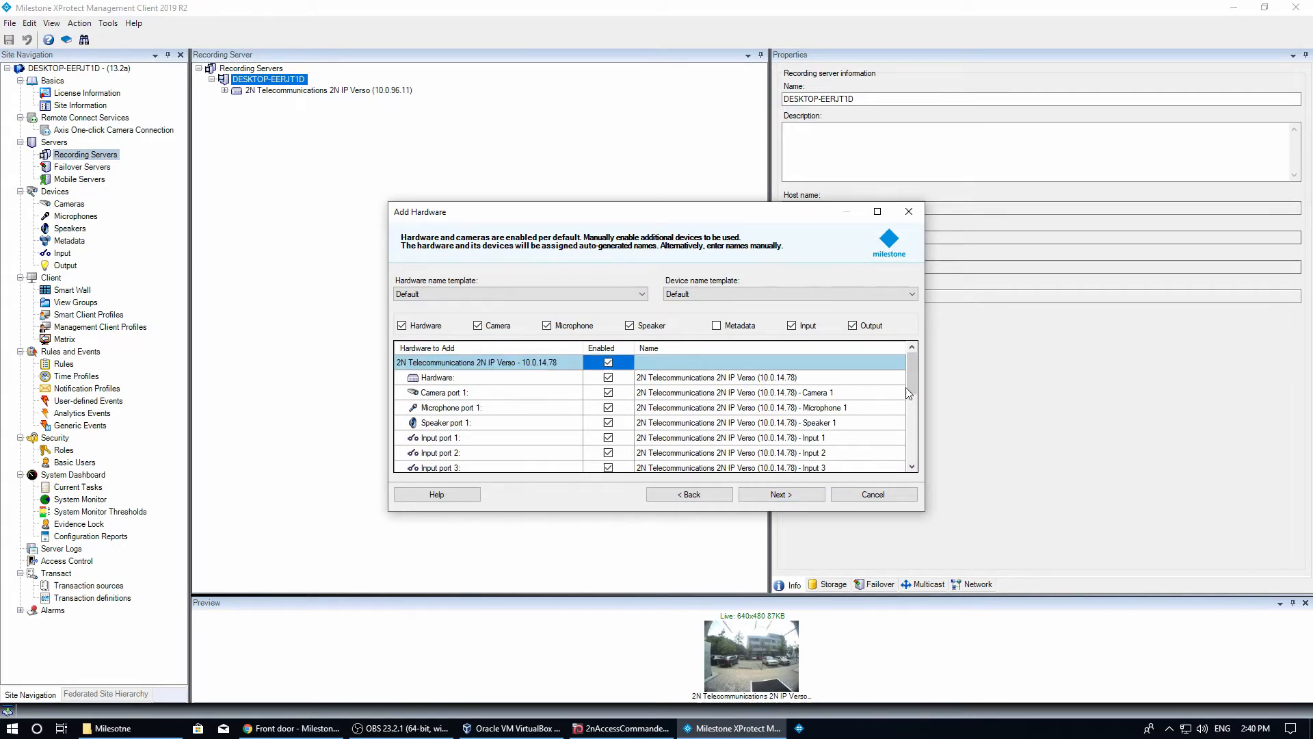
left_click(781, 493)
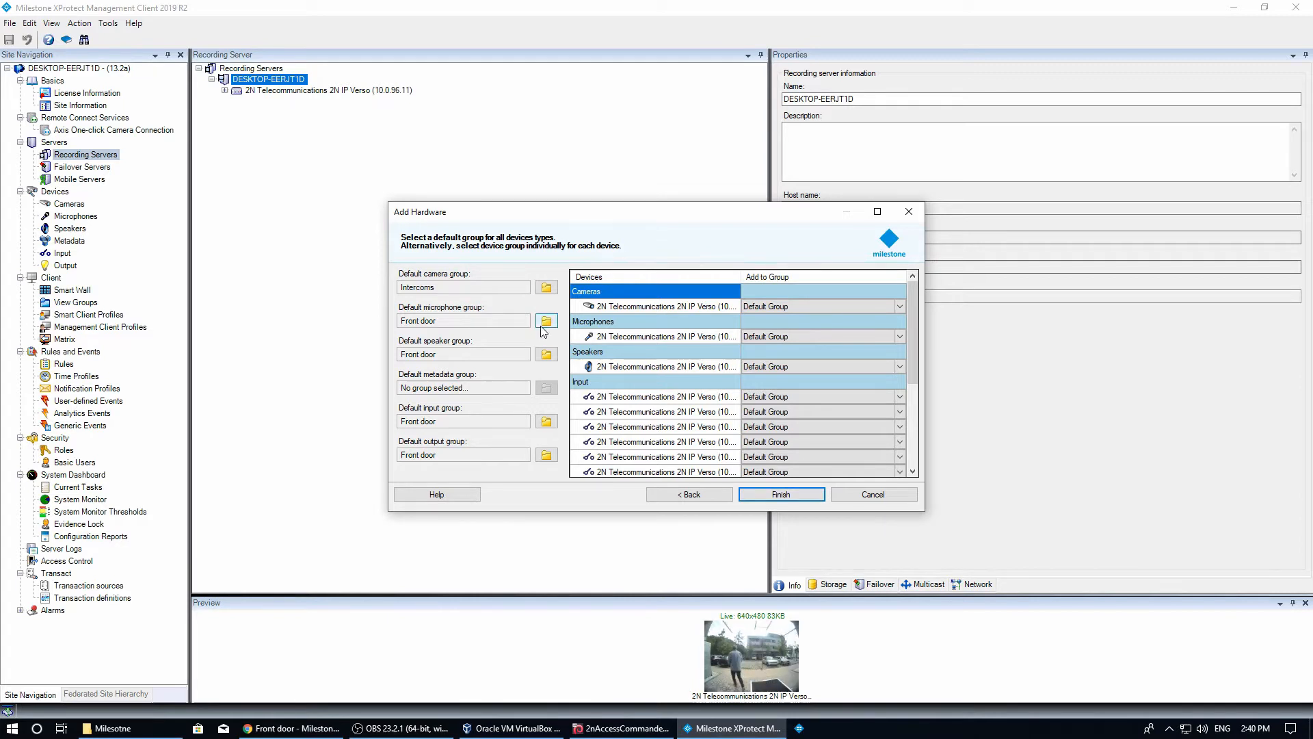
left_click(781, 494)
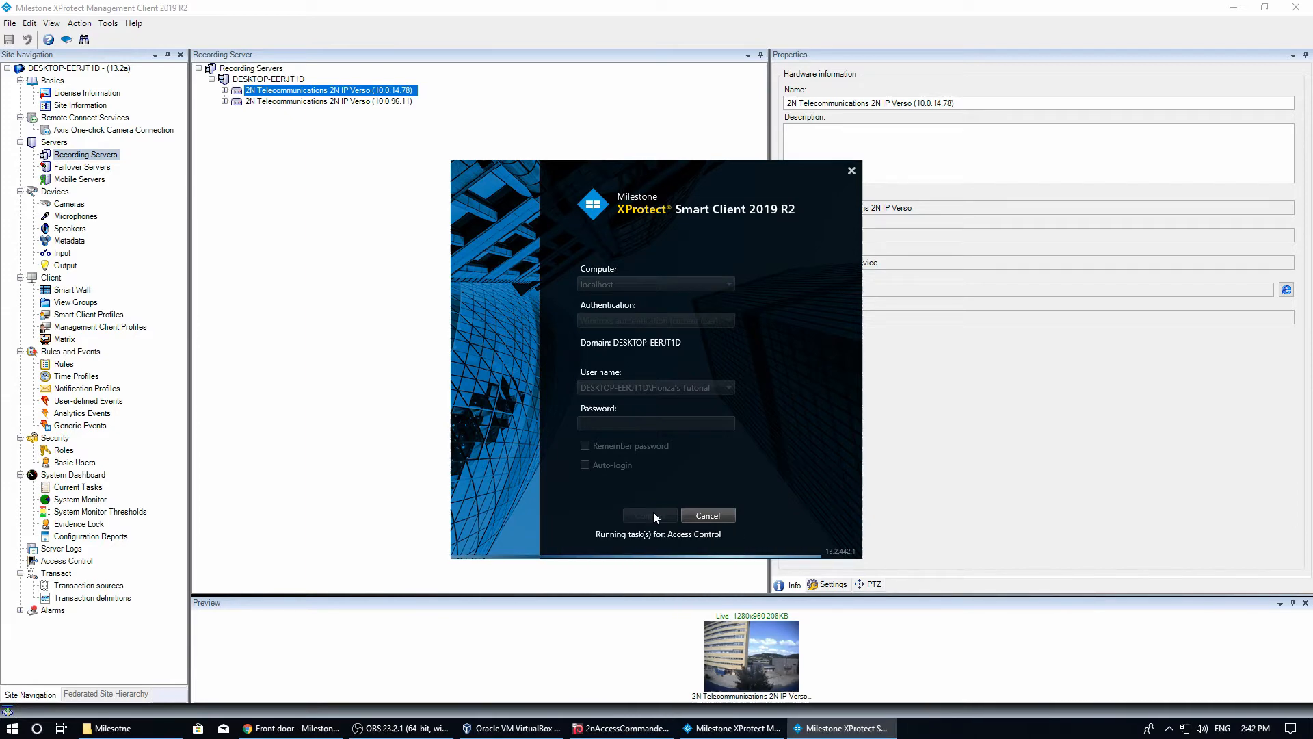
Log in and expand DESKTOP-EERJT1D > Intercoms to show both 2N IP Verso cameras.
left_click(649, 515)
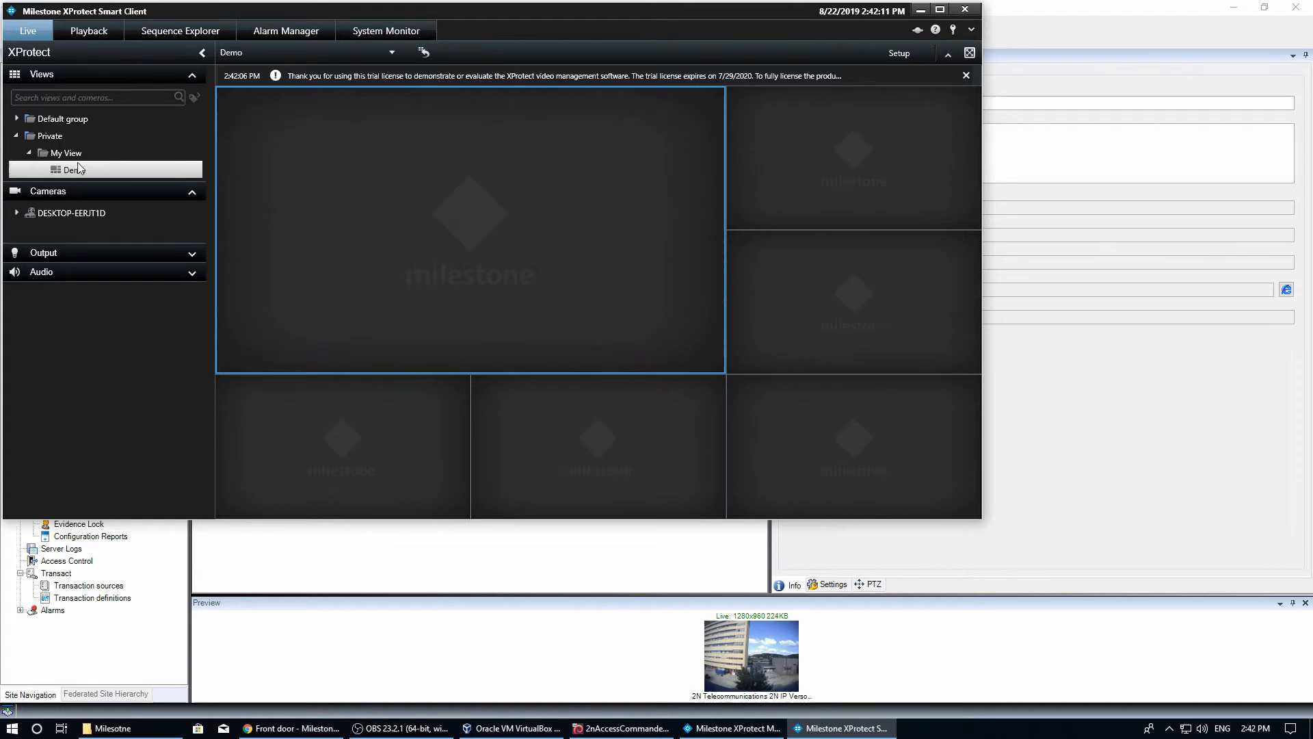
left_click(18, 212)
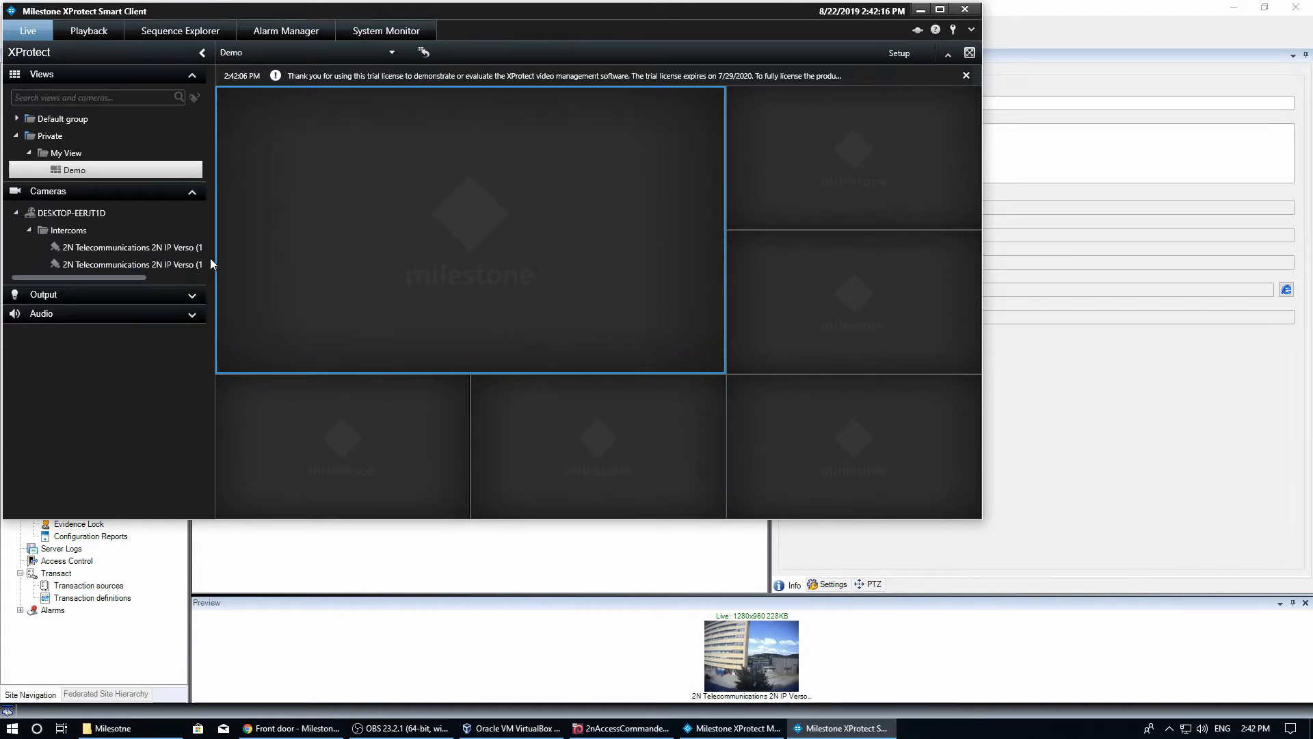
left_click(110, 247)
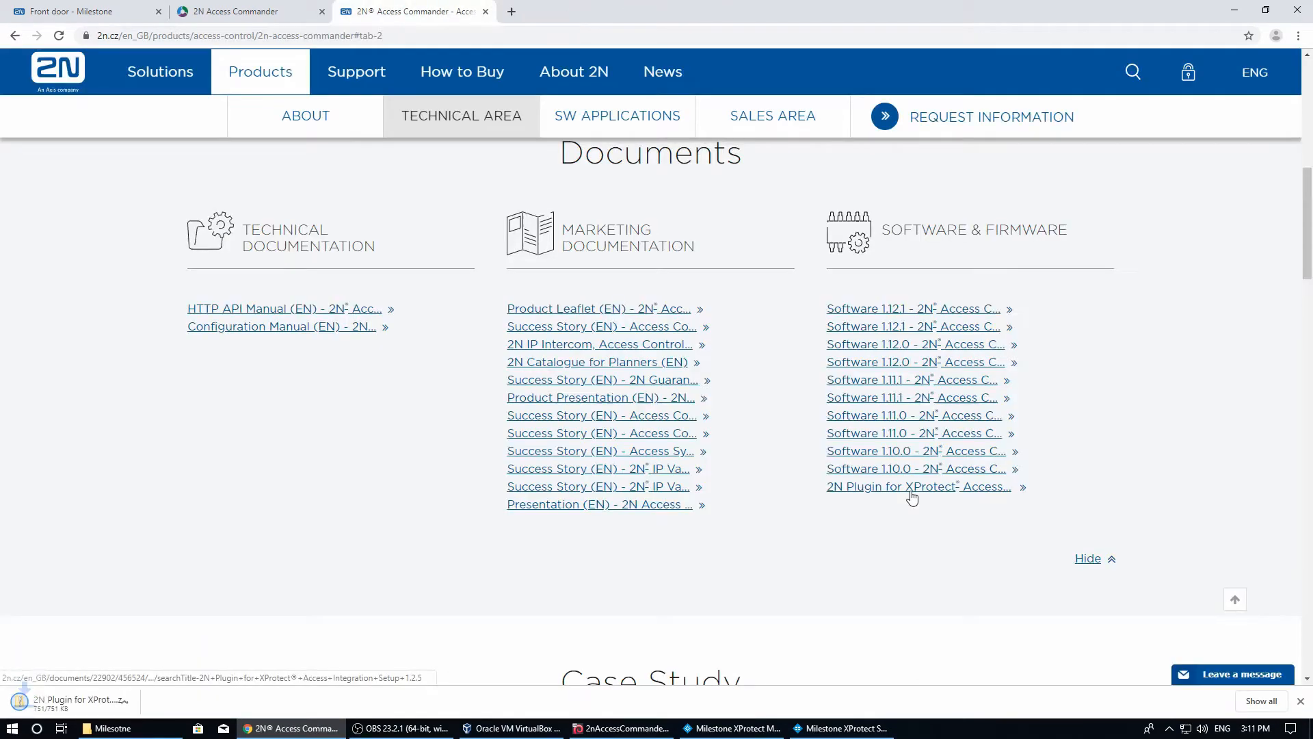
Run the downloaded 2N Plugin for XProtect Access setup, keeping defaults and starting installation.
left_click(142, 700)
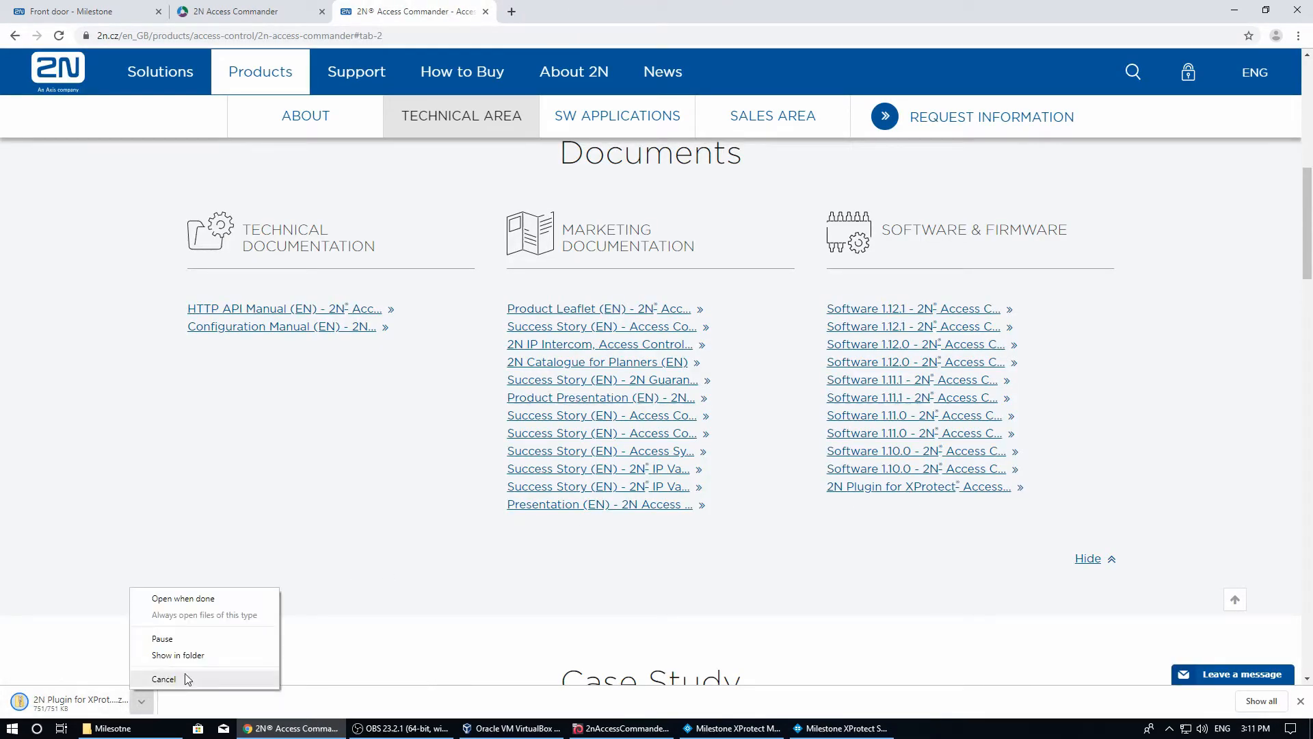
left_click(178, 655)
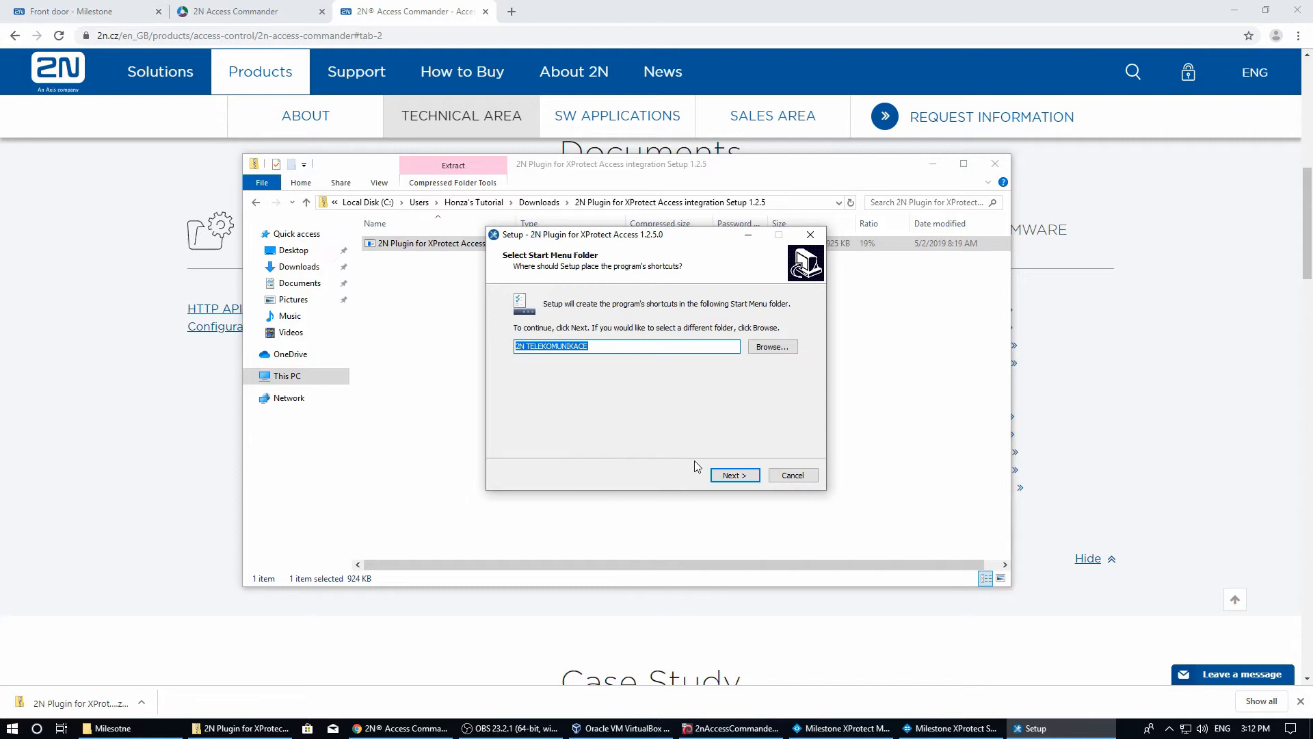
left_click(735, 475)
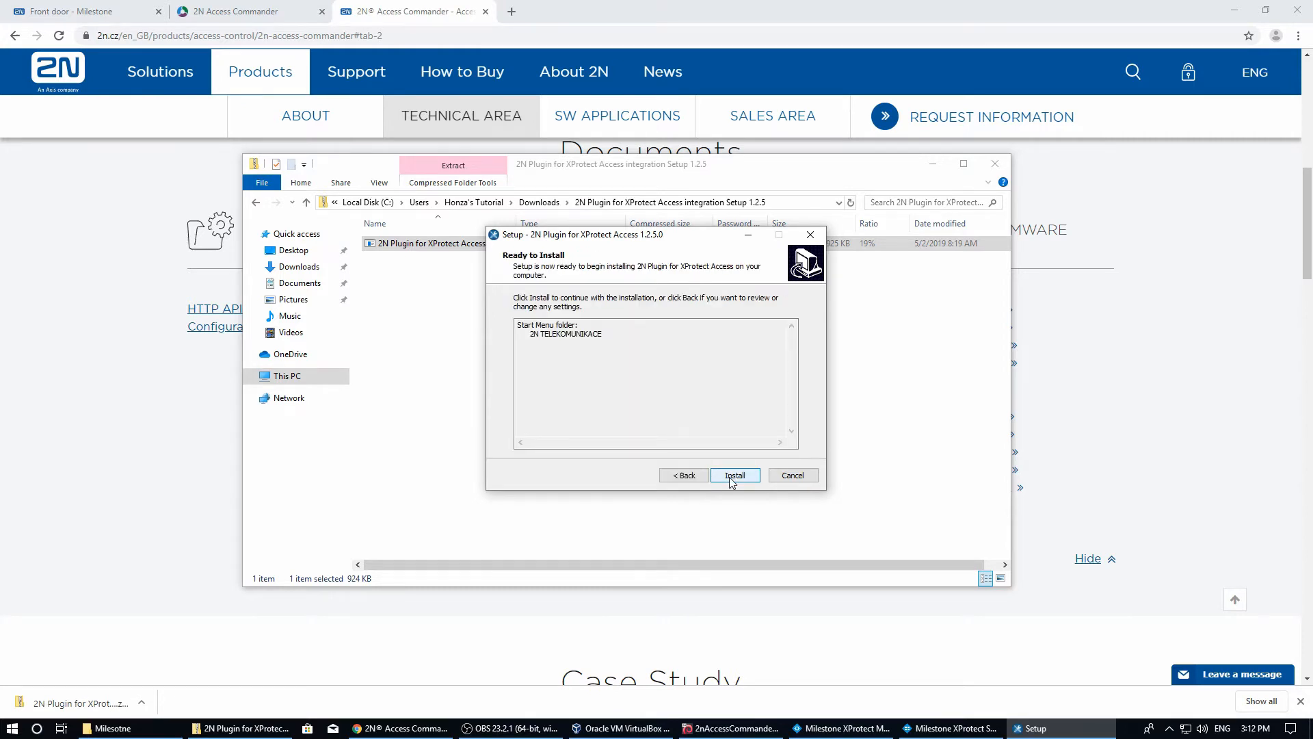
left_click(736, 475)
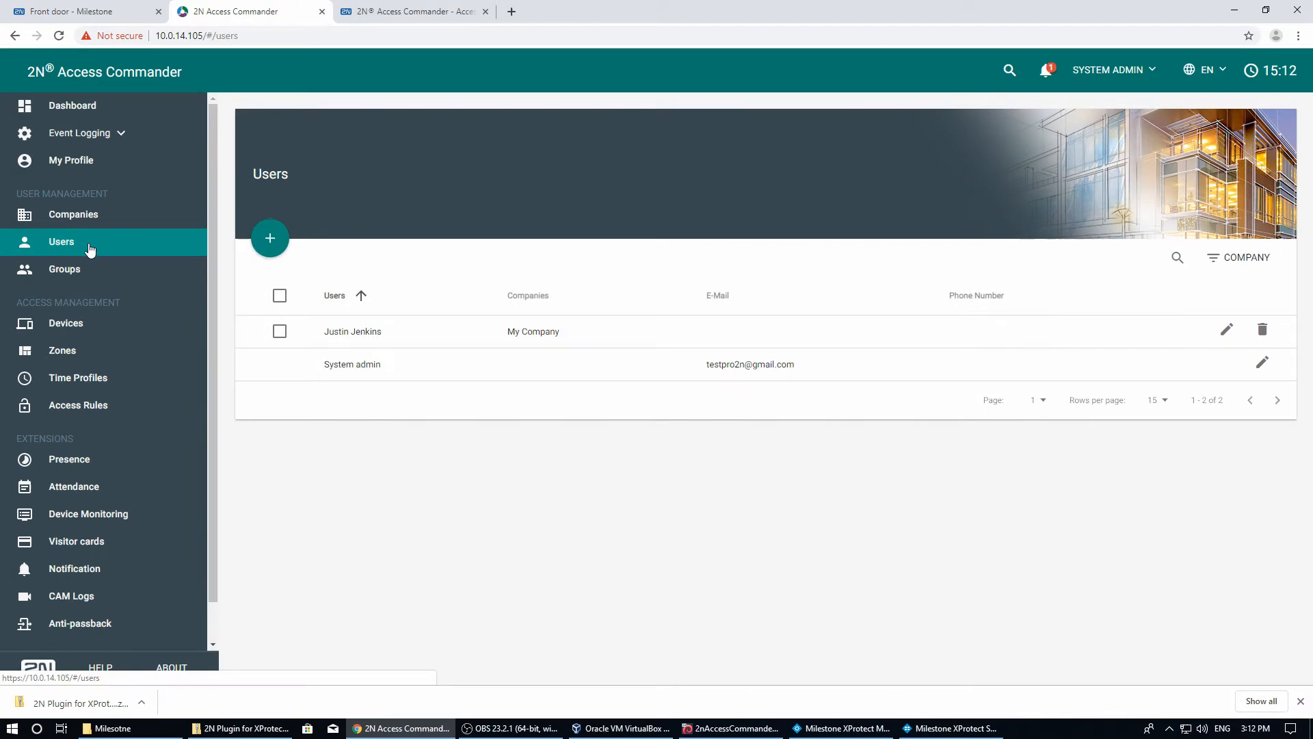
Review the Front door - Milestone device, the Entrance zone, and the access rules.
left_click(65, 322)
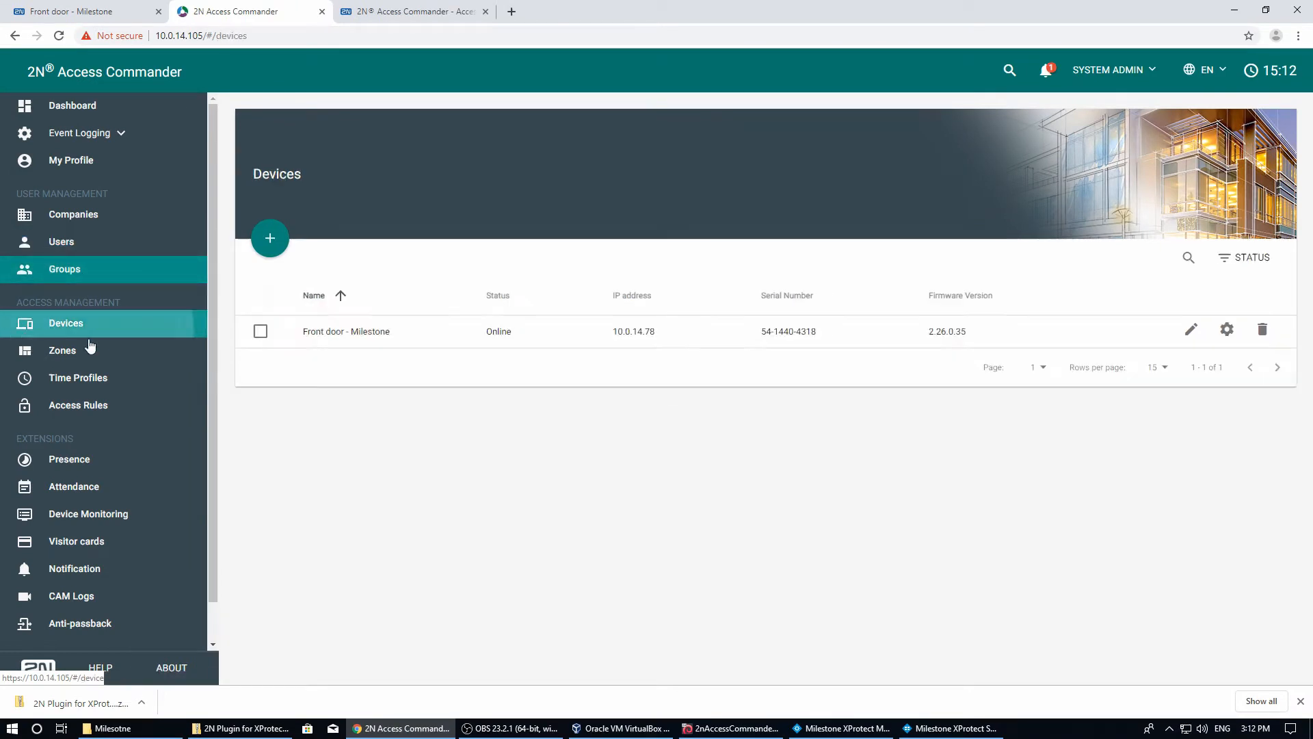
left_click(346, 331)
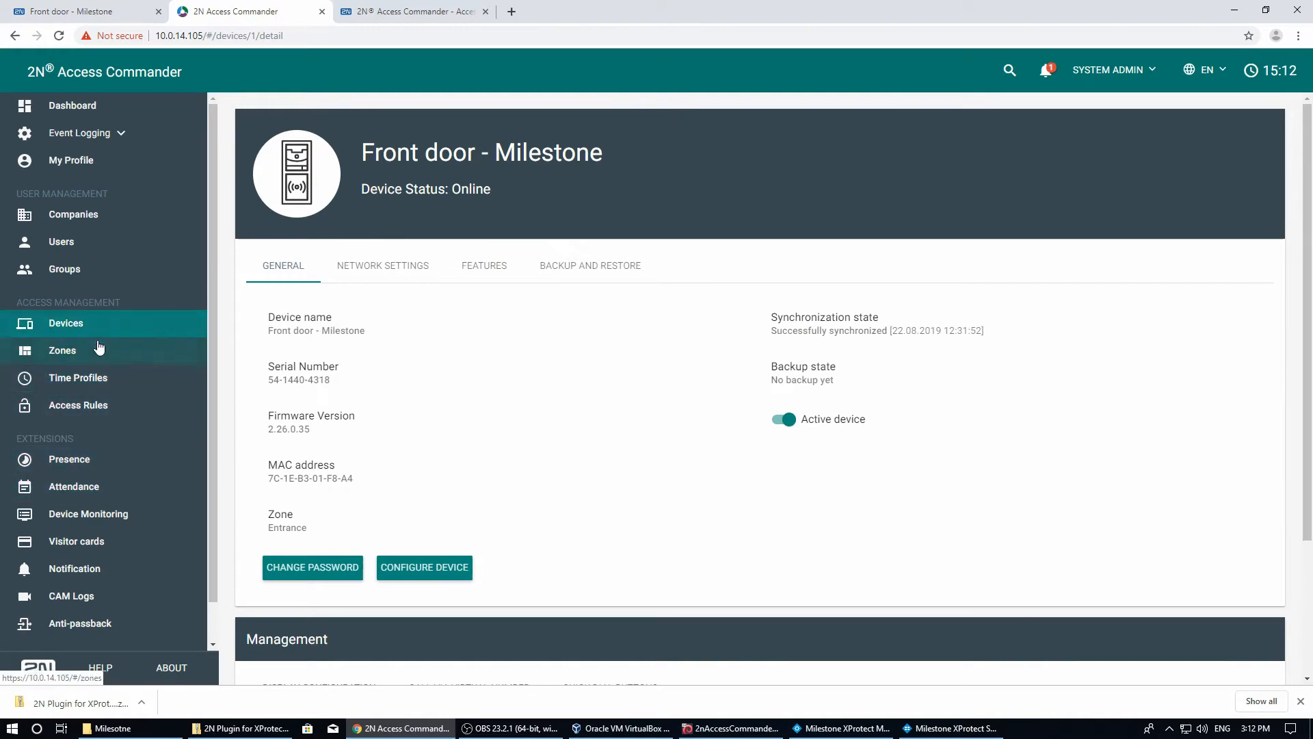
left_click(62, 350)
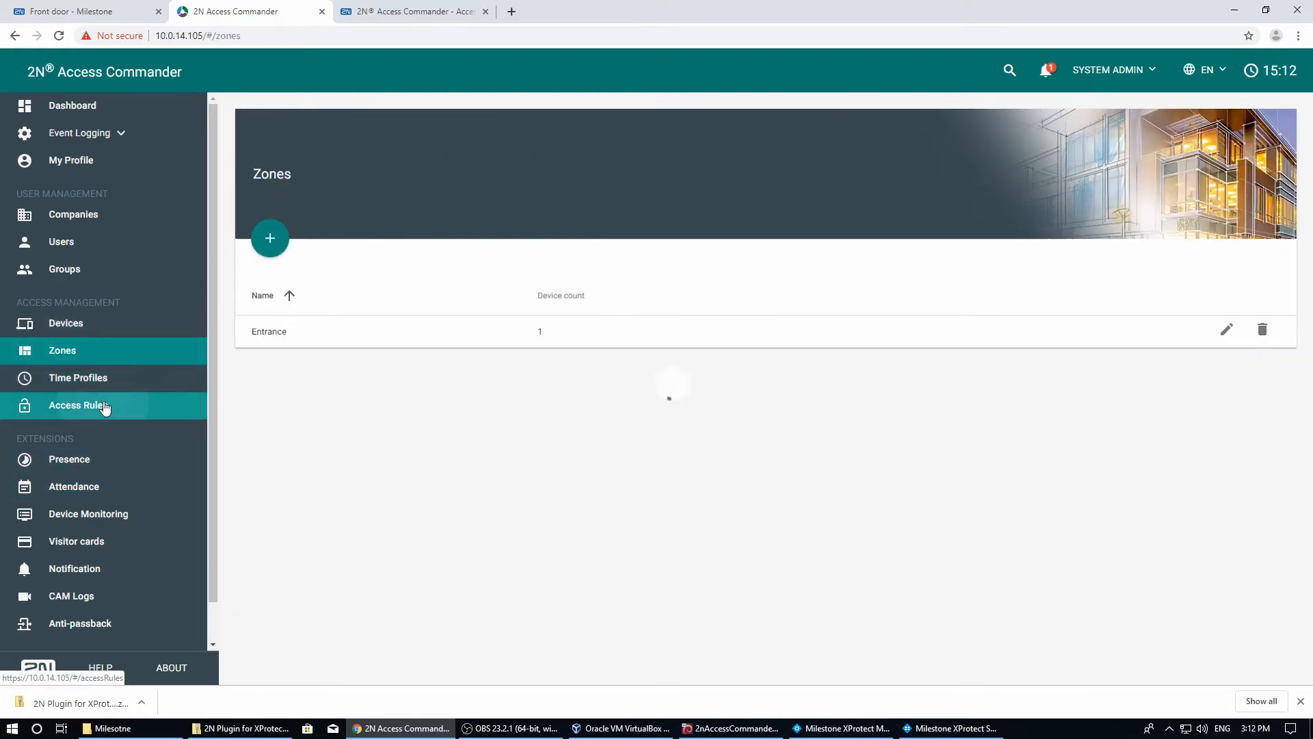
left_click(848, 728)
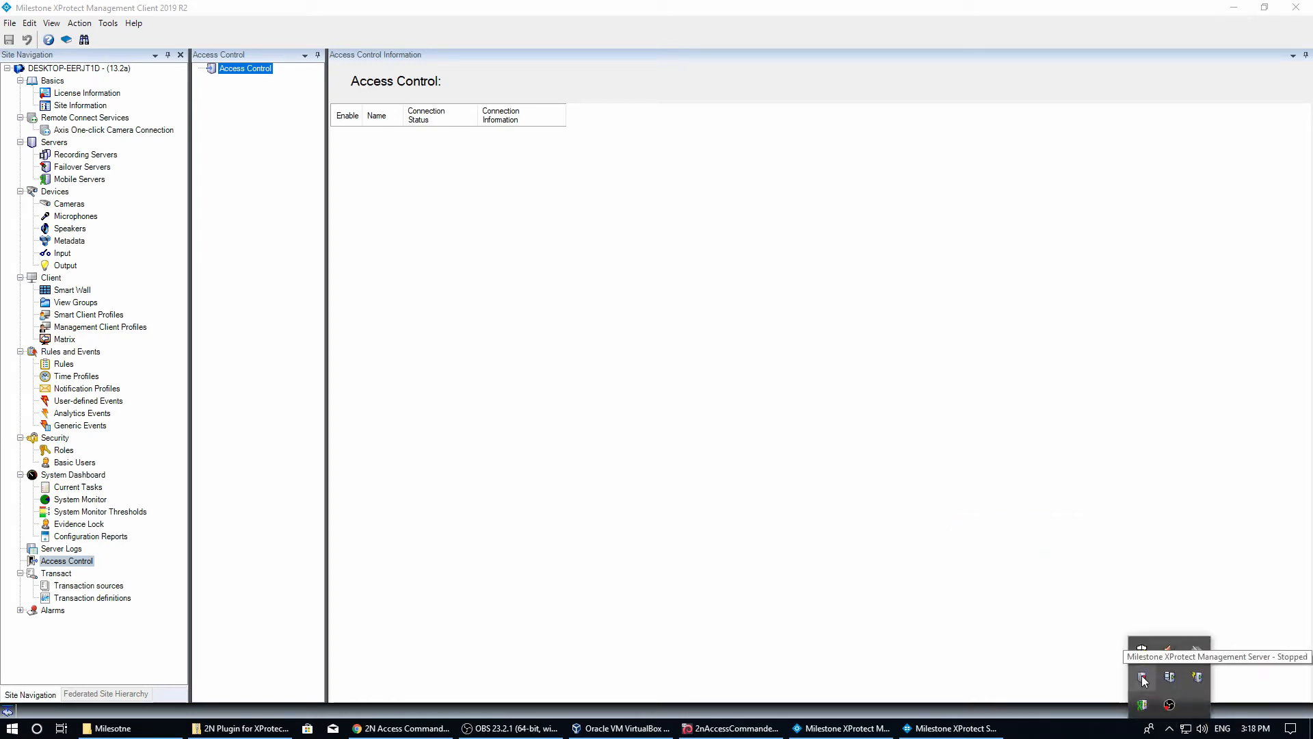
mouse_move(1195, 660)
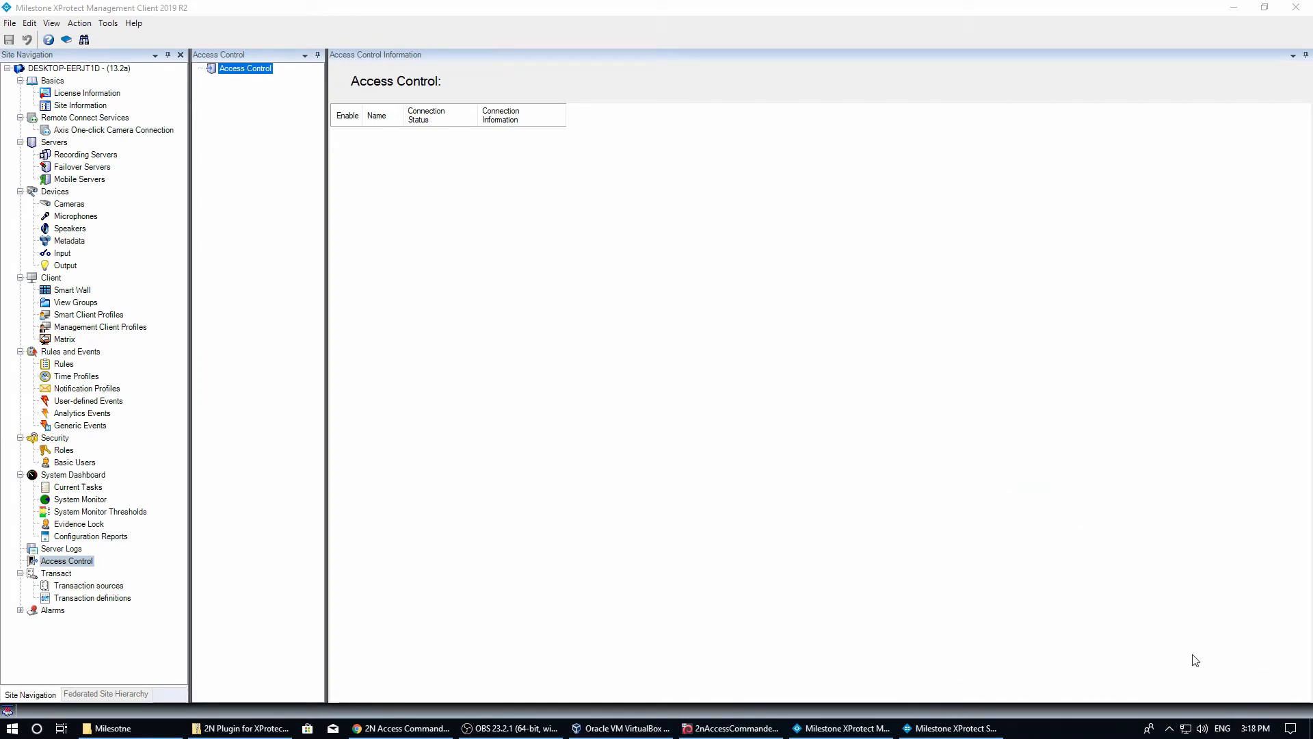
mouse_move(335, 174)
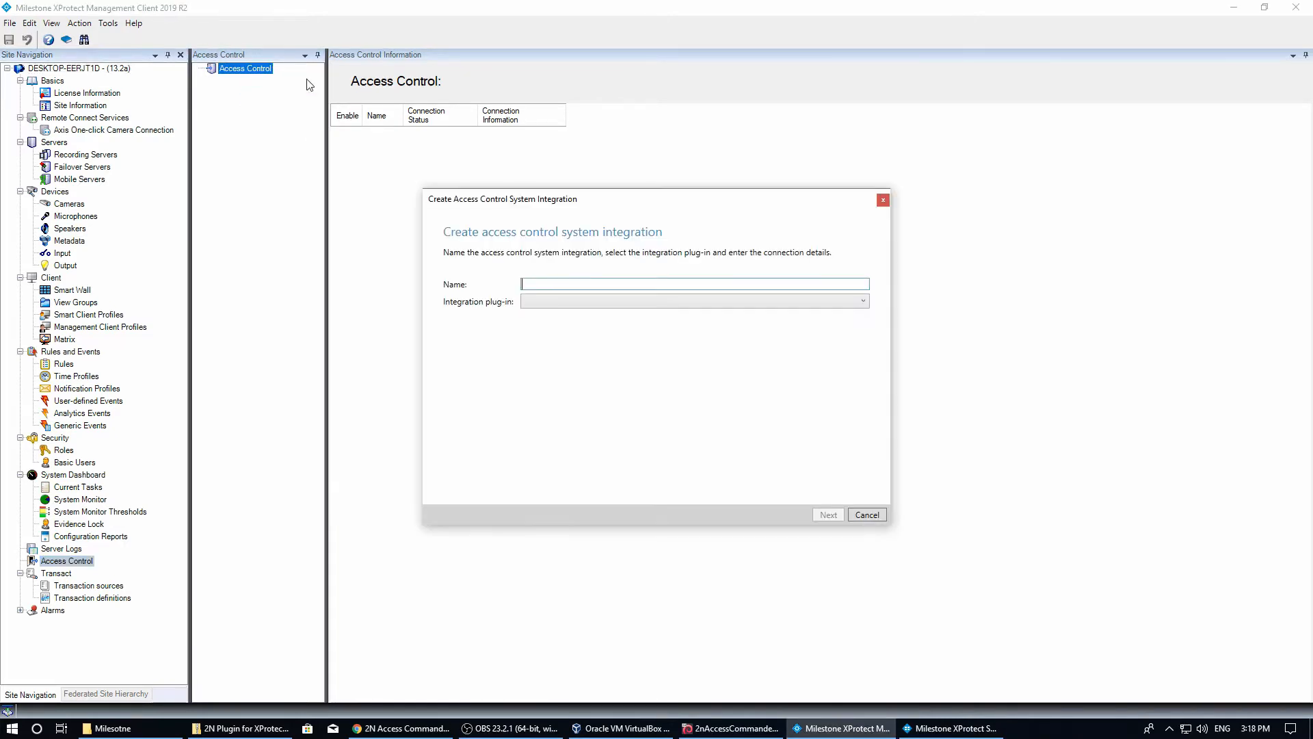
Connect 'Access Commander' to 10.0.14.105:443 as Admin and check the retrieved Front door - Milestone door.
type("Access Commander")
type("10.0.14.105")
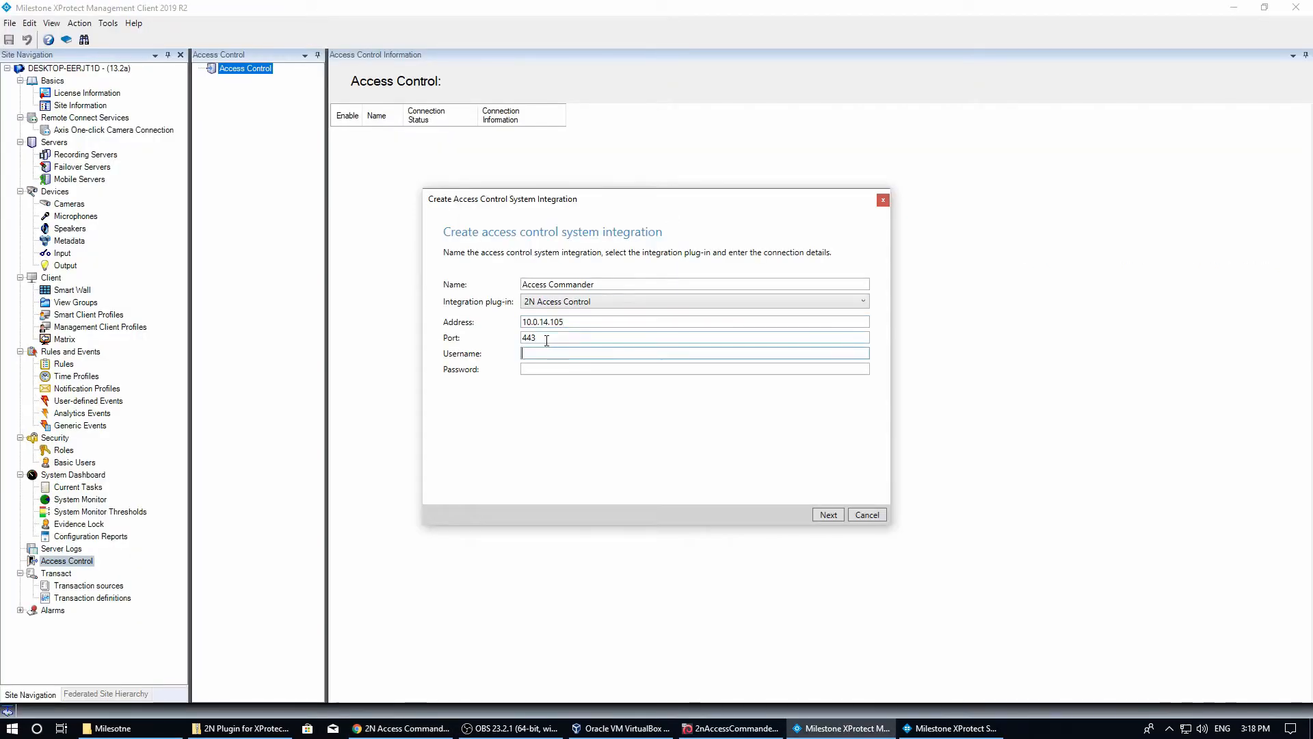
type("Admin")
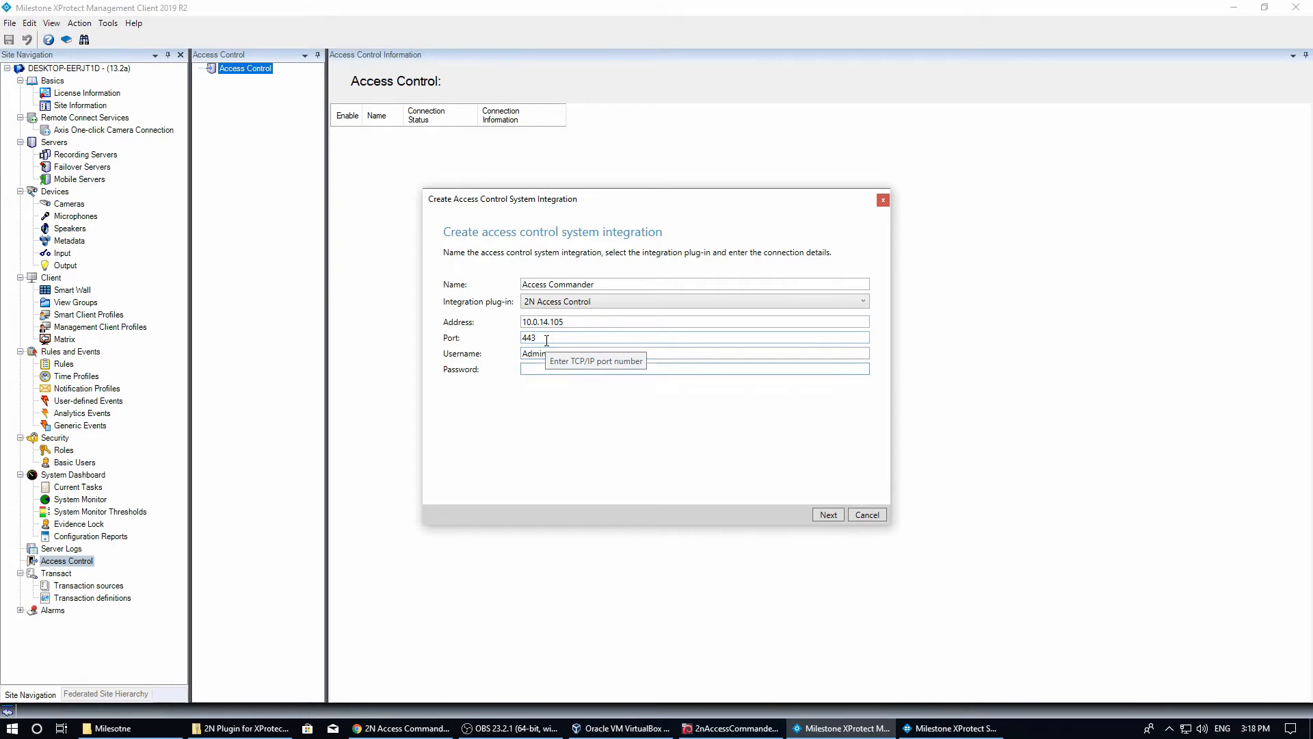
type("••••••••")
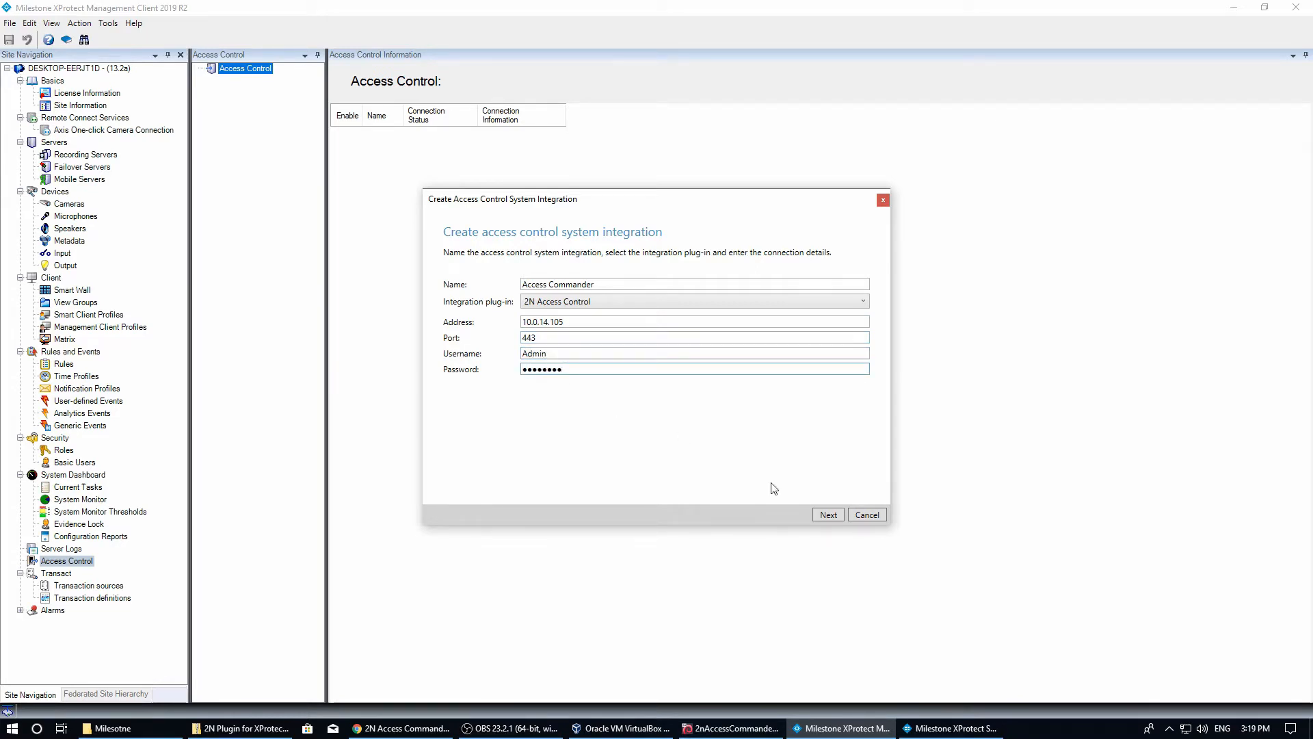
left_click(828, 514)
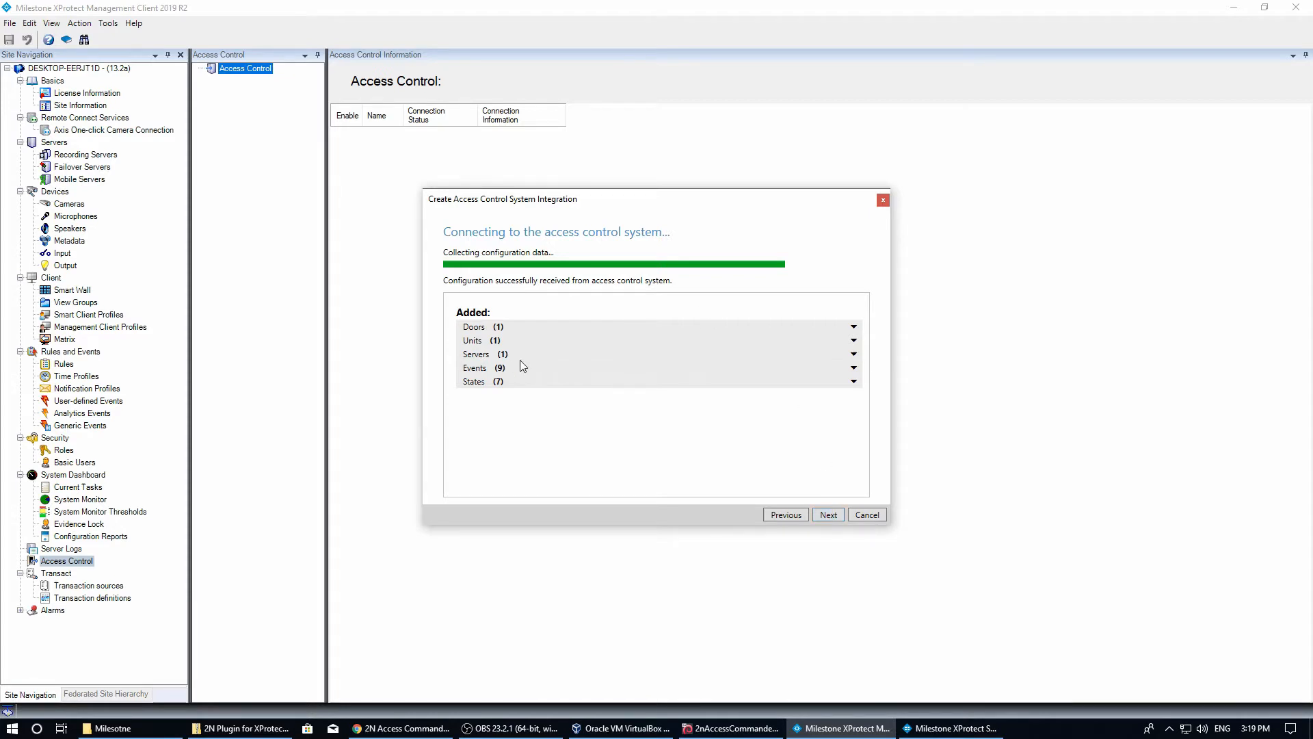
left_click(854, 326)
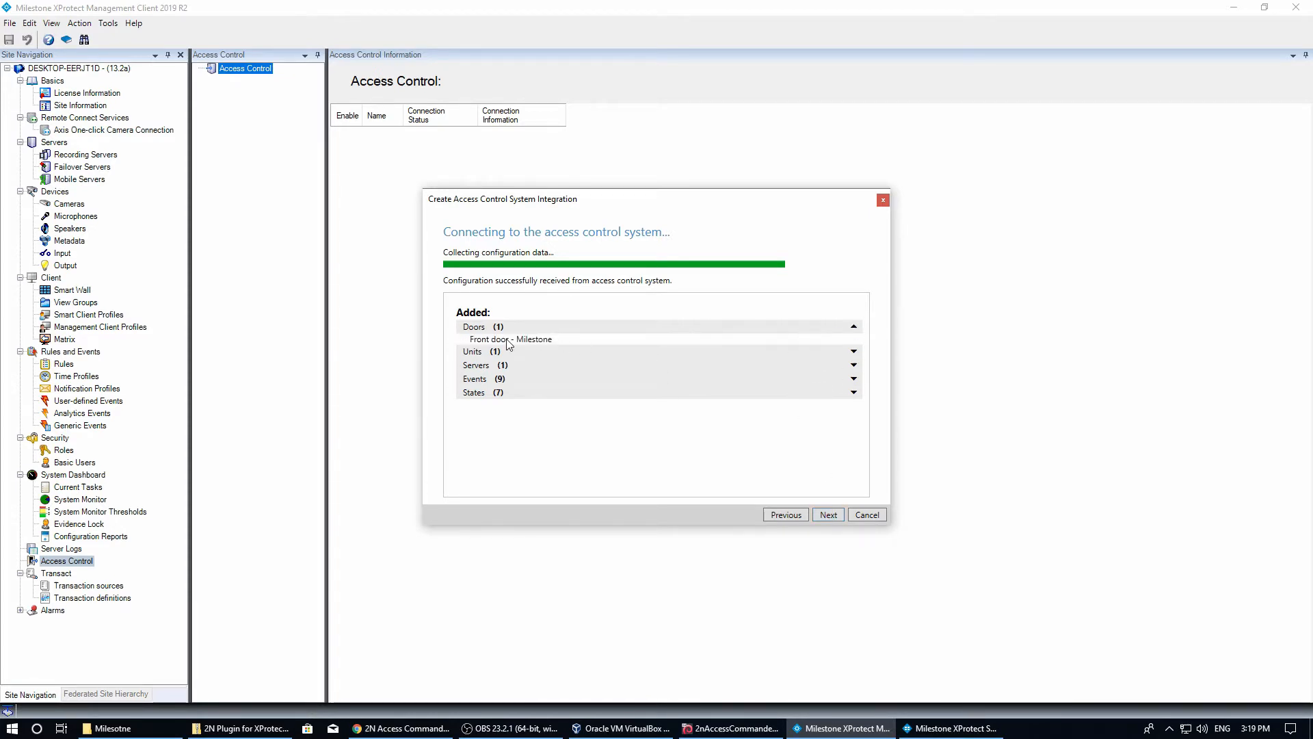
left_click(828, 514)
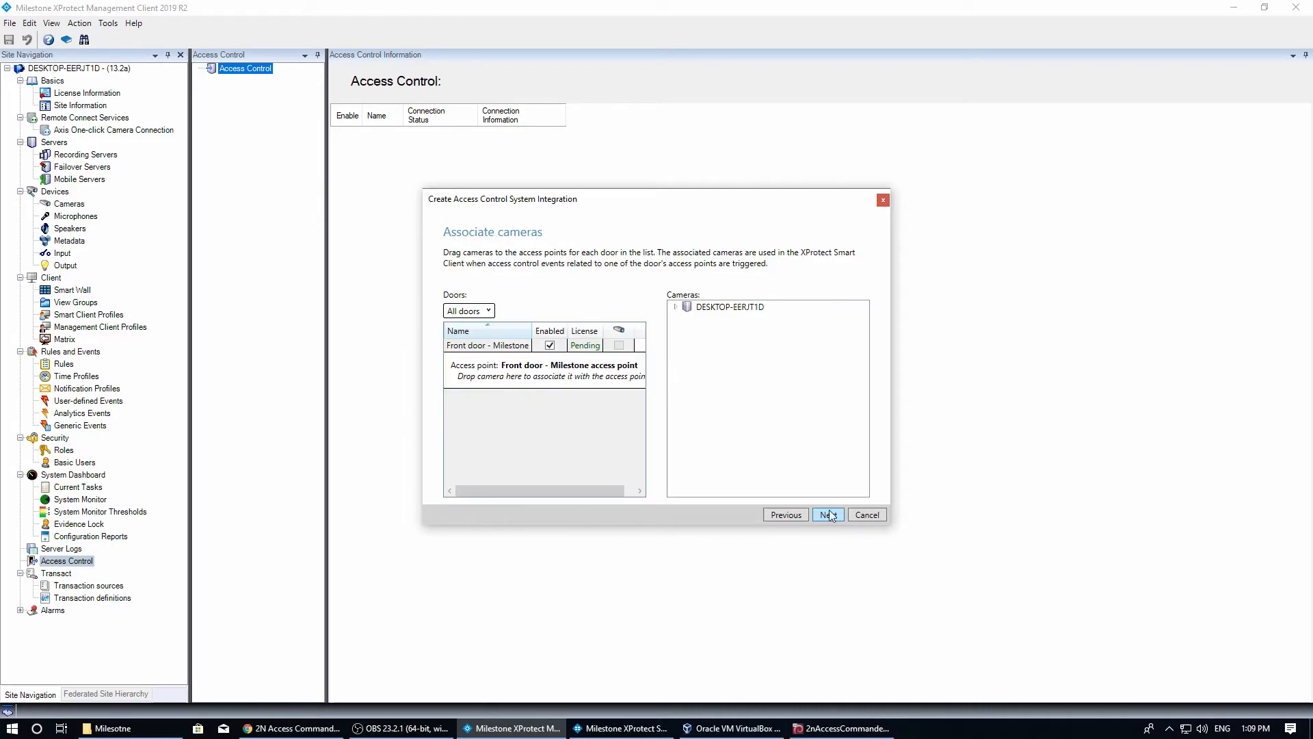
Drag the 2N IP Verso (10.0.96.11) camera onto Front door - Milestone and close the wizard.
left_click(675, 307)
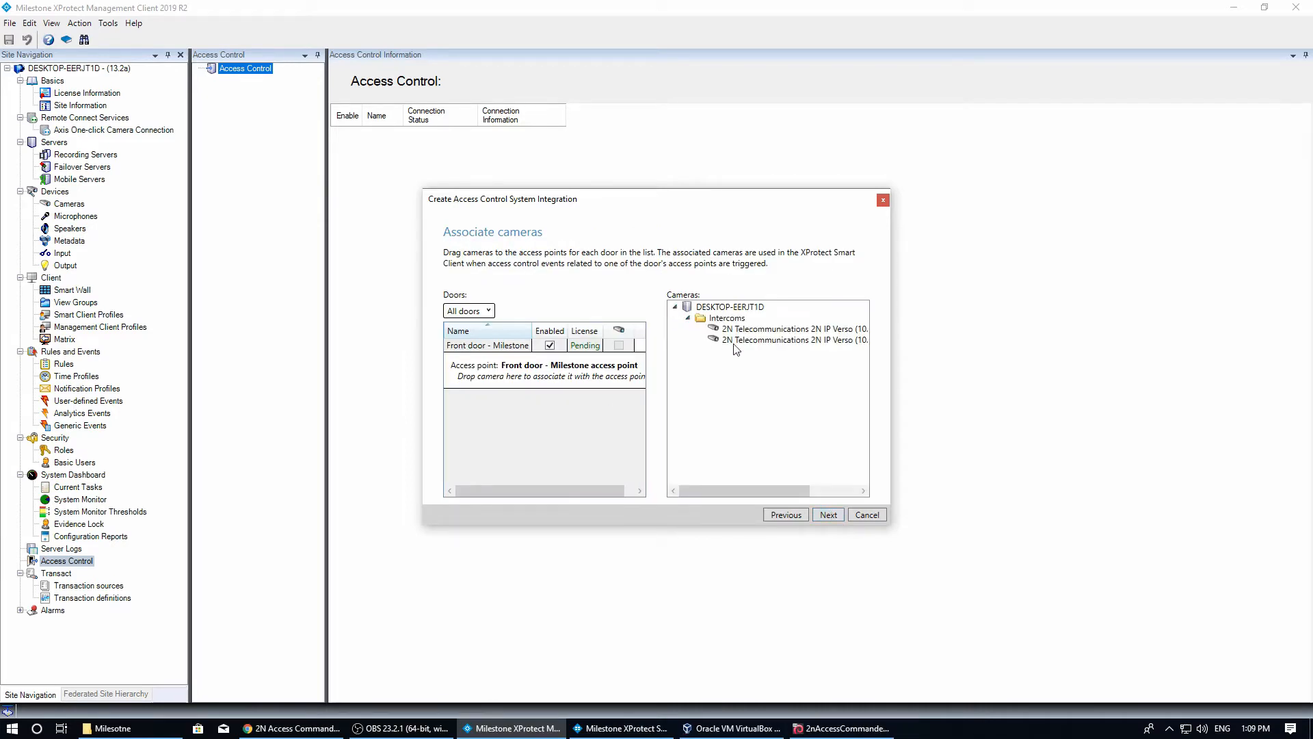
left_click(786, 340)
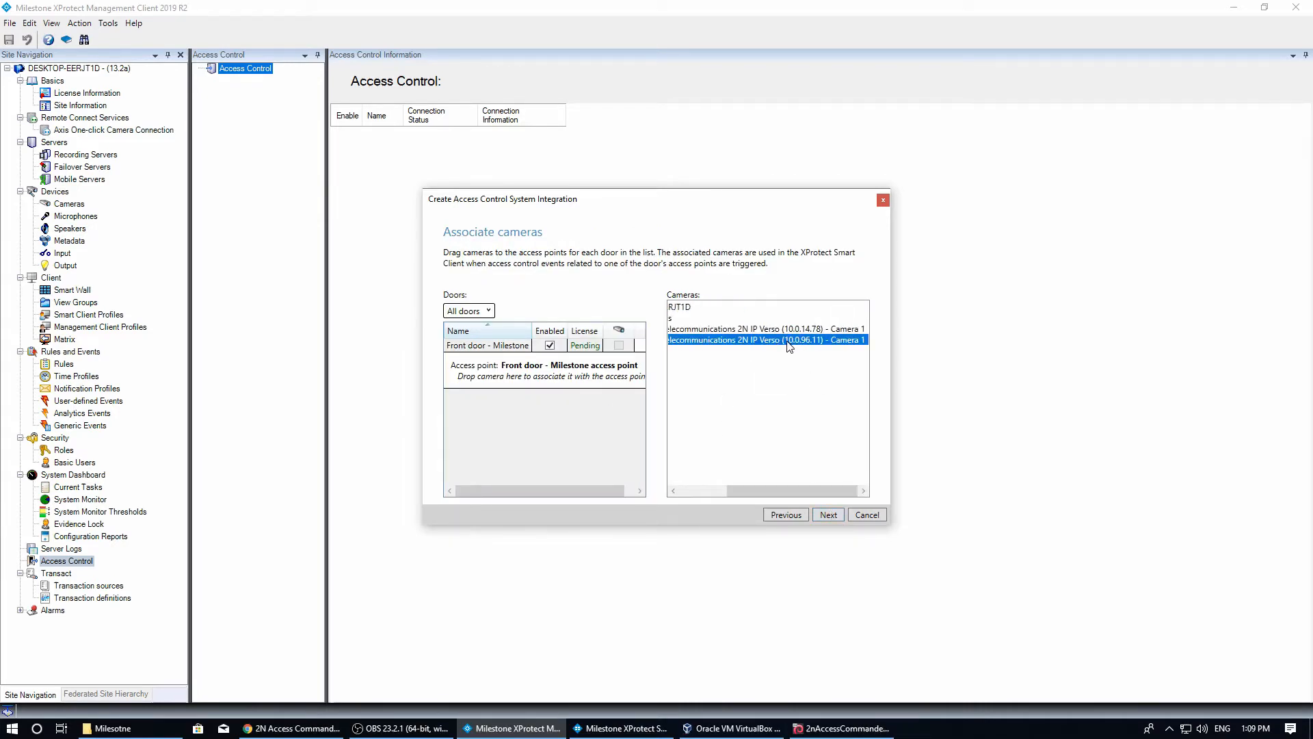
left_click_drag(766, 339, 544, 376)
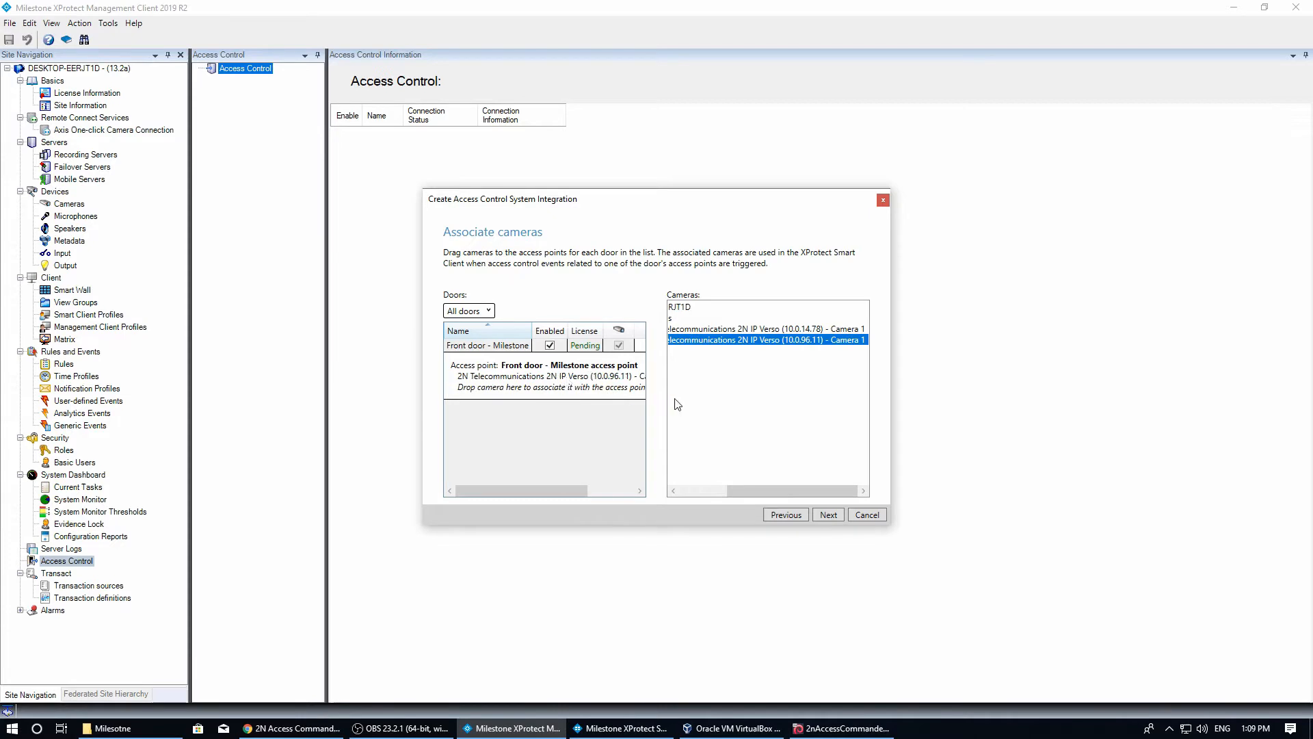
left_click(827, 515)
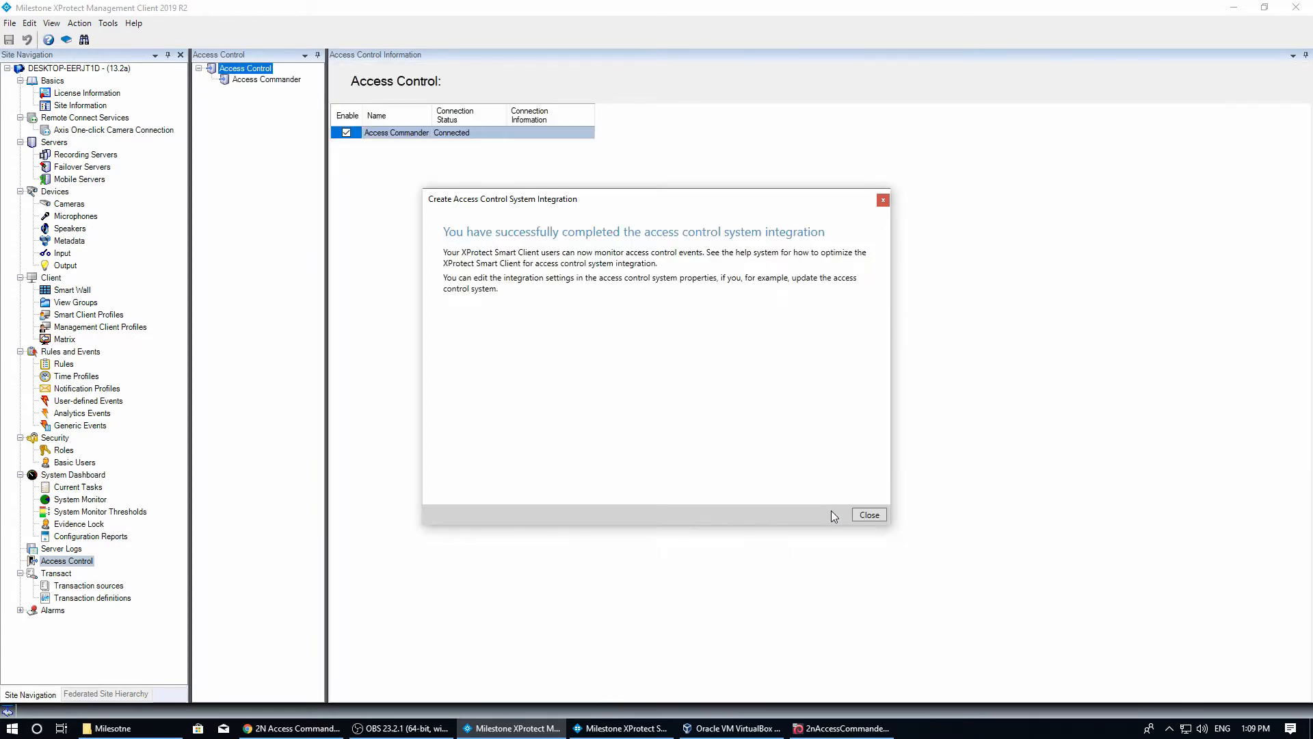
left_click(869, 514)
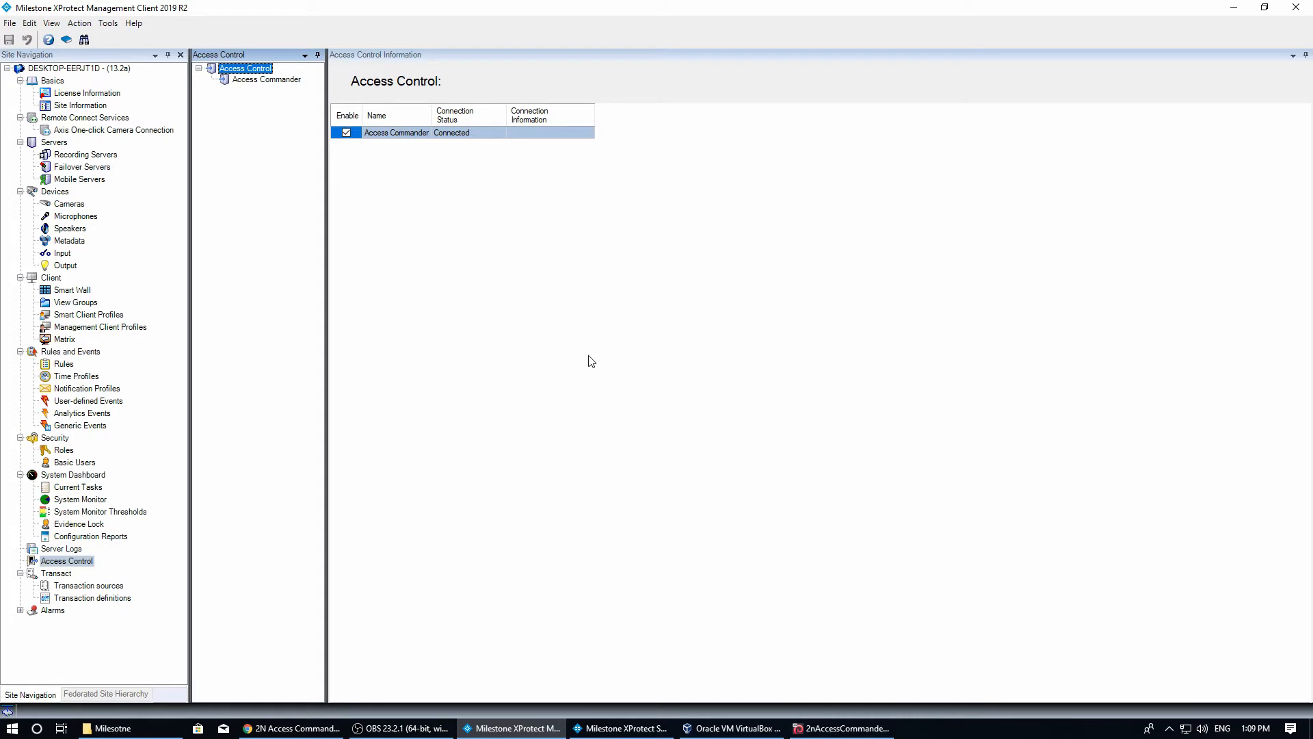
left_click(627, 727)
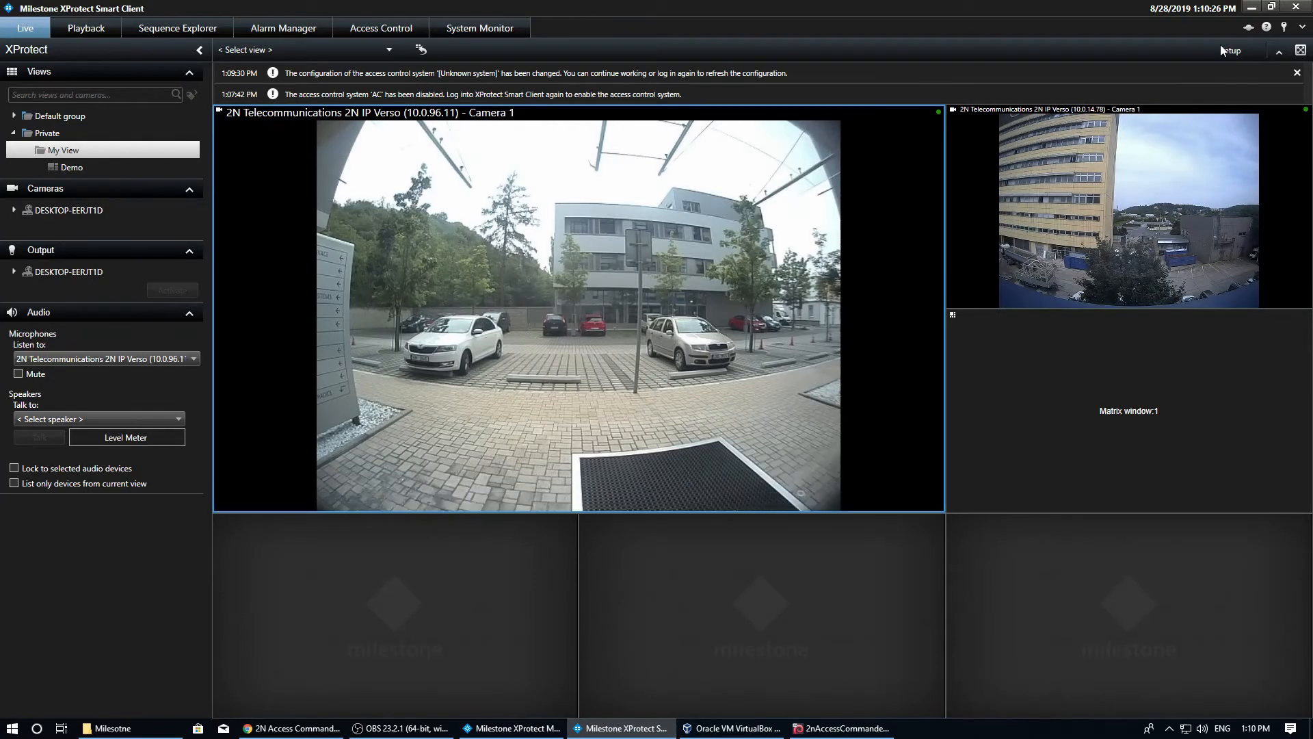
In setup mode, add a Front door - Milestone access monitor to the large view pane.
left_click(1229, 50)
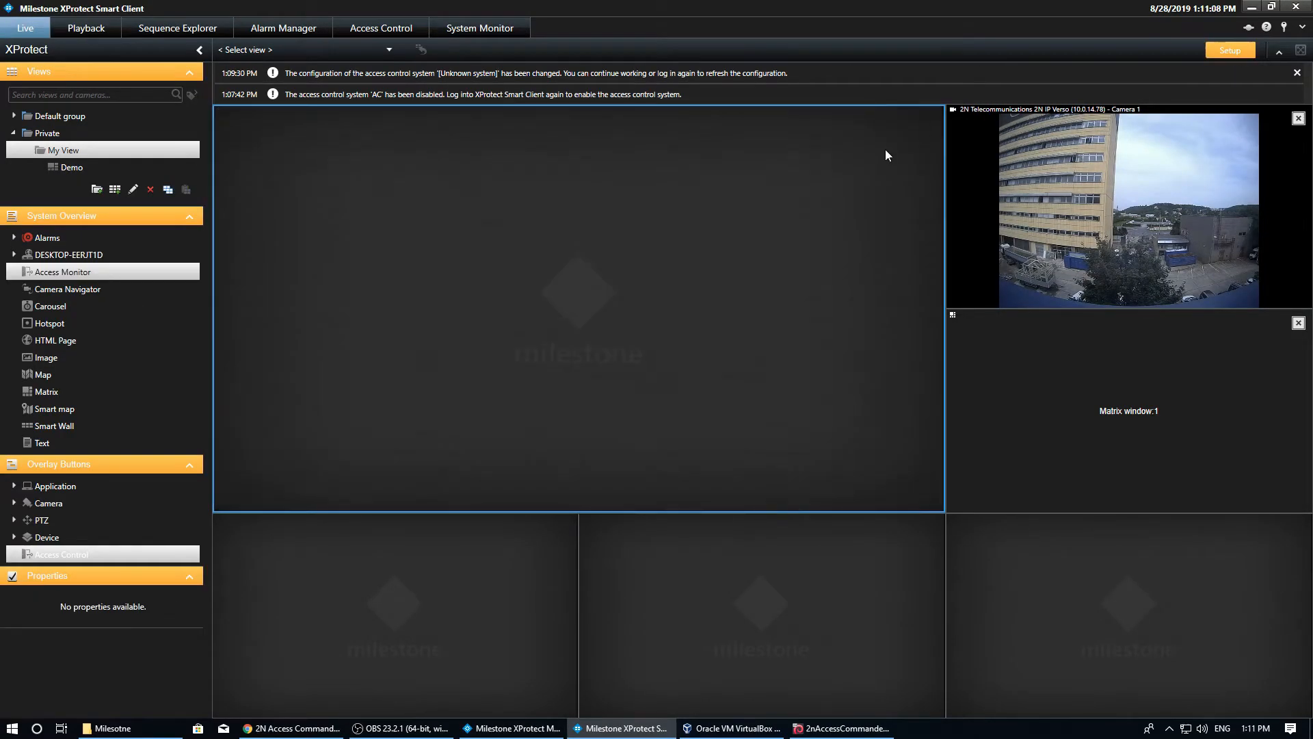
left_click(614, 299)
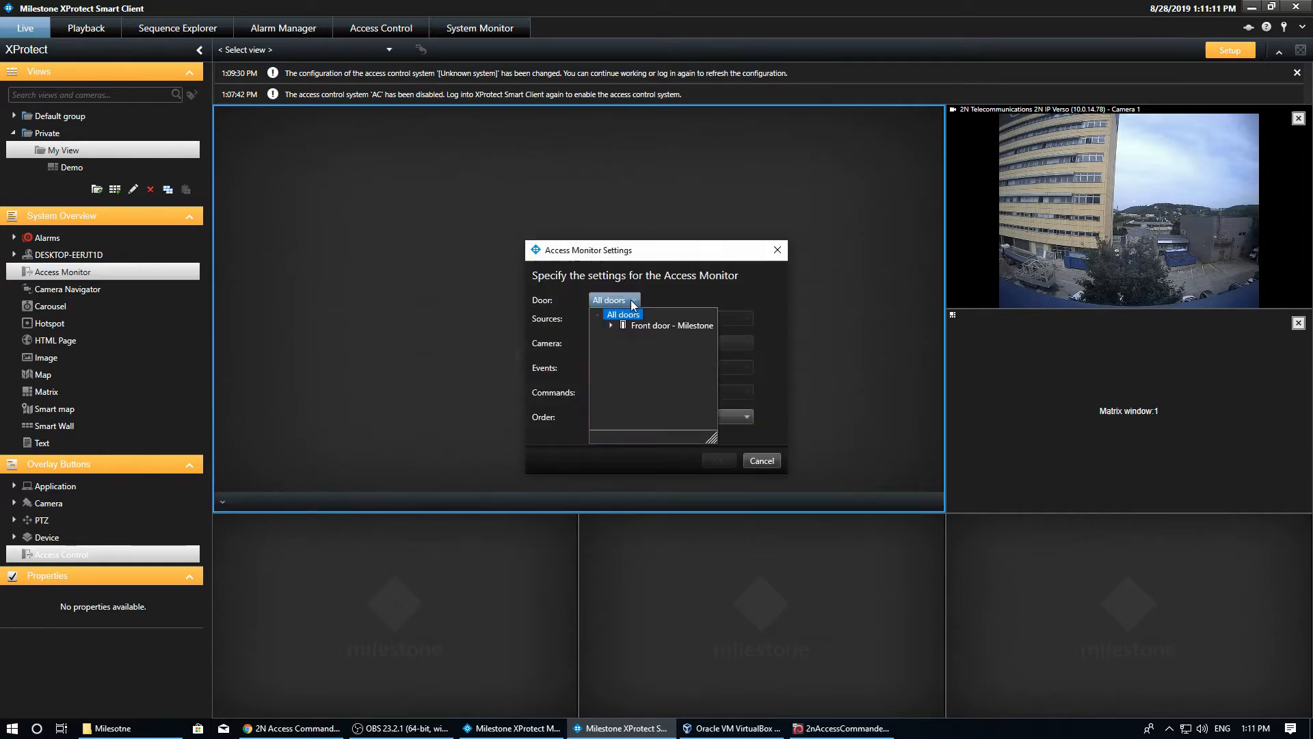
left_click(673, 325)
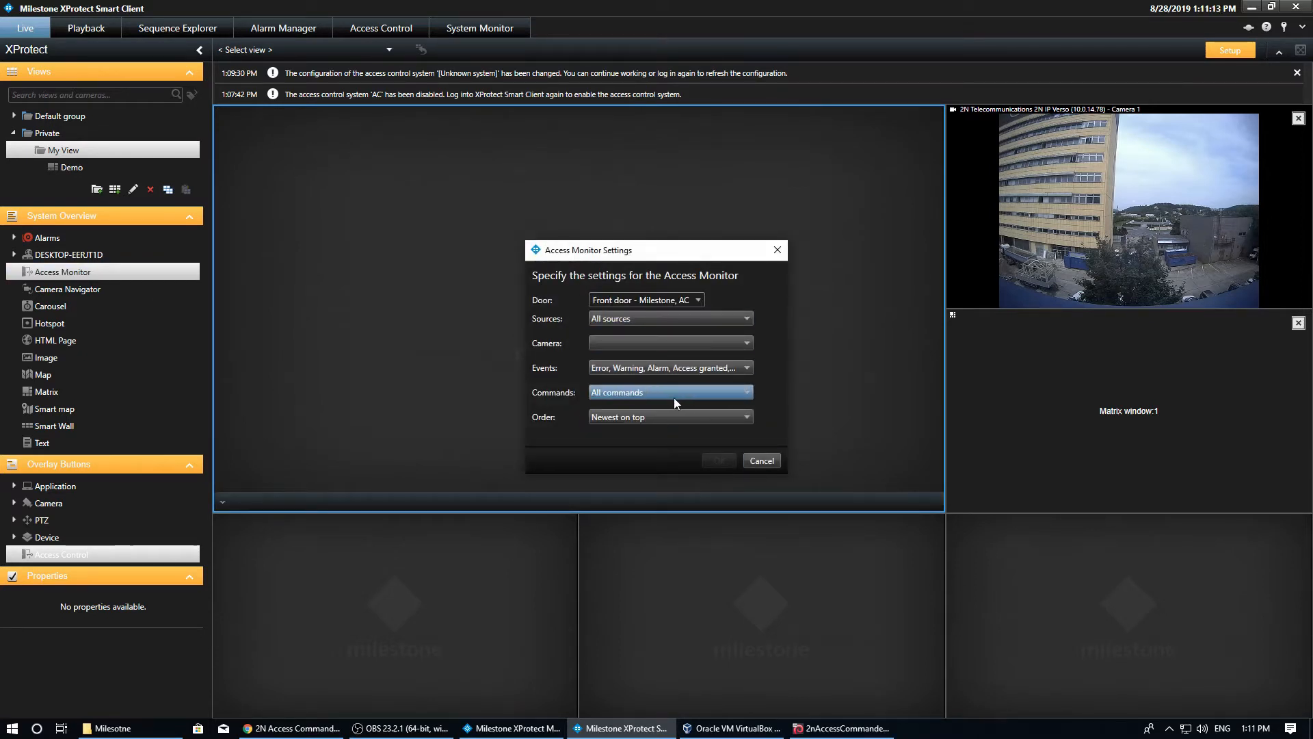
mouse_move(664, 397)
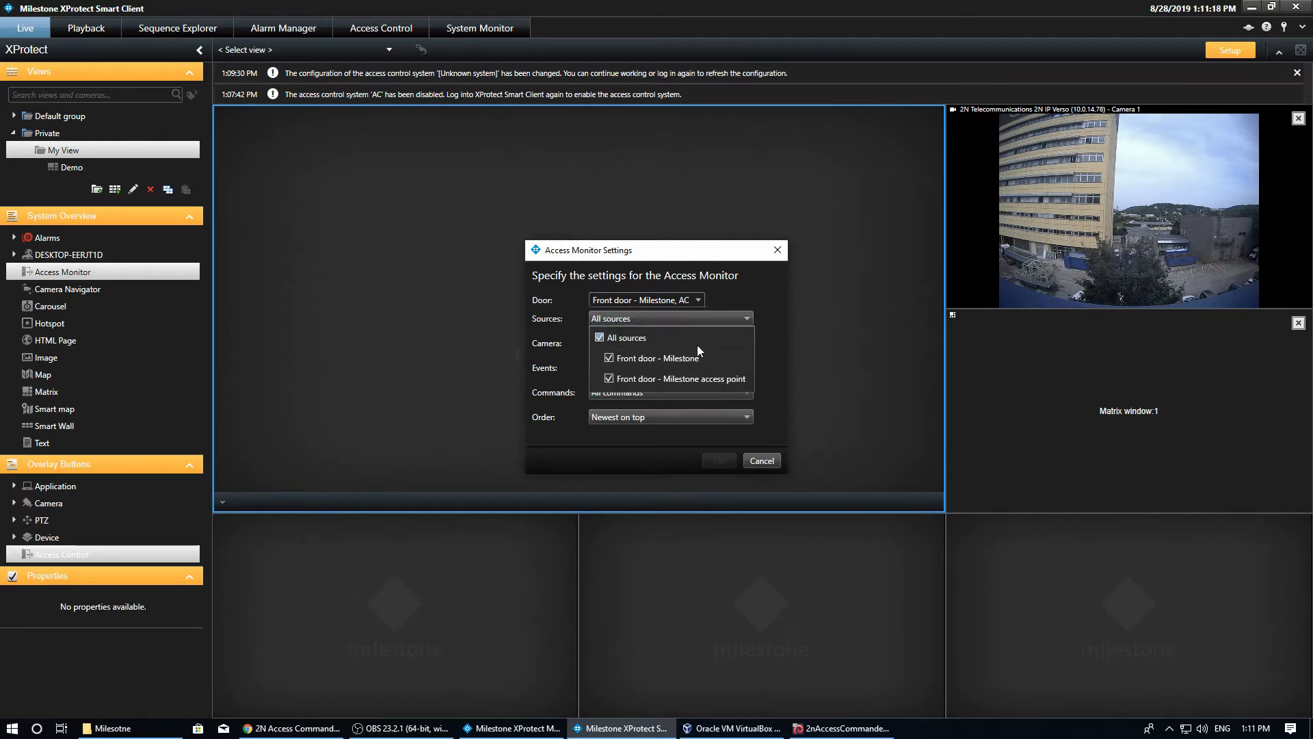
mouse_move(688, 357)
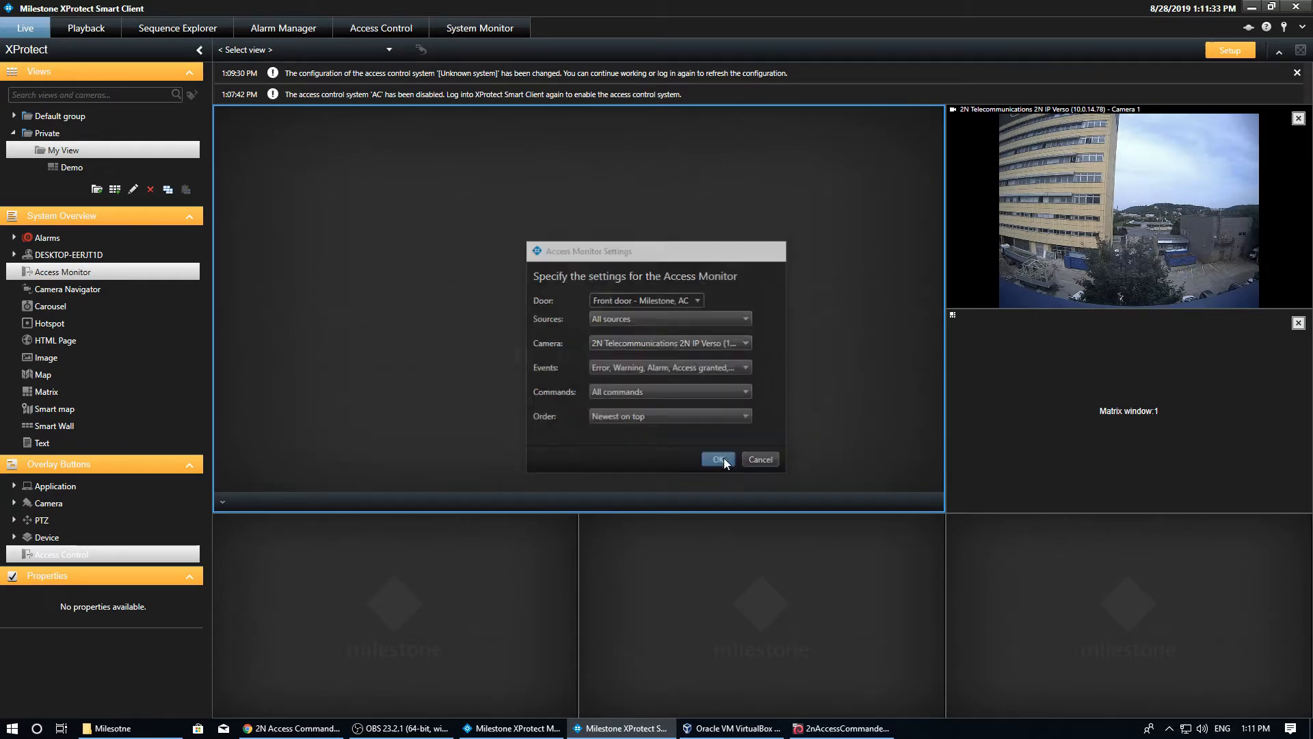
left_click(717, 459)
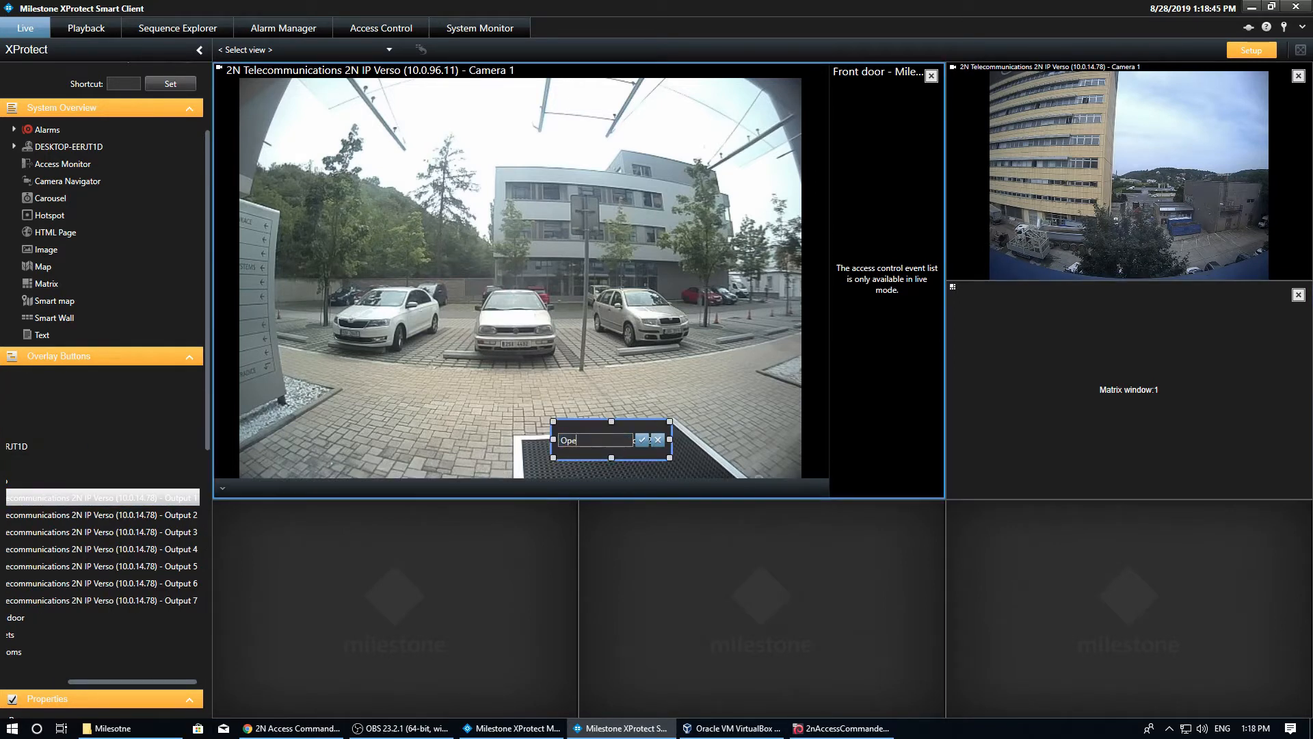
Label the intercom Output 1 overlay button on the front door camera 'Open'.
type("n")
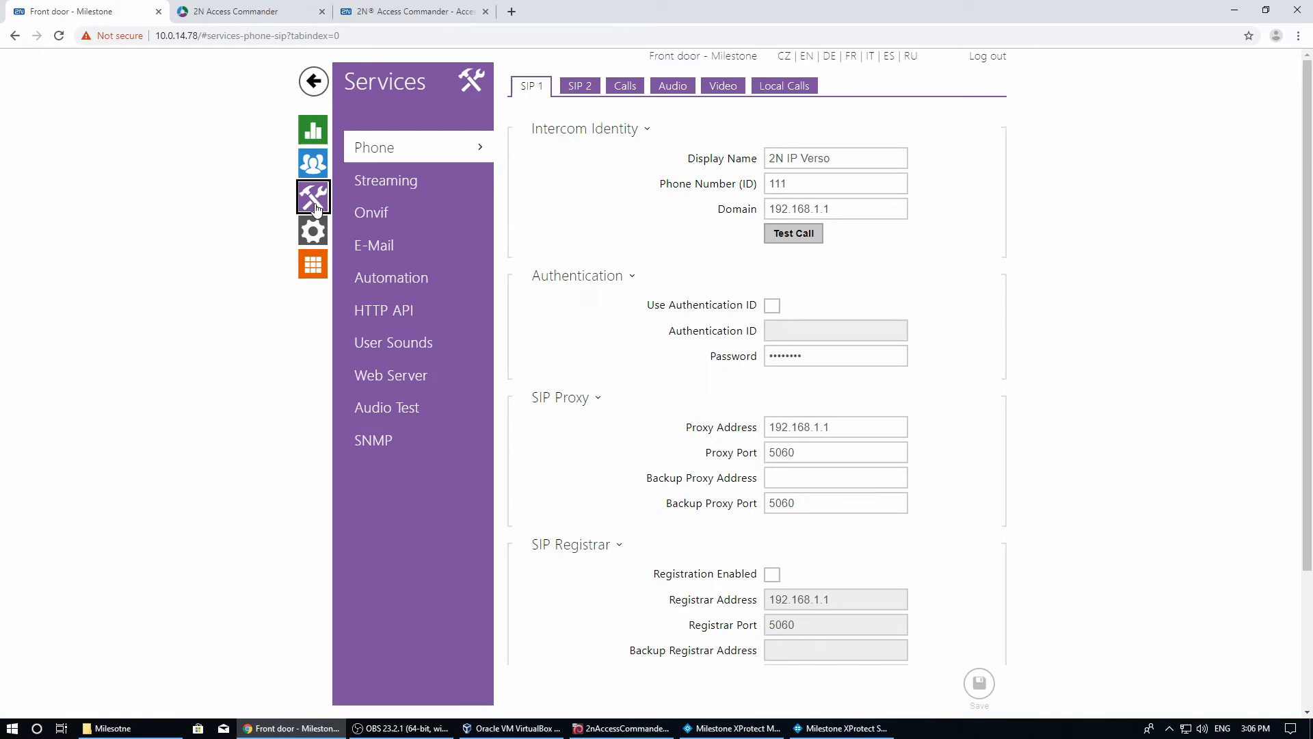
Open Services > Automation on the 2N IP Verso and edit Function1.
left_click(392, 278)
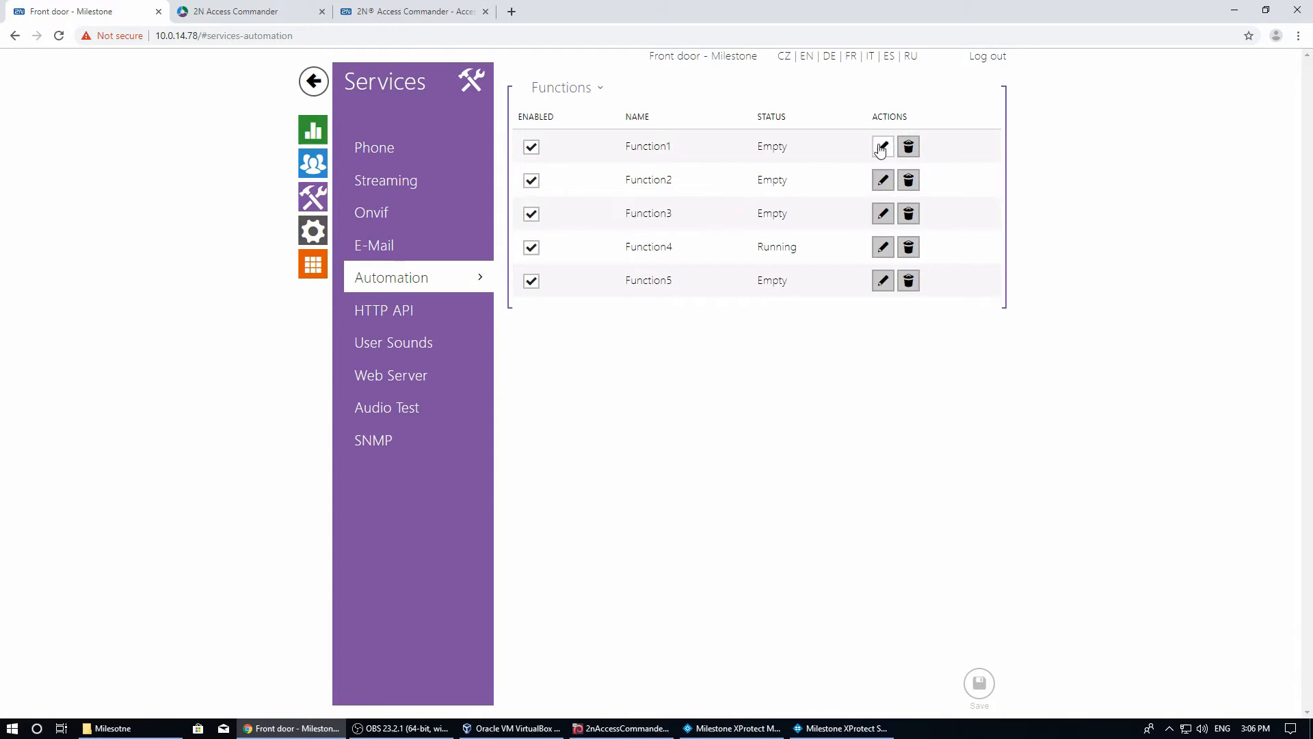
left_click(882, 146)
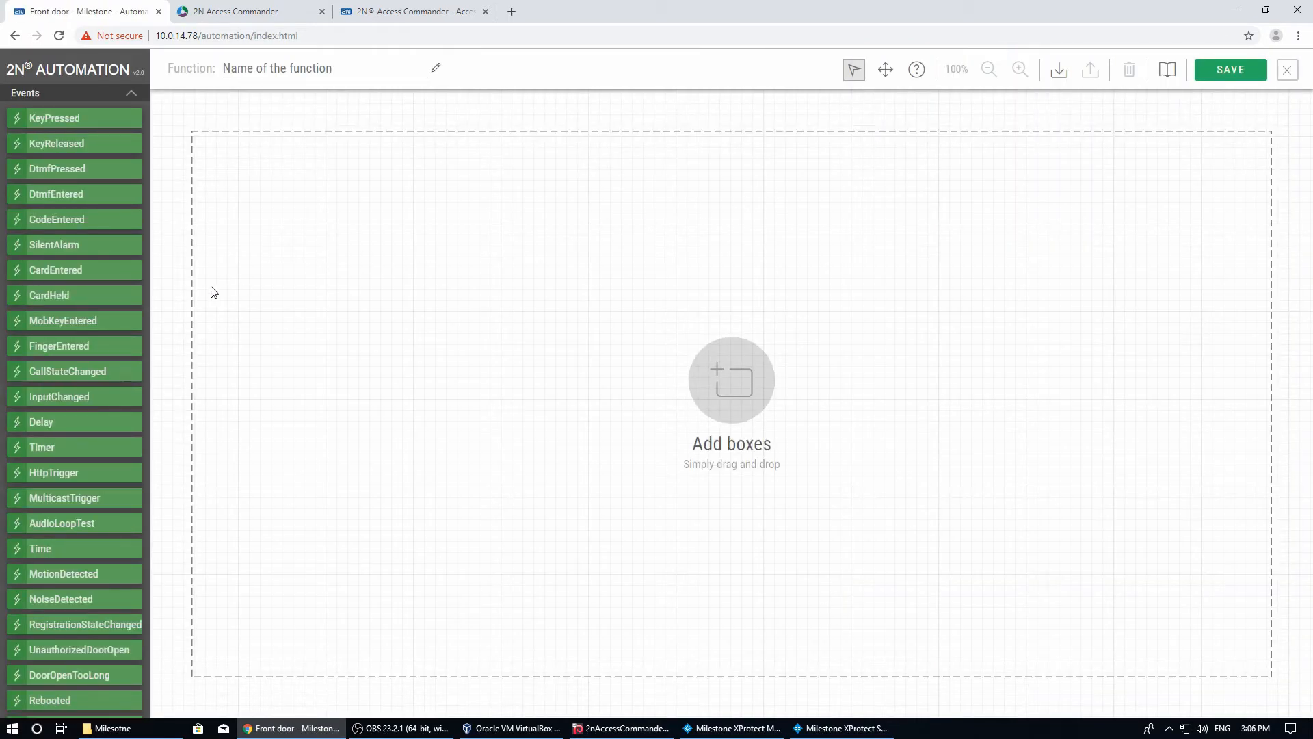
Link an OnvifVirtualOutputChanged event (port 50) to ActivateSwitch with switch 1.
scroll("down", 3)
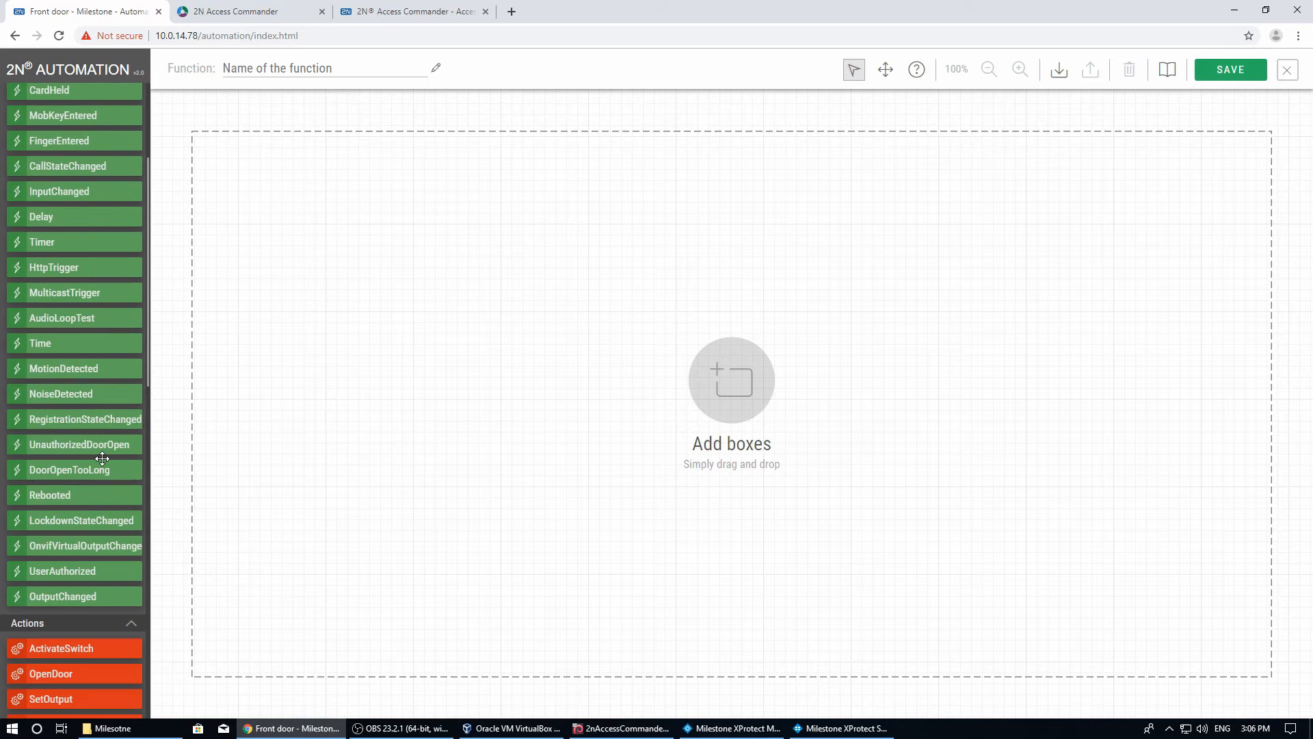
left_click_drag(75, 545, 439, 351)
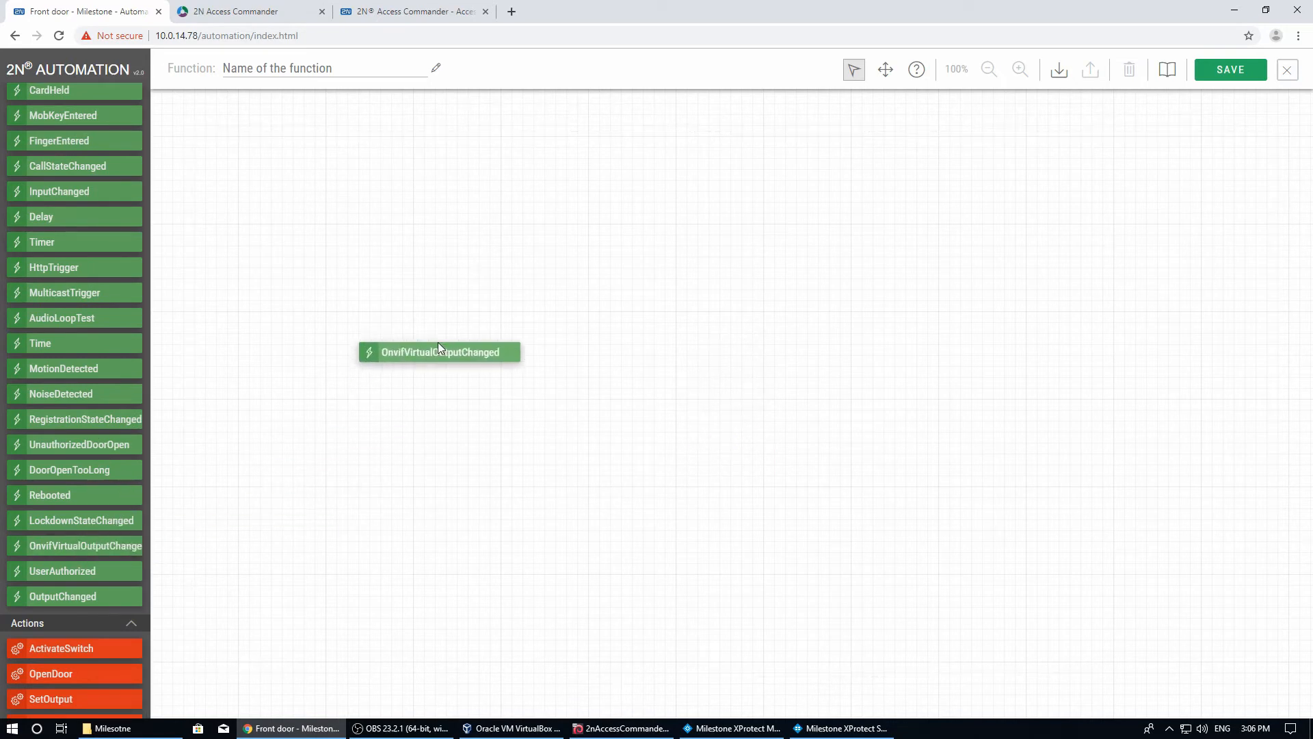
left_click(439, 351)
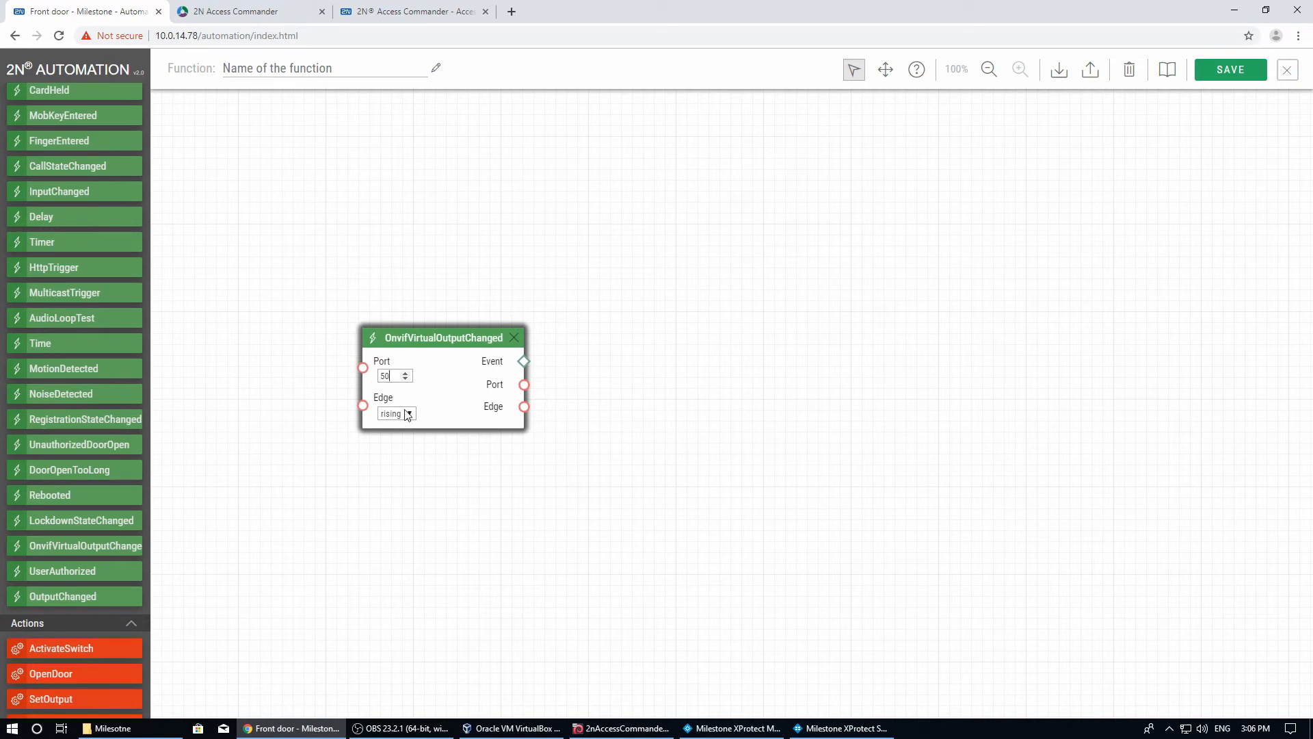
mouse_move(500, 381)
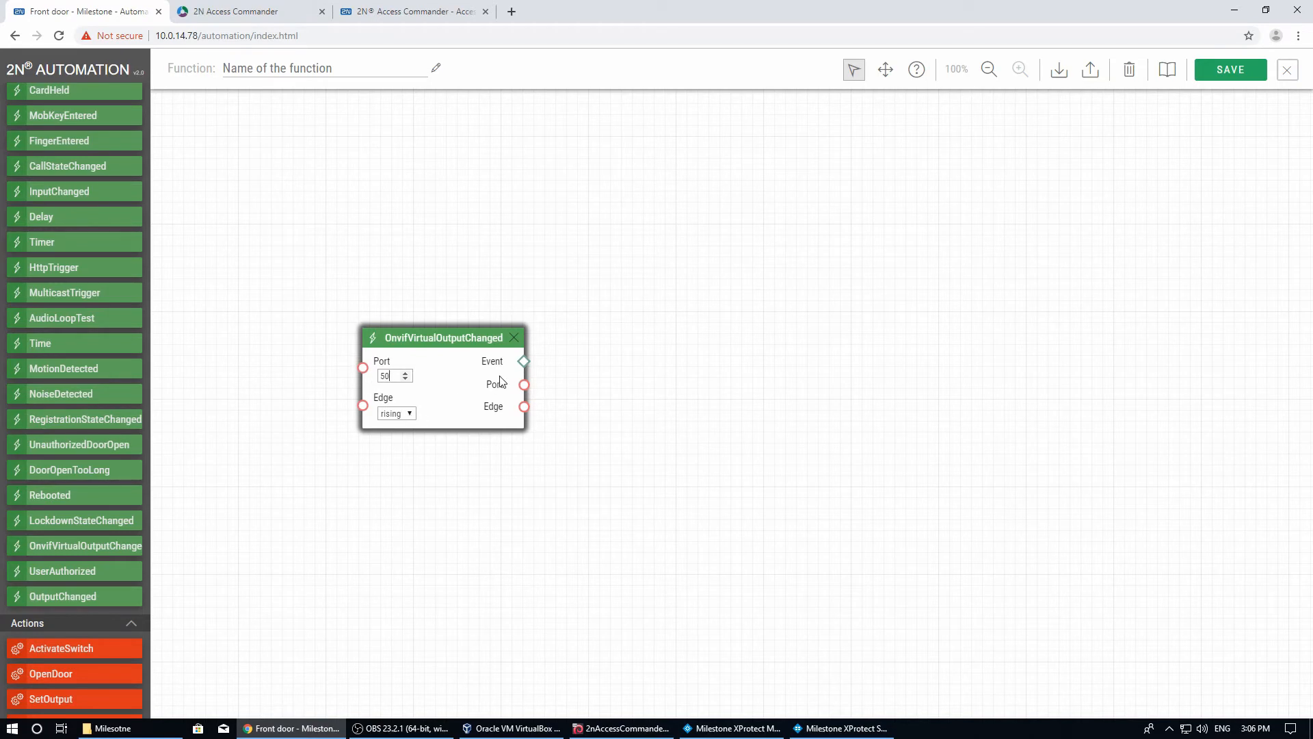
mouse_move(85, 643)
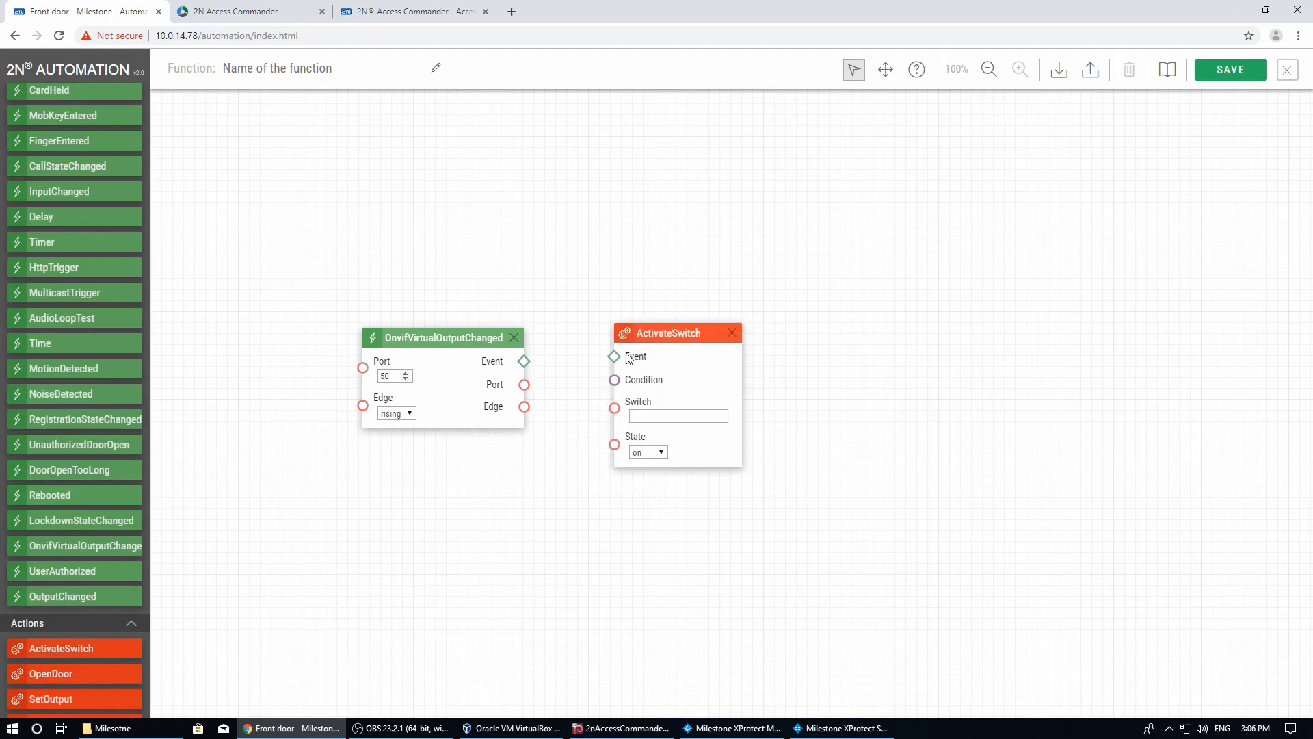
left_click_drag(524, 362, 614, 356)
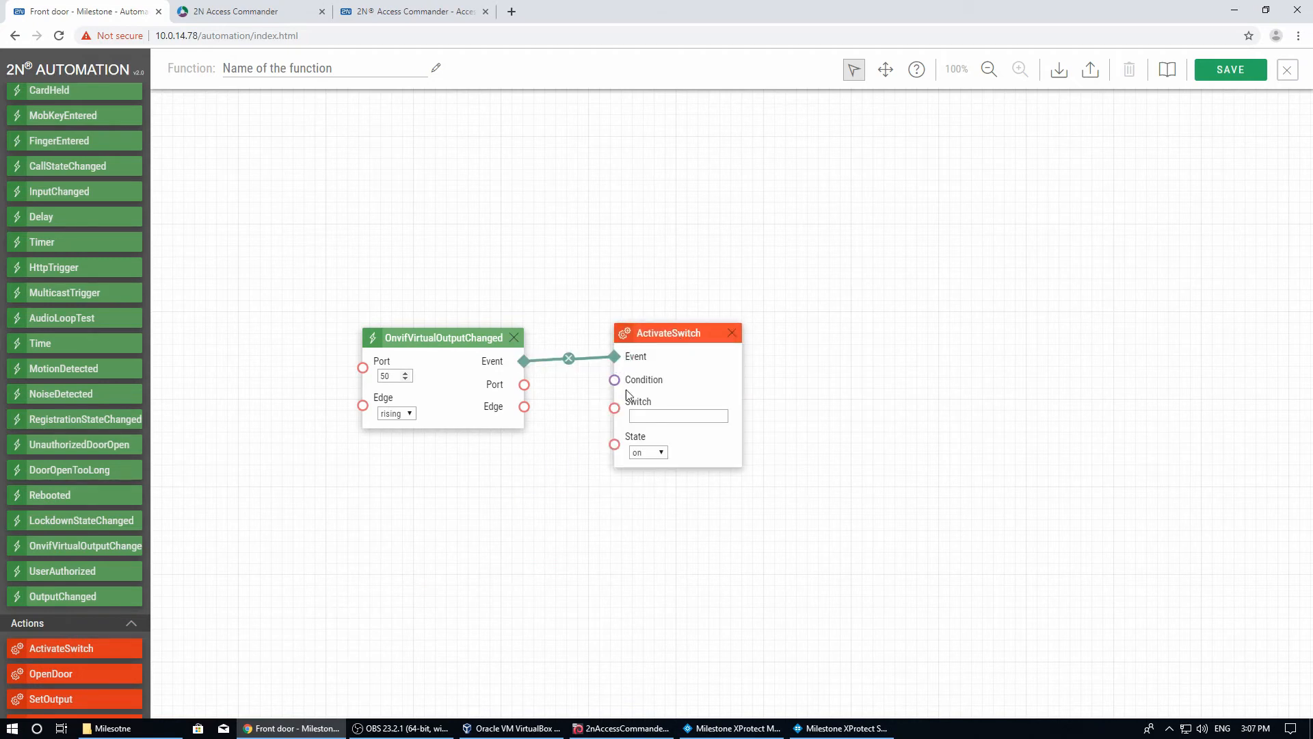
type("1")
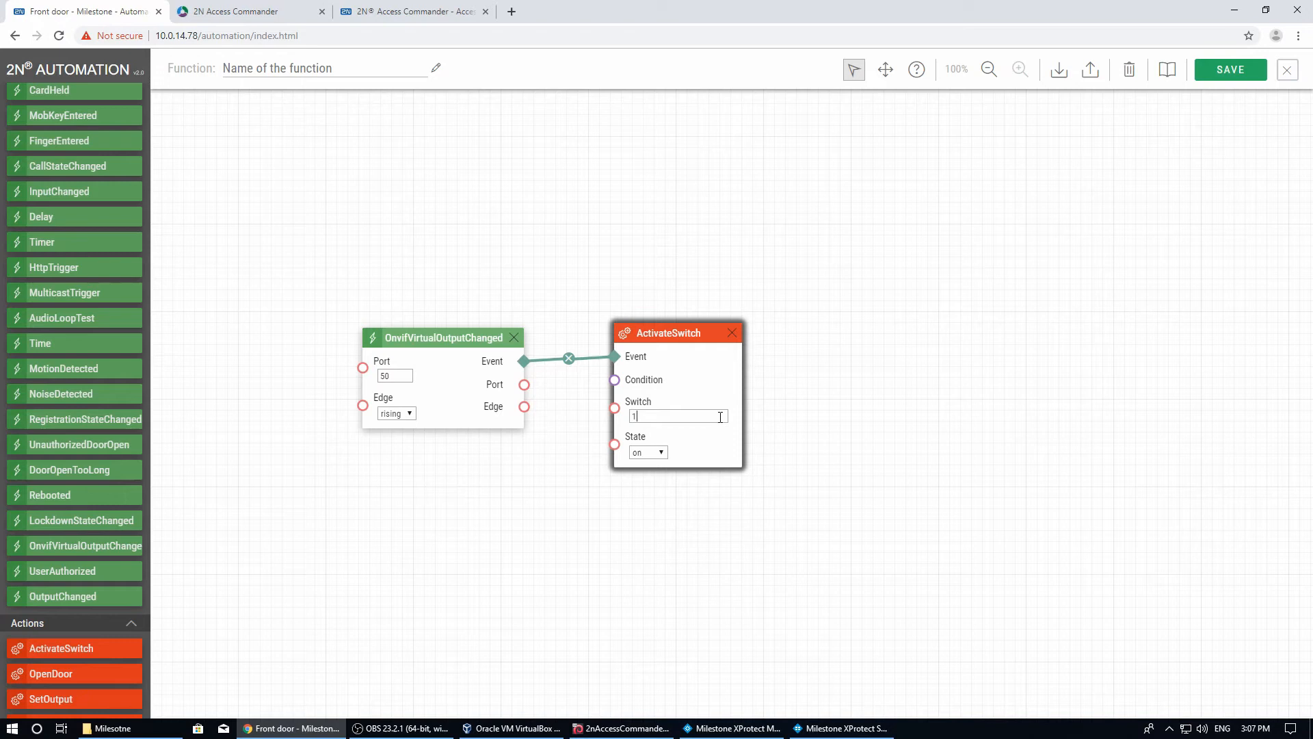
left_click(1230, 70)
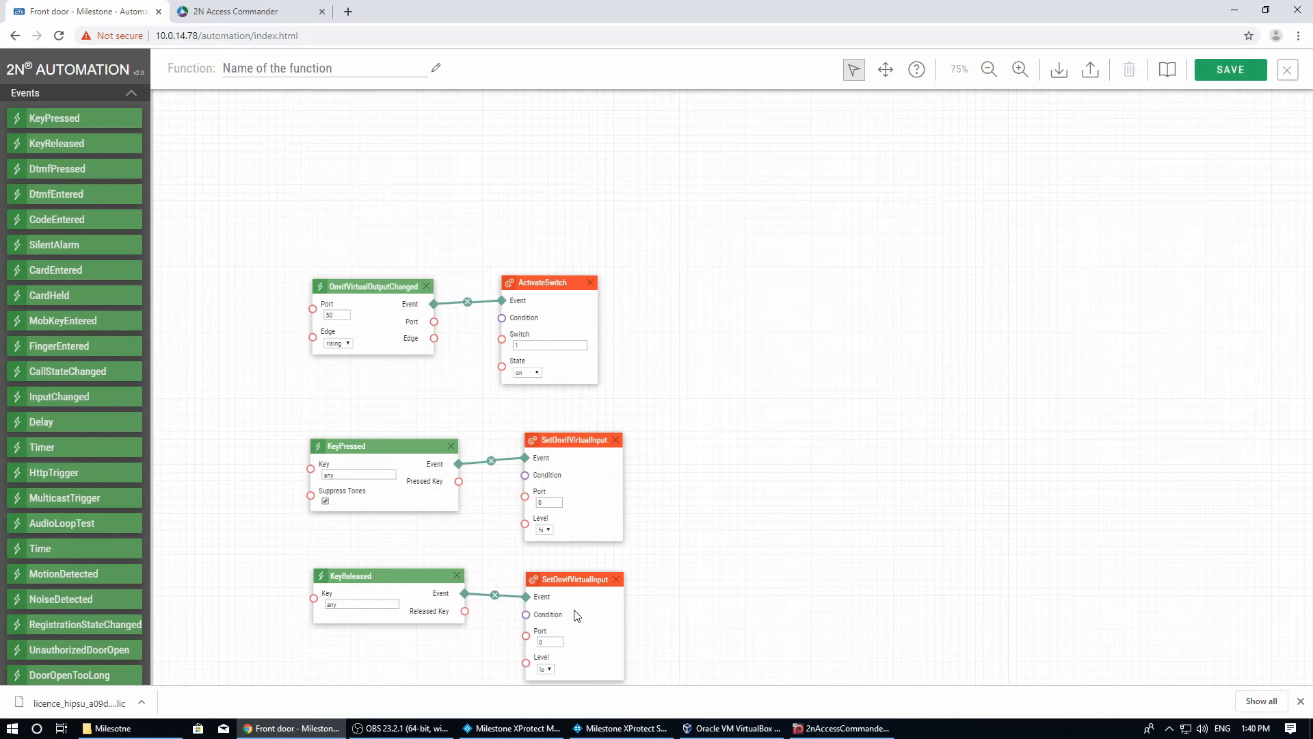
mouse_move(390, 585)
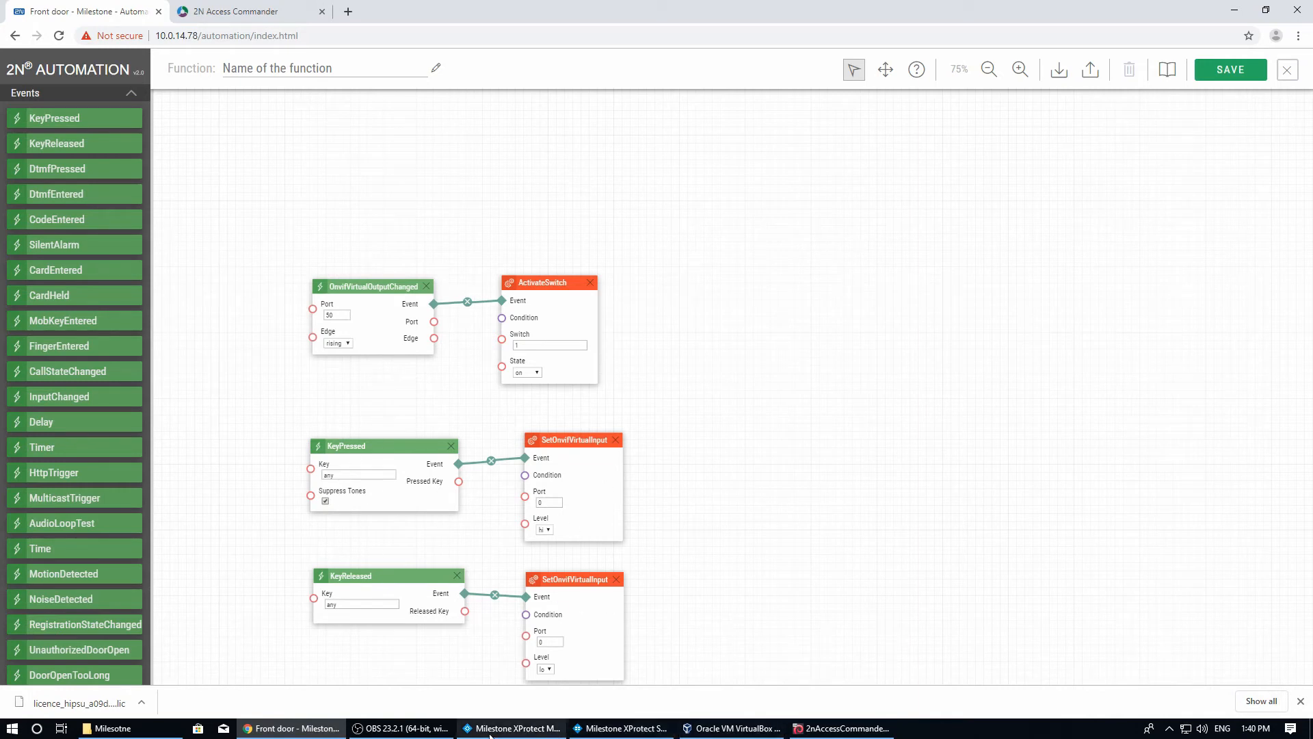
left_click(517, 727)
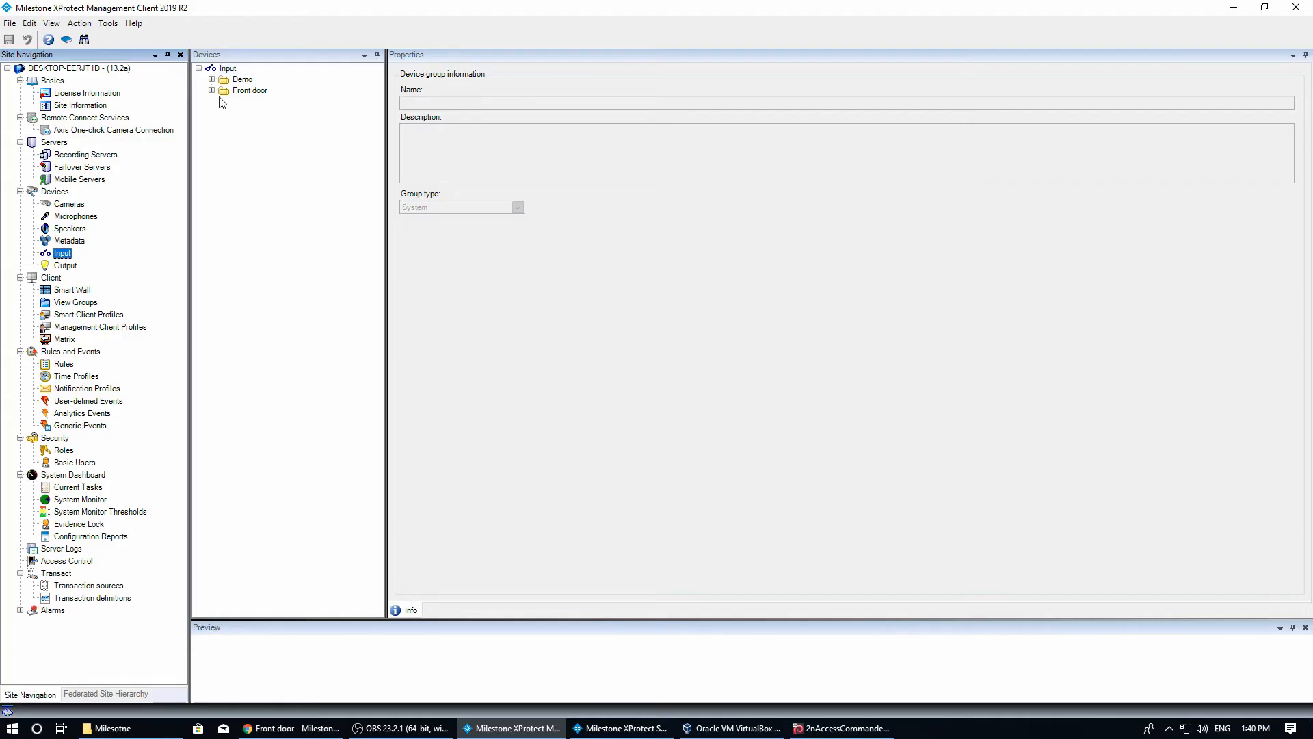
Add Input Rising and Input Falling events to the first 2N IP Verso input under Demo.
left_click(240, 79)
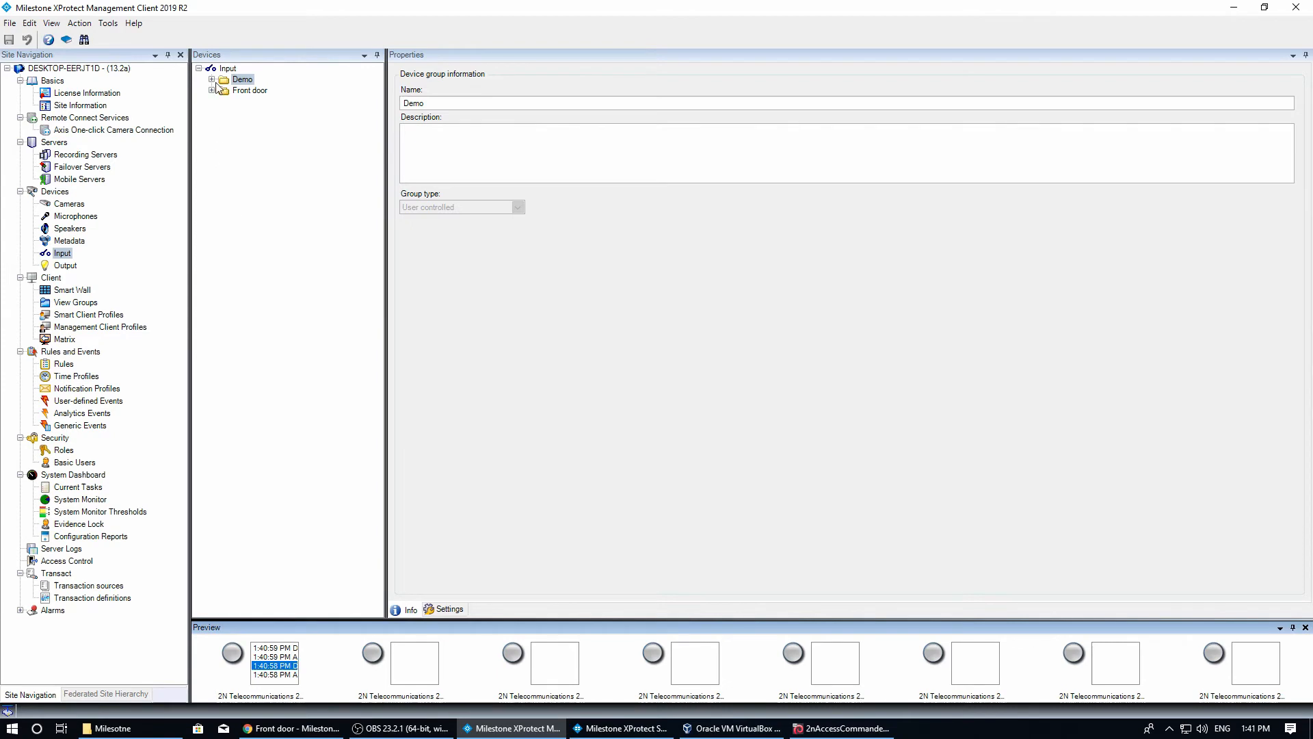
left_click(213, 79)
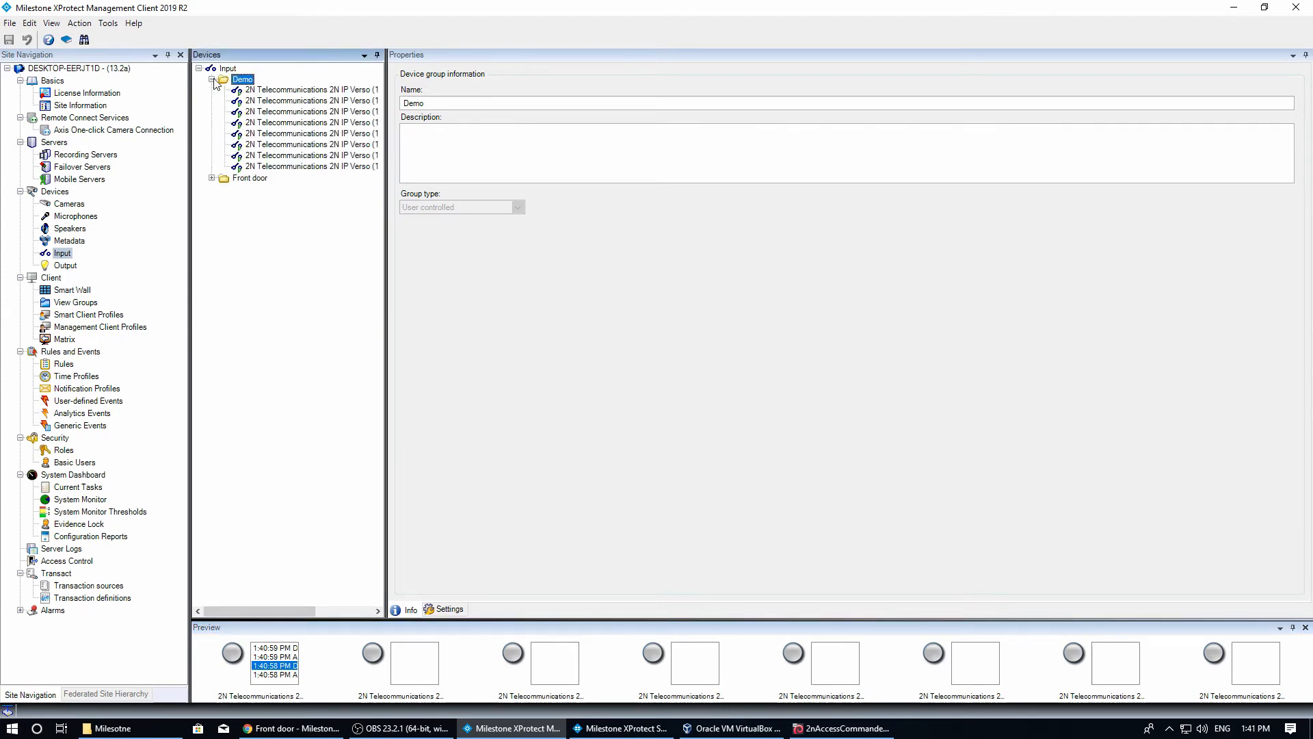
left_click(309, 89)
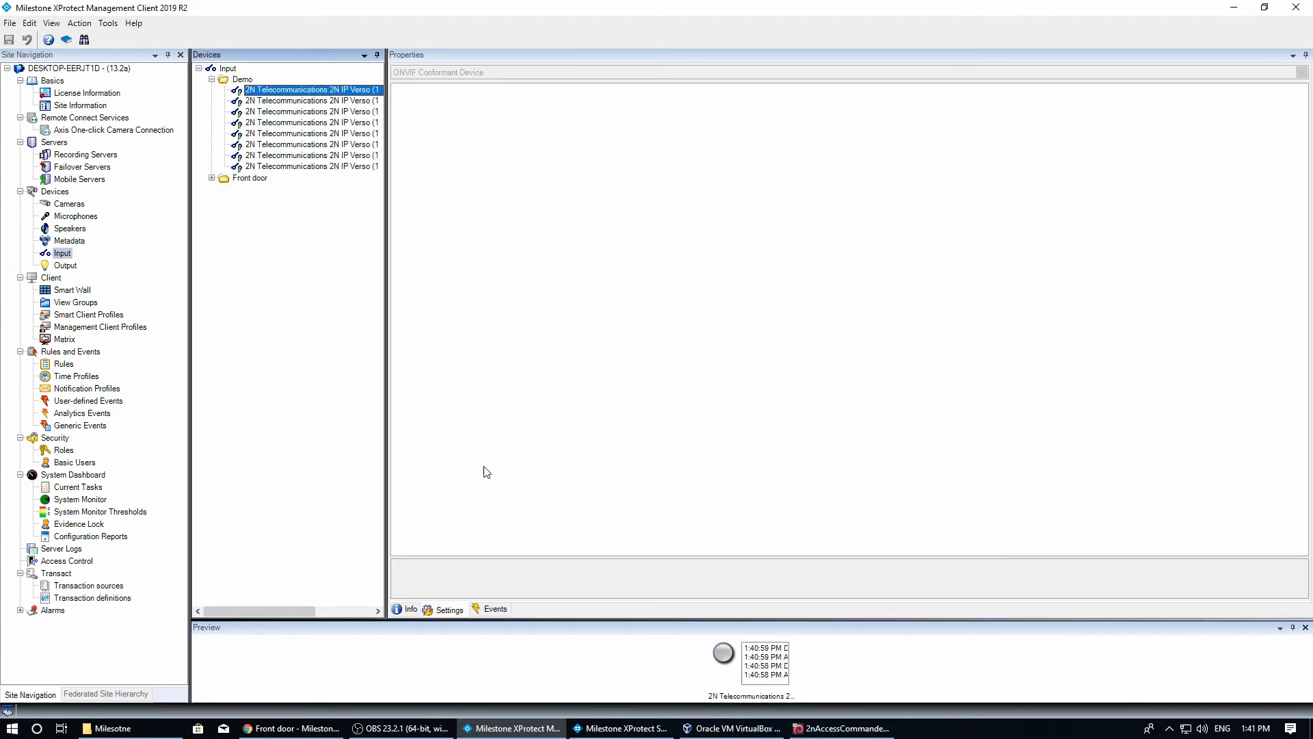
left_click(495, 609)
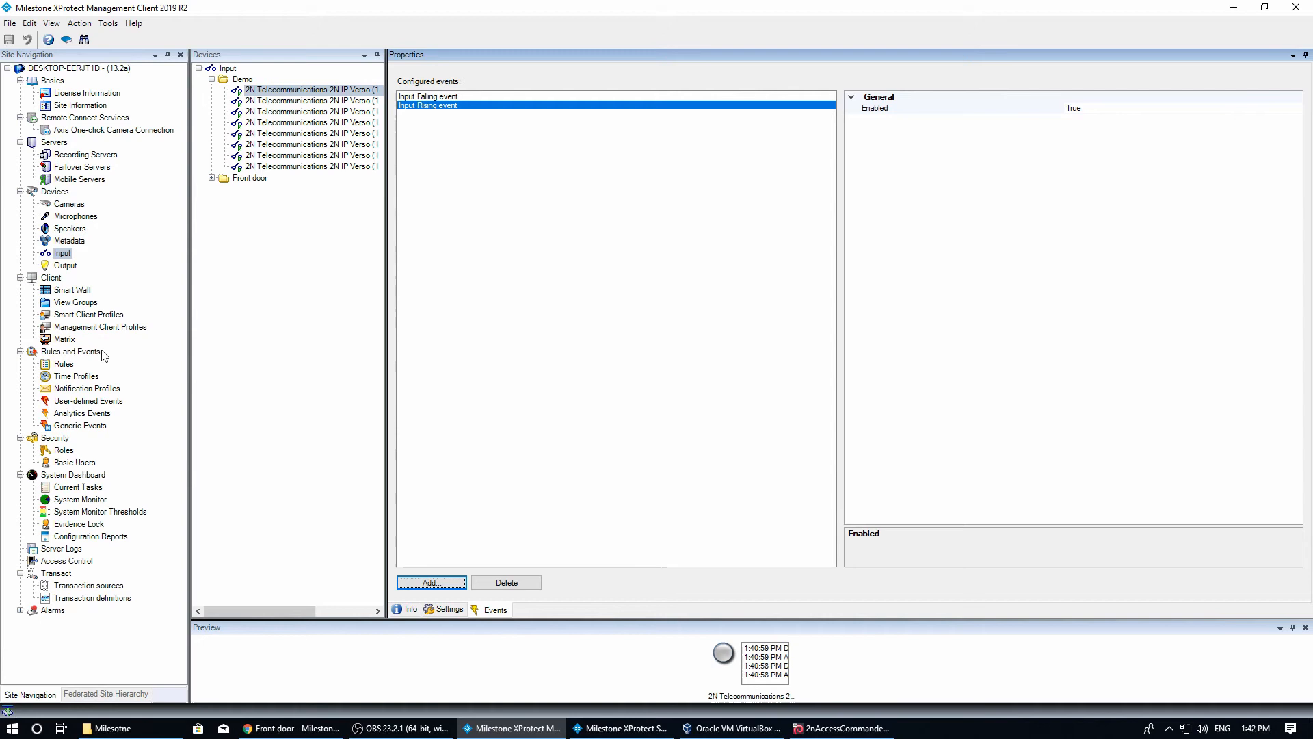
left_click(62, 364)
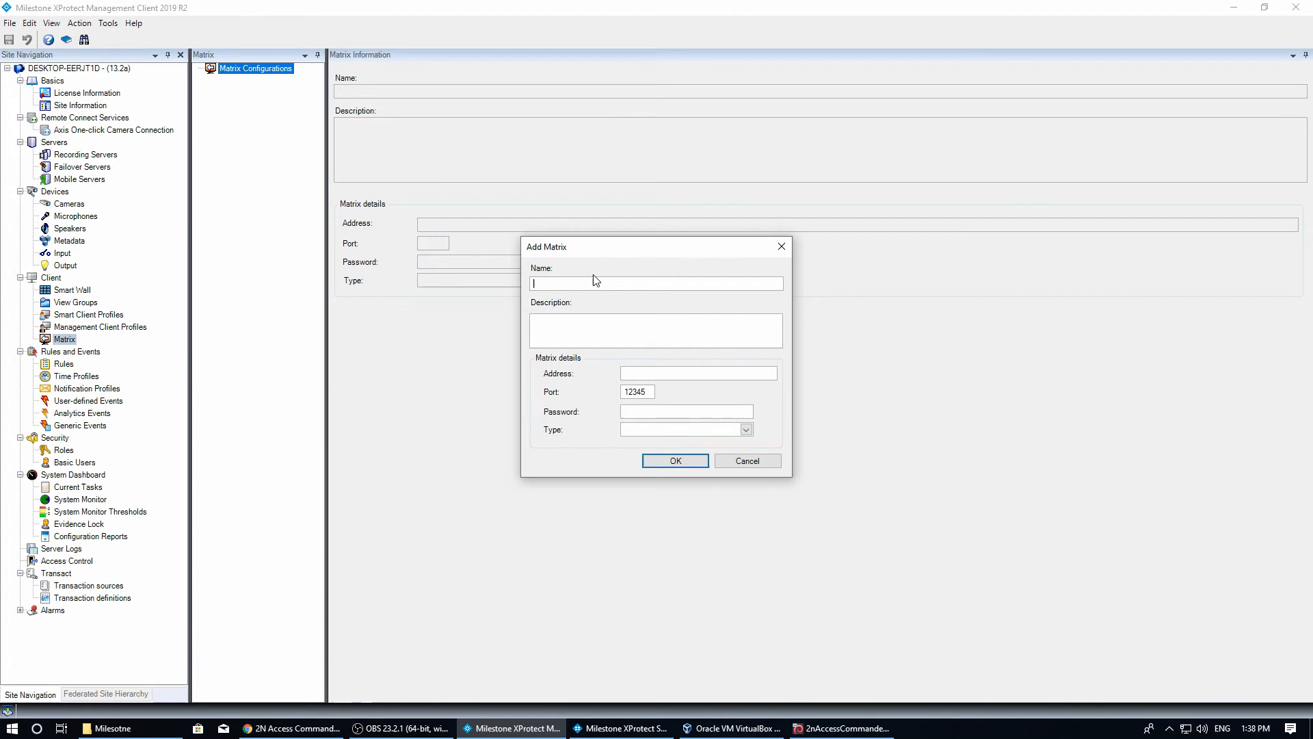
Create matrix 'Matrix', type Smart Client/Remote Client, at 10.0.14.87 port 12345.
type("Matri")
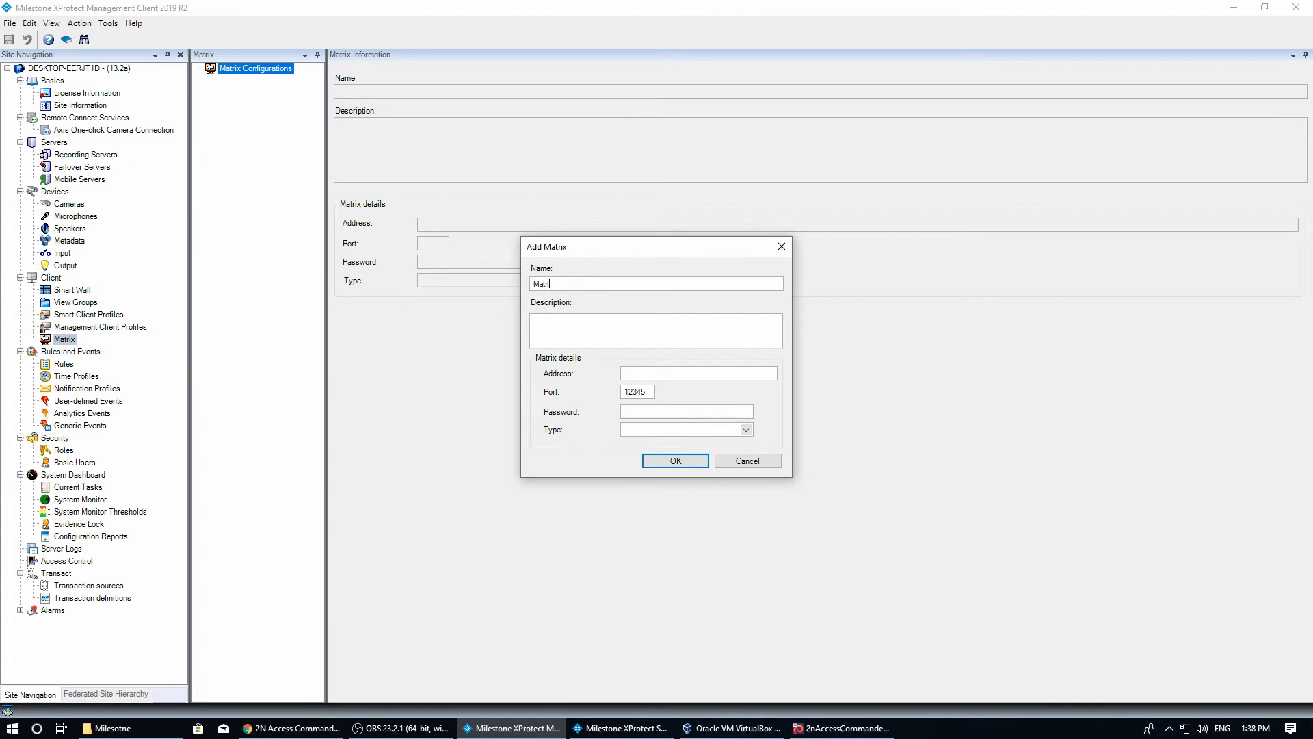
type("10.0.14.87")
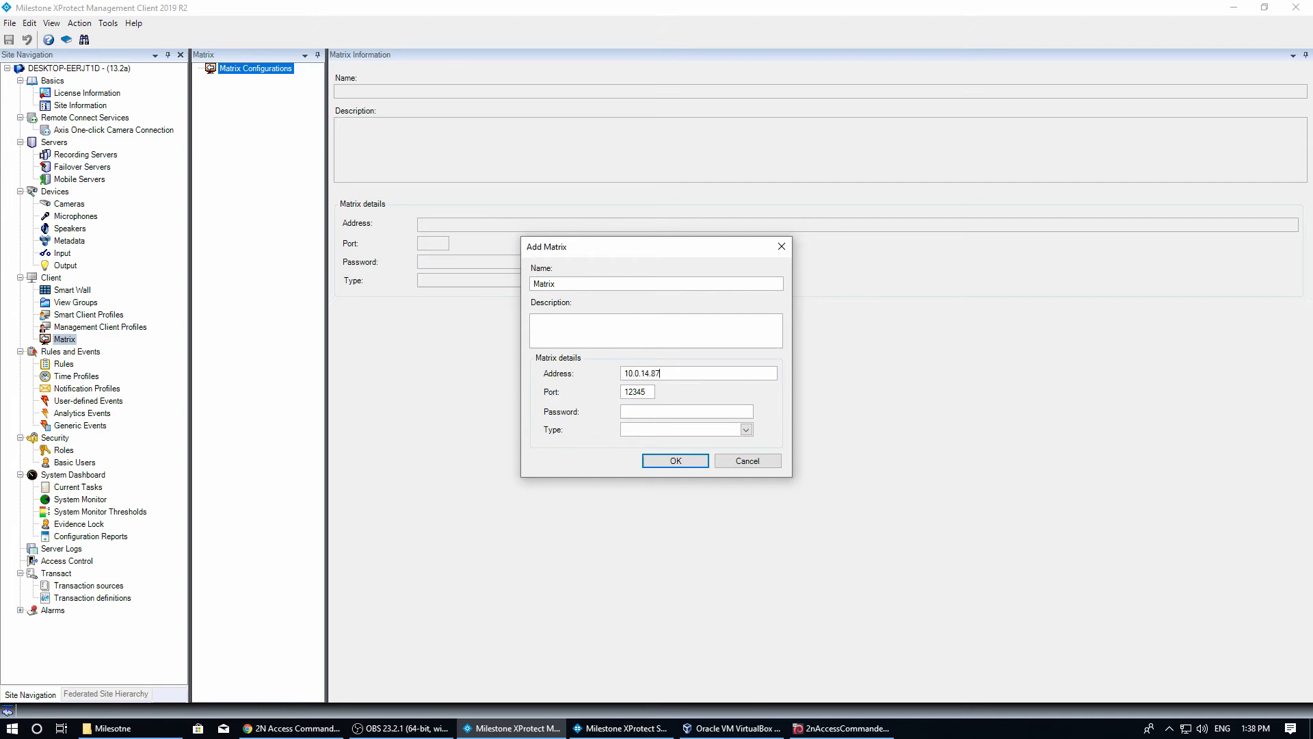
type("1")
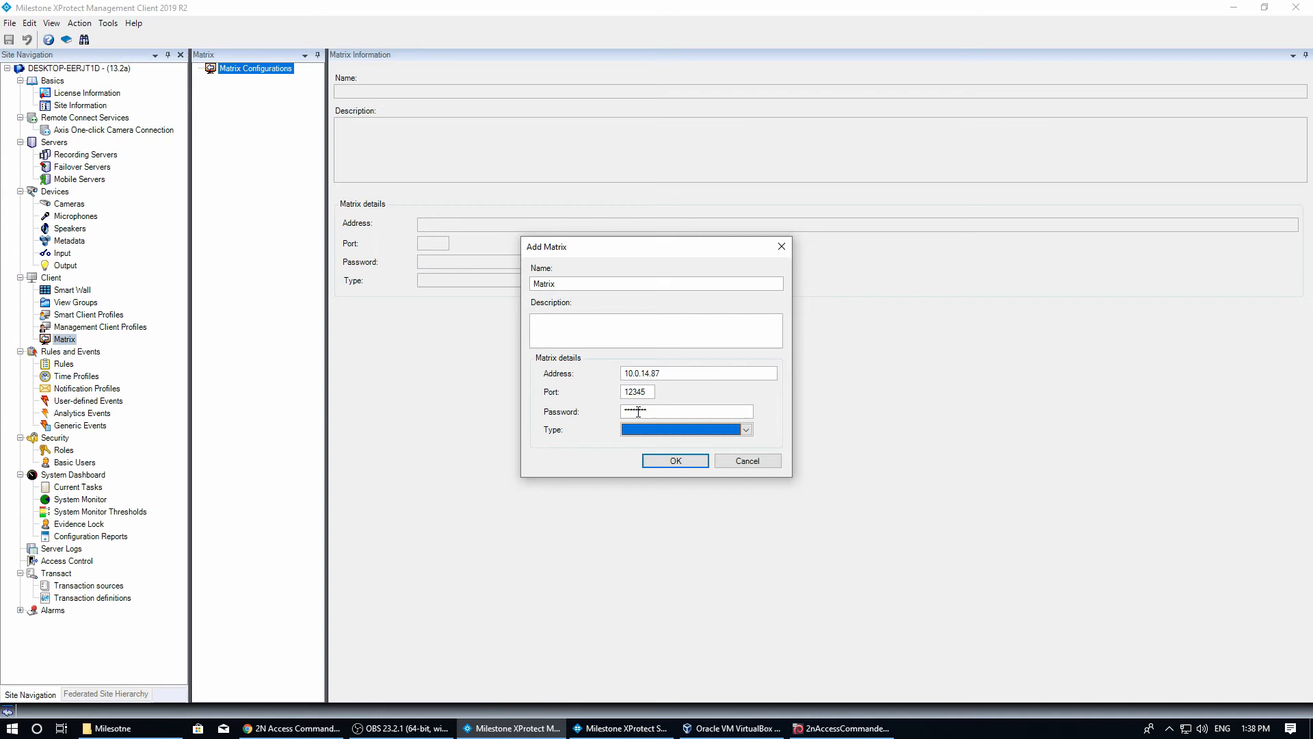
left_click(675, 461)
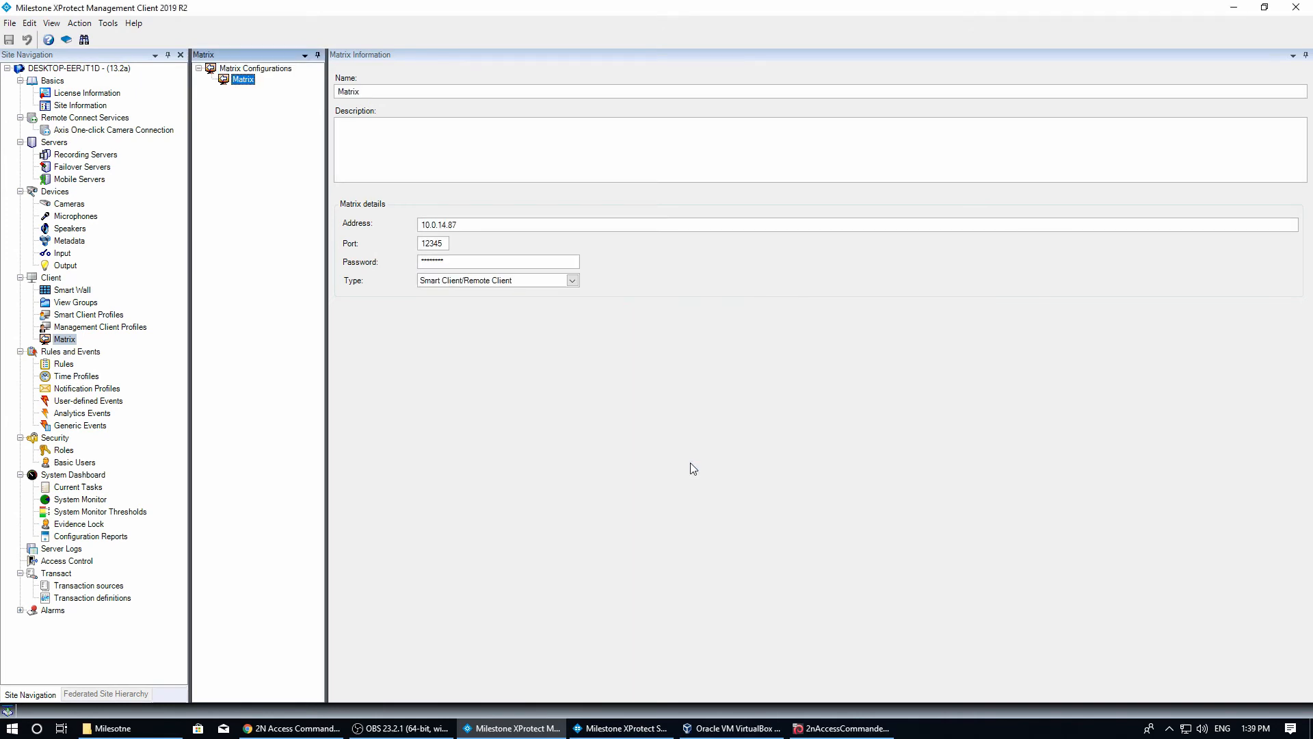
mouse_move(277, 98)
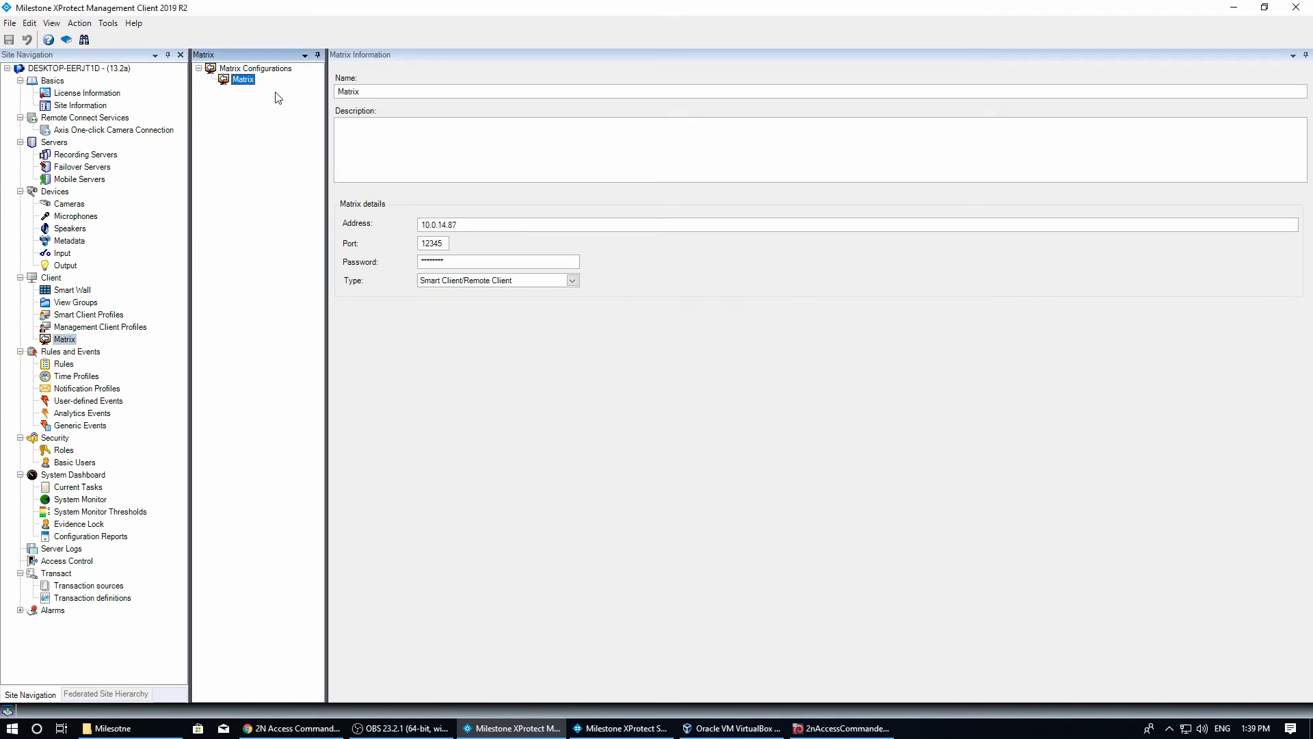
left_click(623, 728)
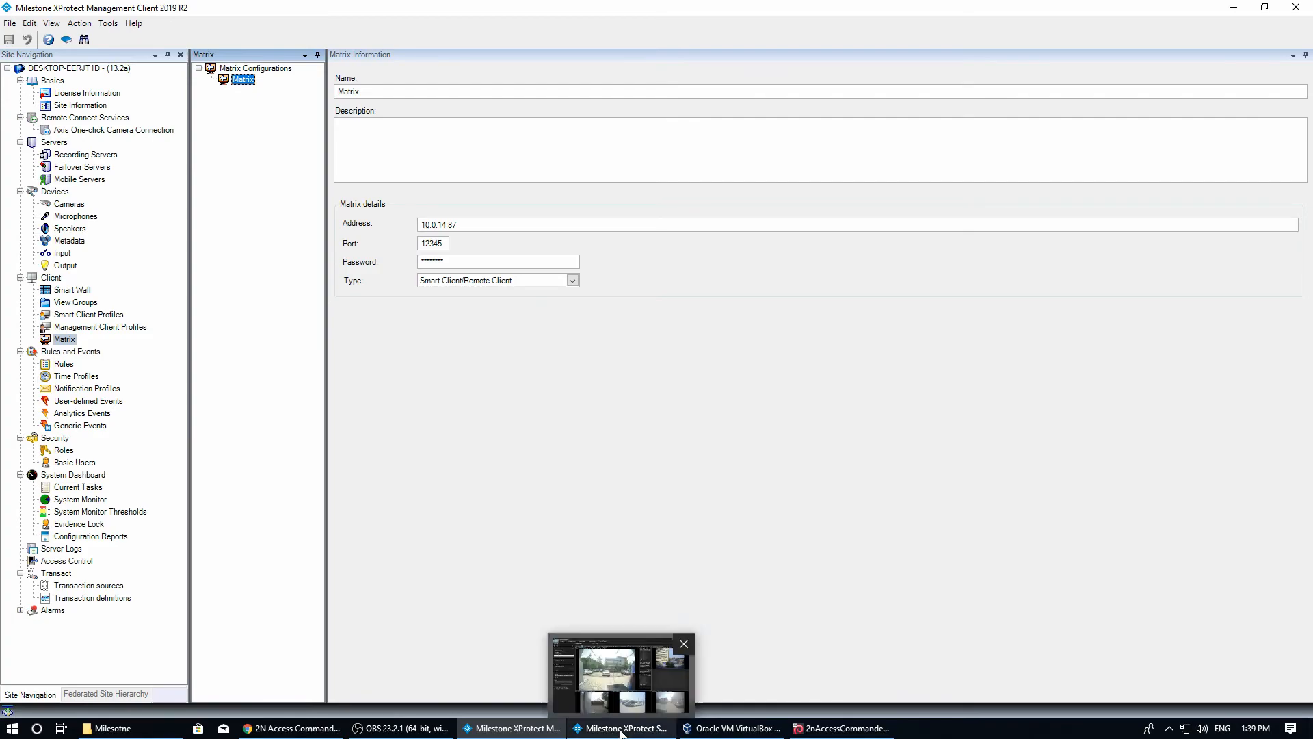
left_click(625, 727)
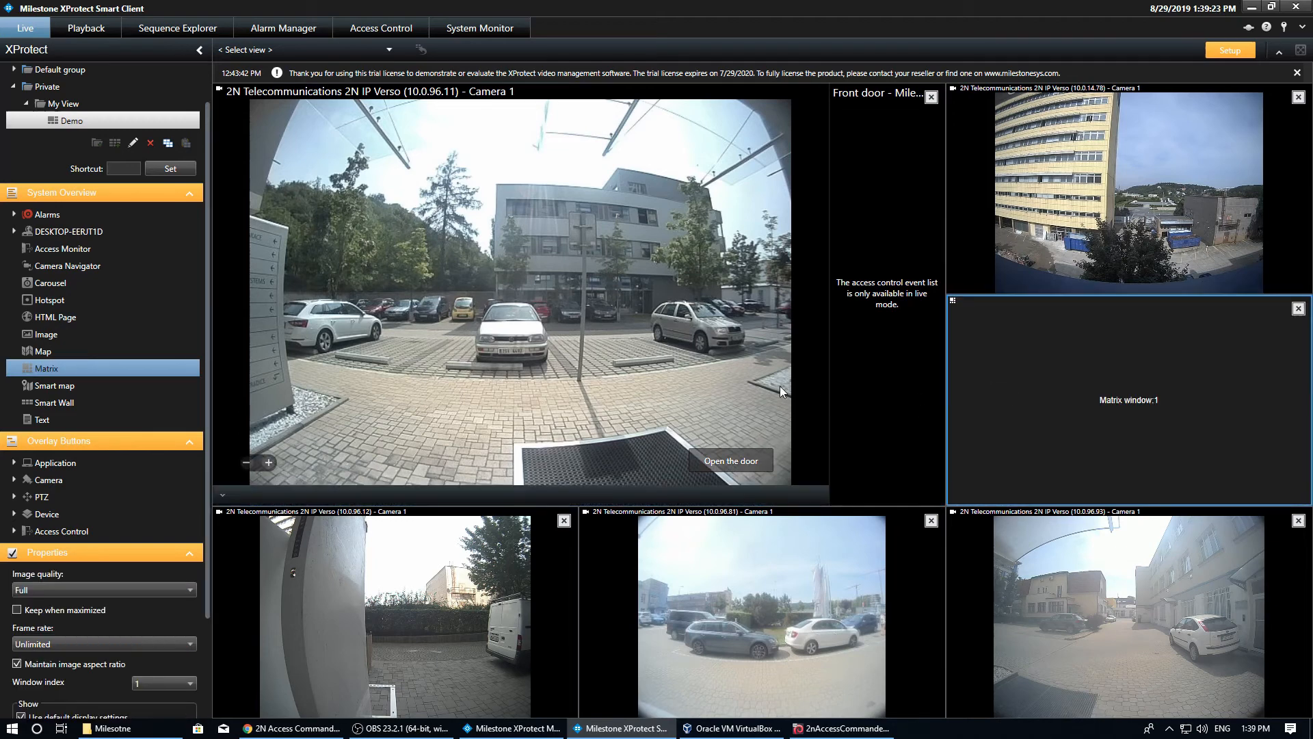
left_click(63, 701)
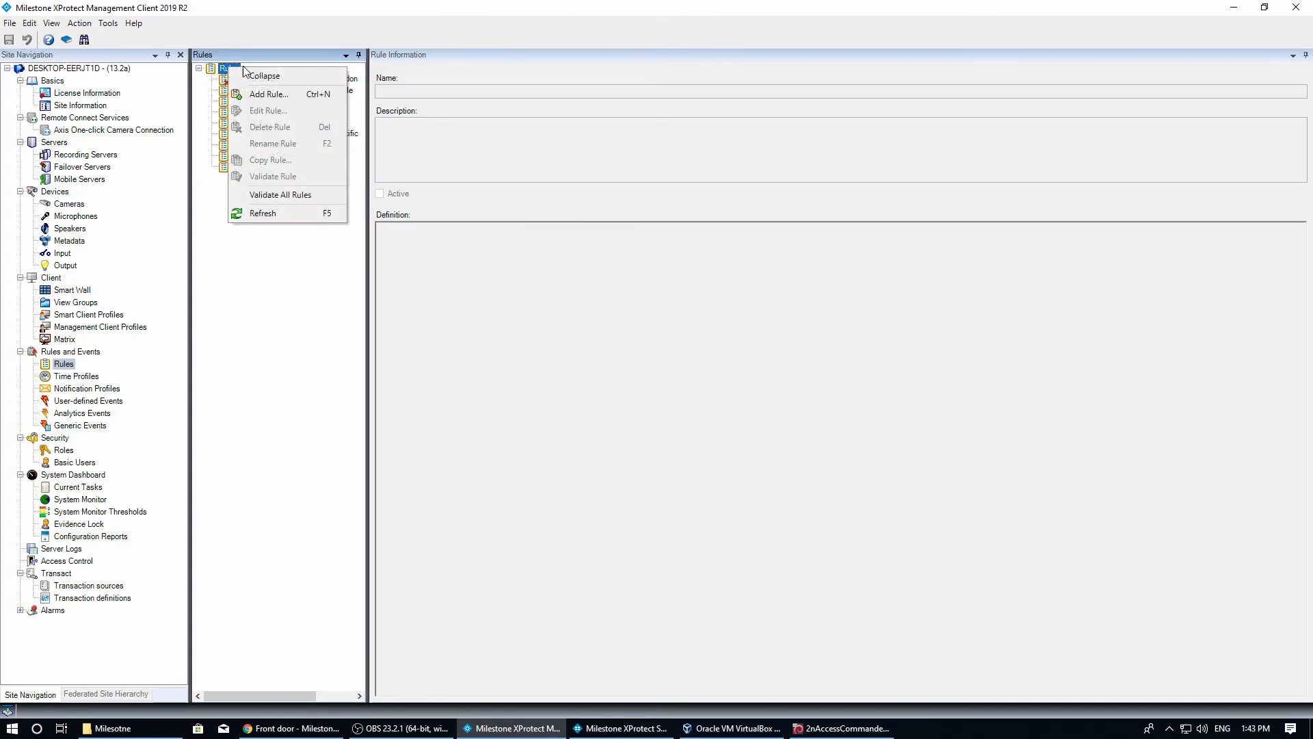
Create rule 'Intercom pop up' triggered by Input Activated on 2N IP Verso 10.0.14.78 Input 1.
left_click(268, 94)
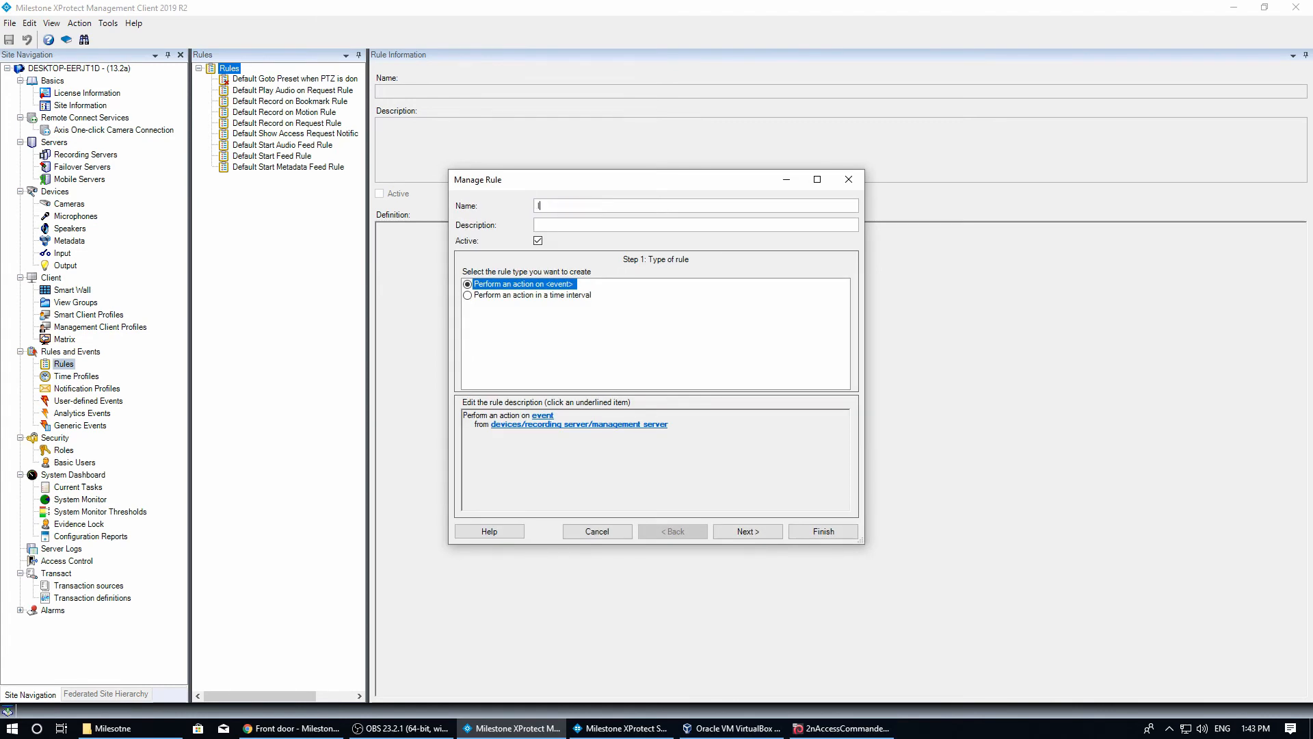
left_click(542, 415)
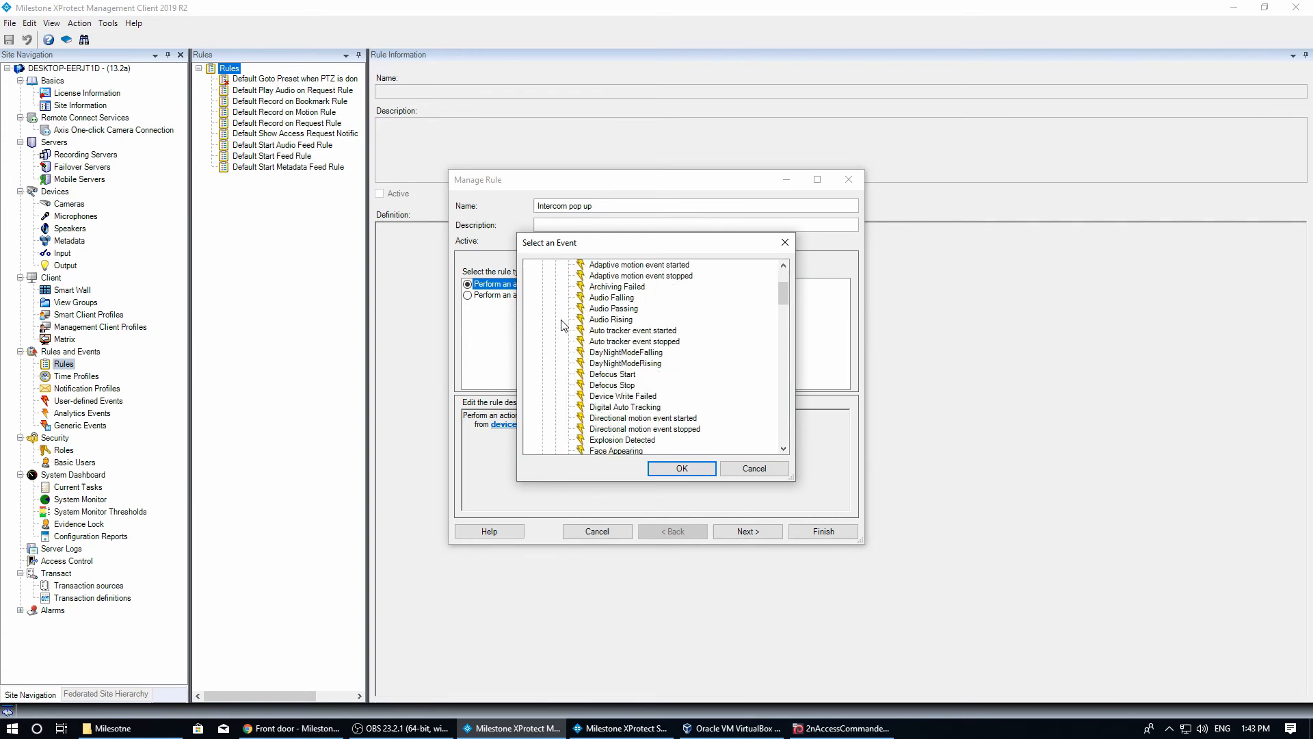
left_click(681, 468)
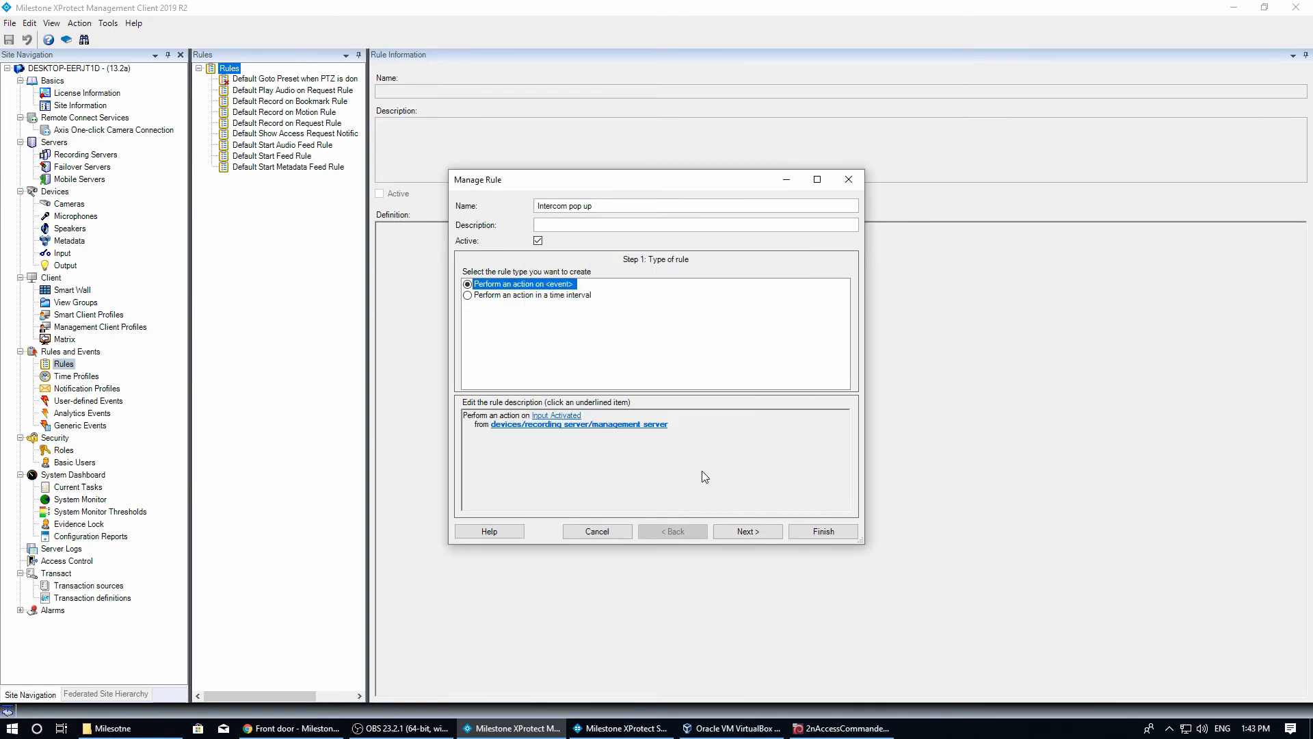
mouse_move(628, 408)
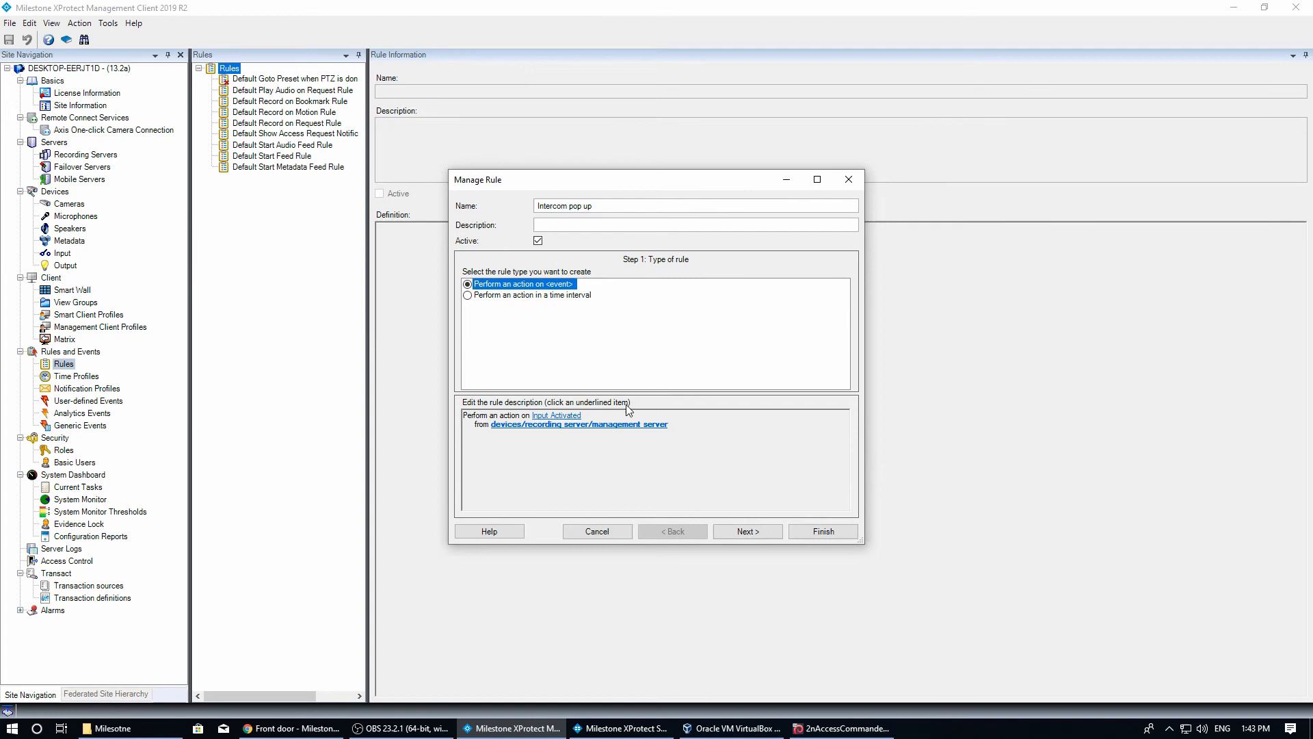
left_click(579, 424)
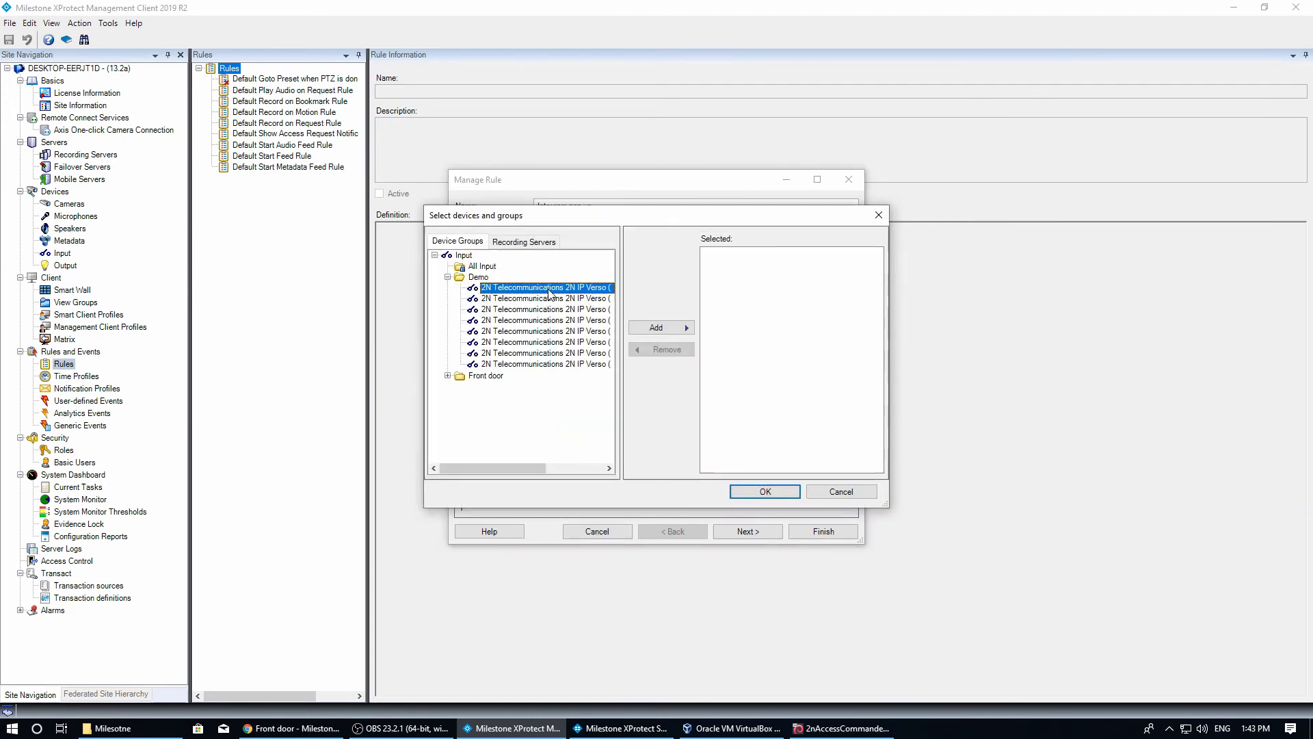
left_click(765, 491)
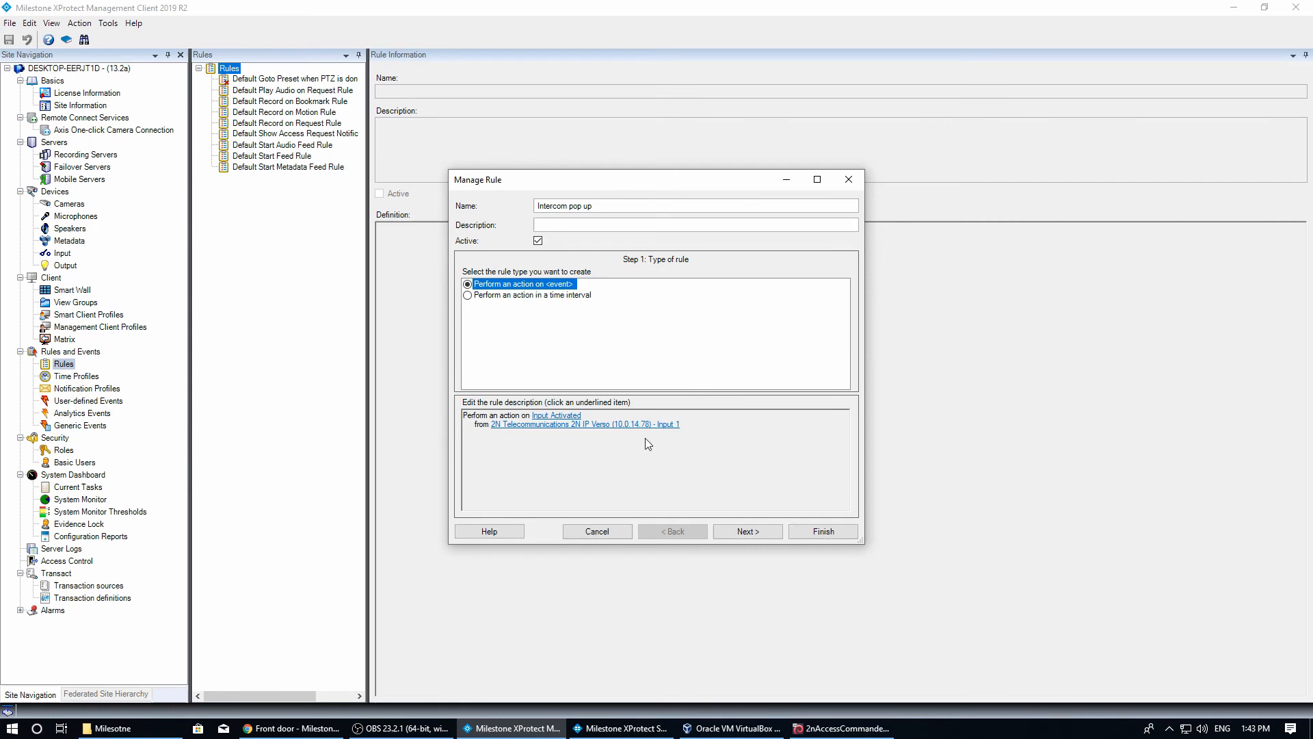
left_click(746, 530)
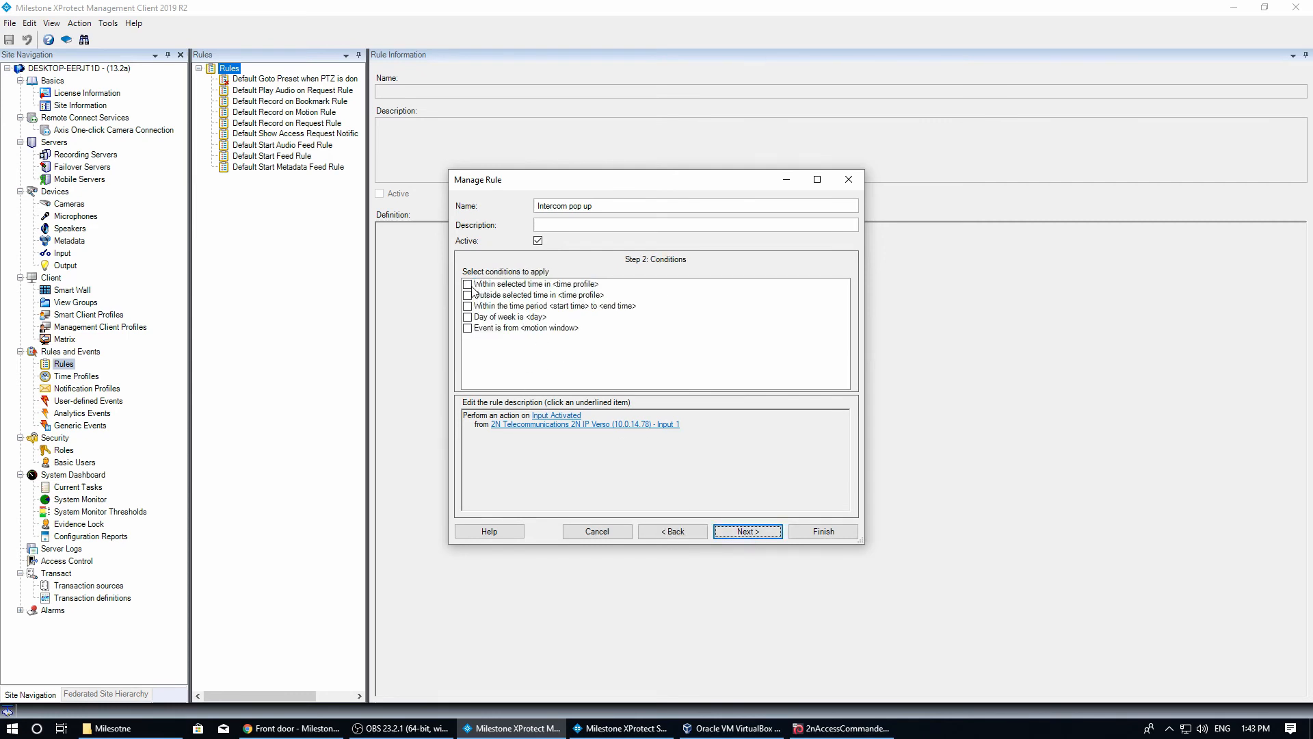
Add the action Set Matrix to view the AXIS P3225-LVE Mk II camera (10.0.14.96).
left_click(747, 531)
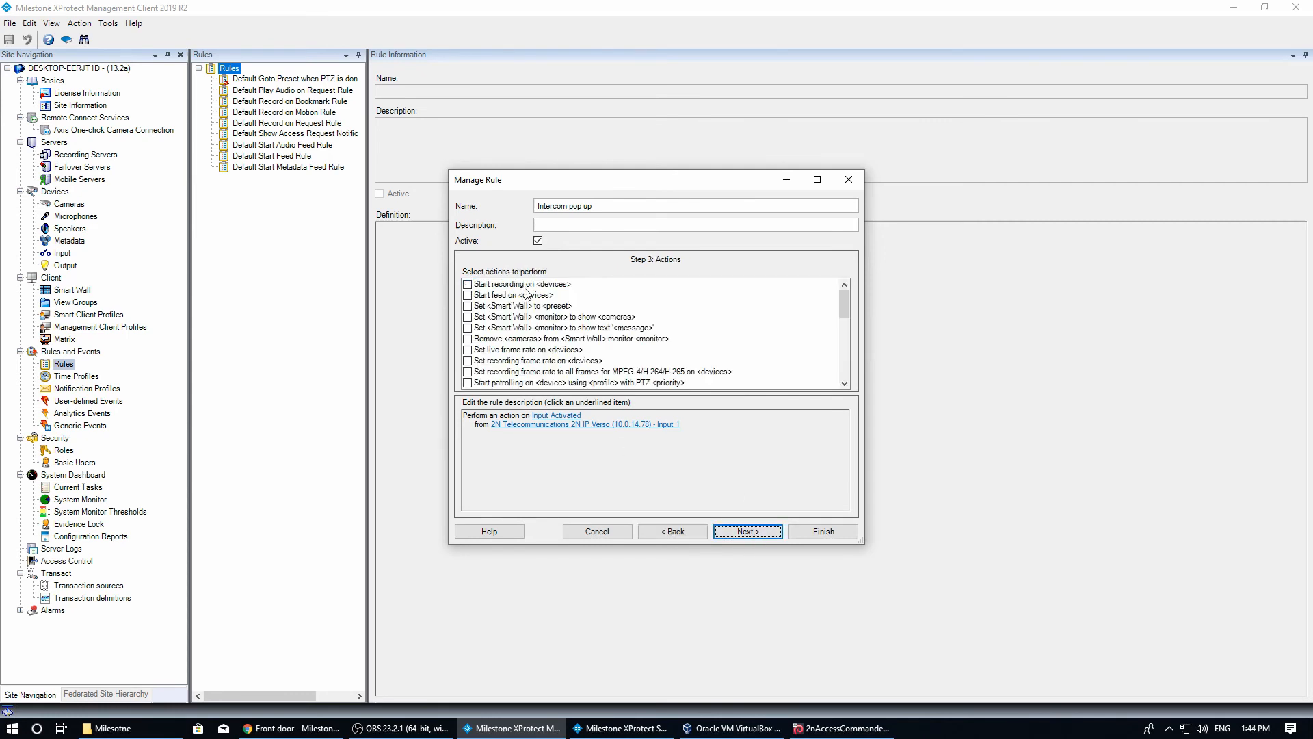
scroll("down", 3)
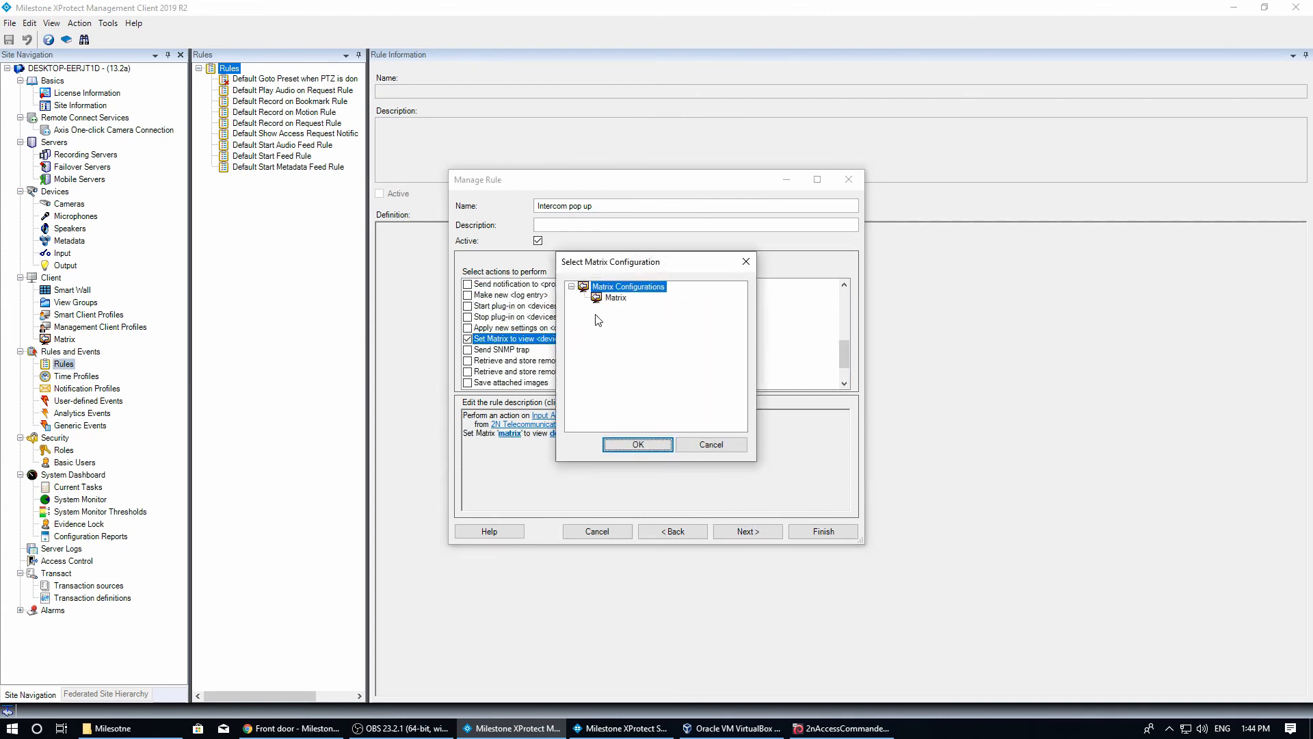
left_click(637, 445)
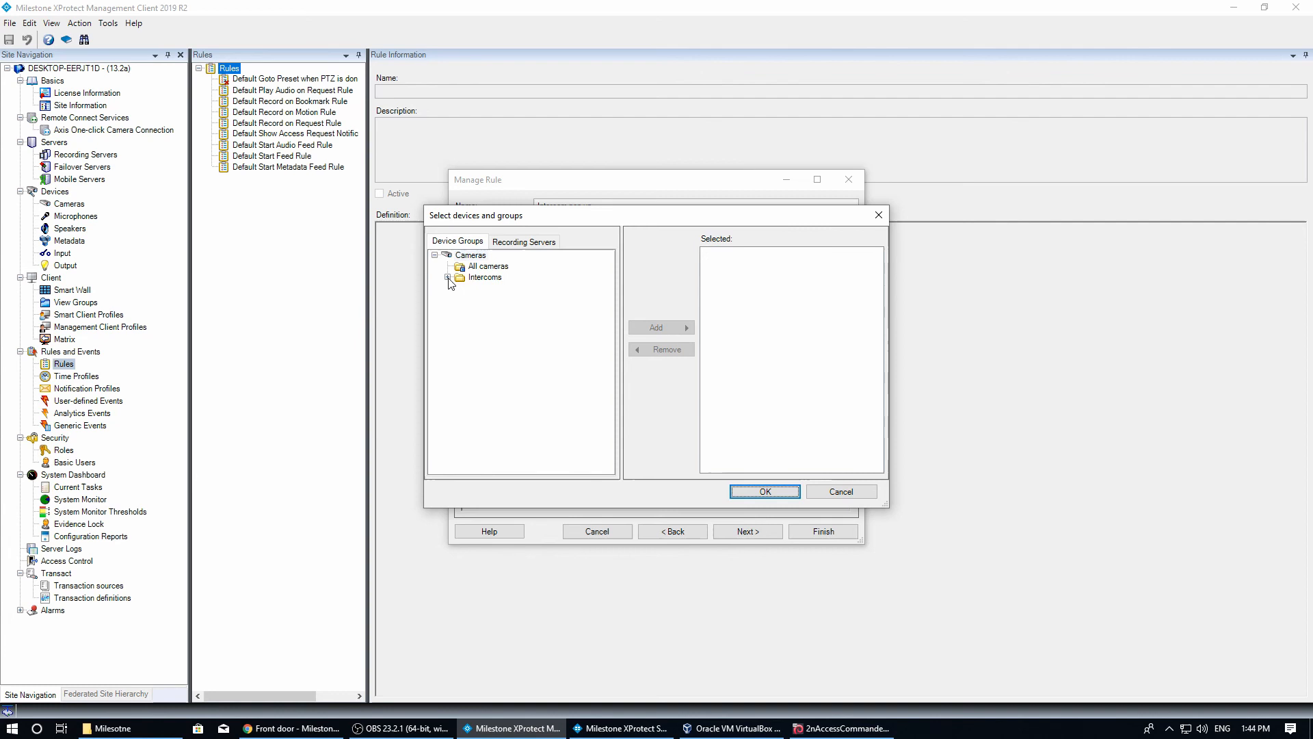
left_click(449, 277)
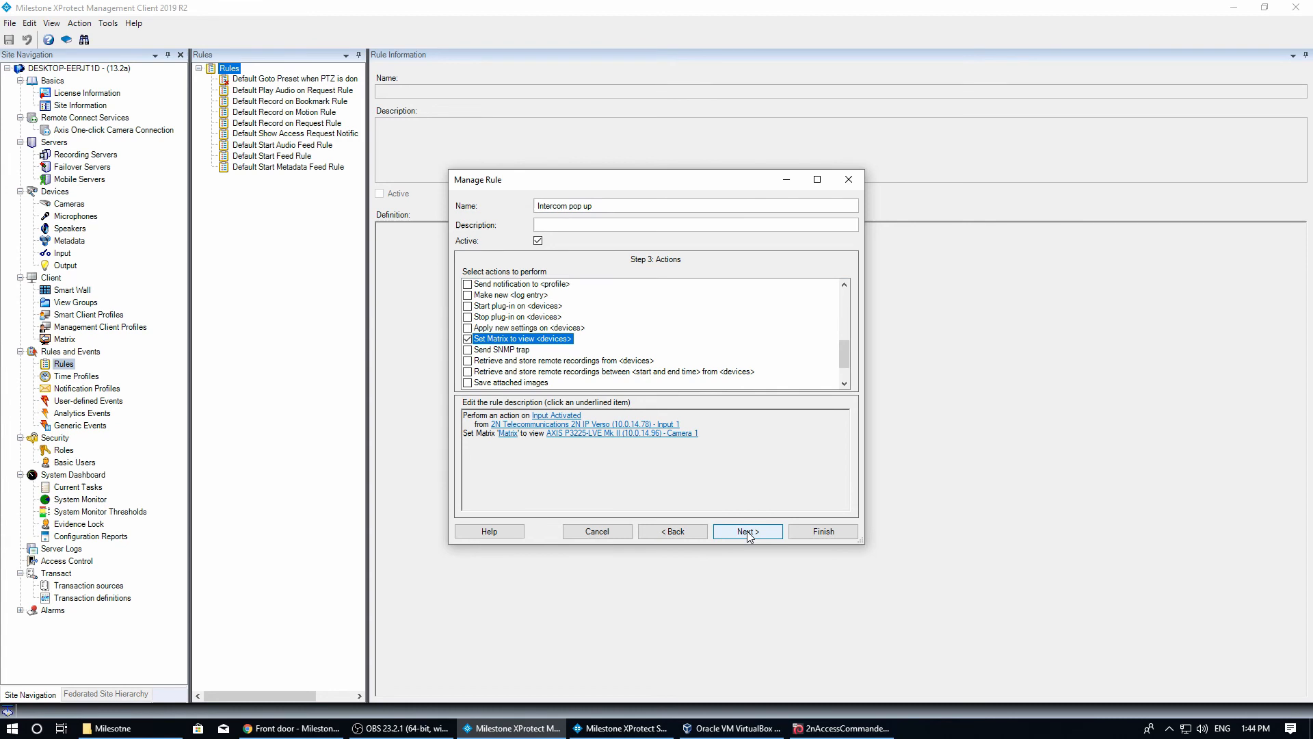
left_click(747, 531)
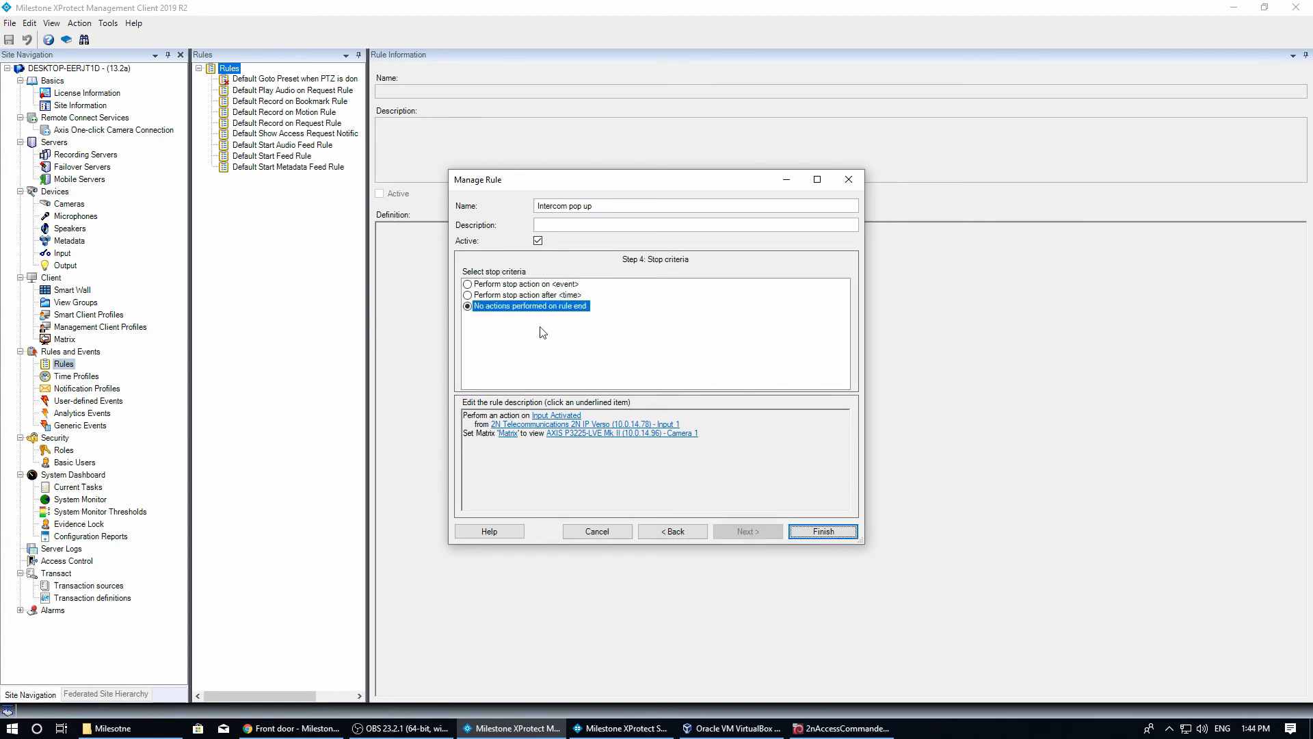
mouse_move(467, 296)
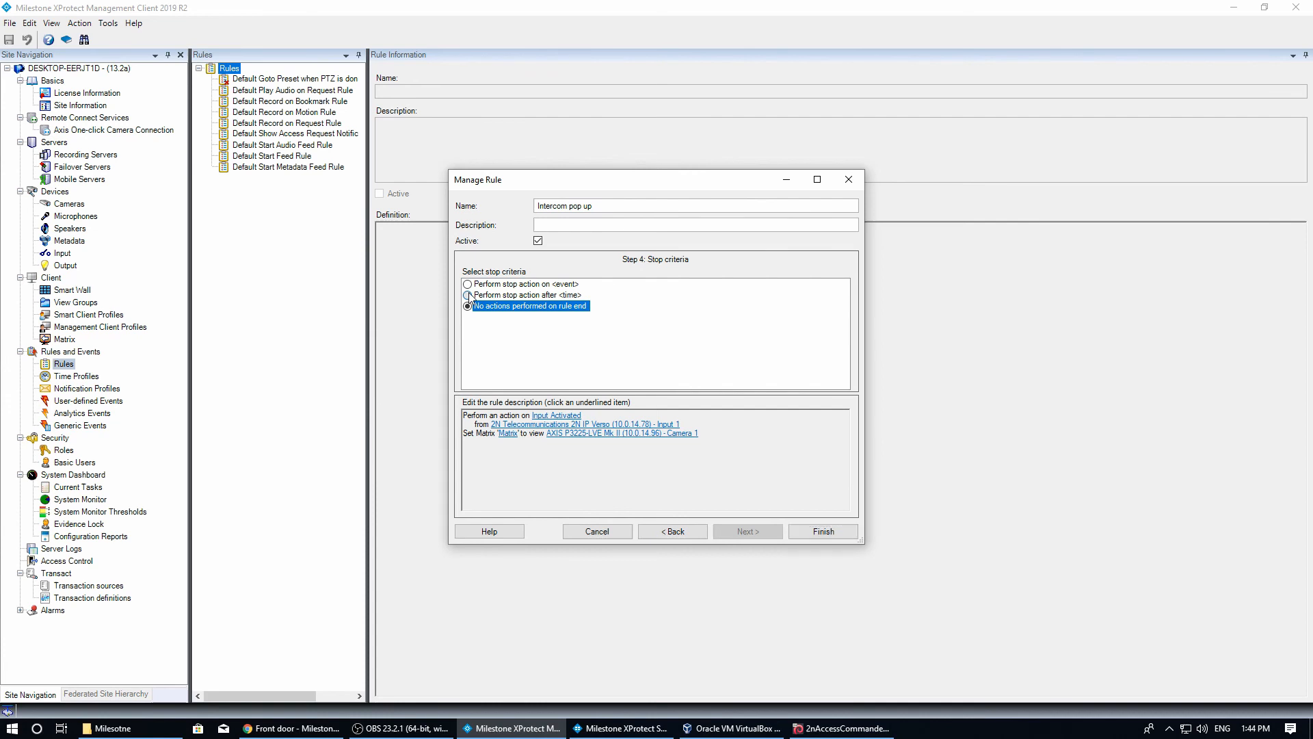
Make the rule stop after 10 seconds.
left_click(467, 294)
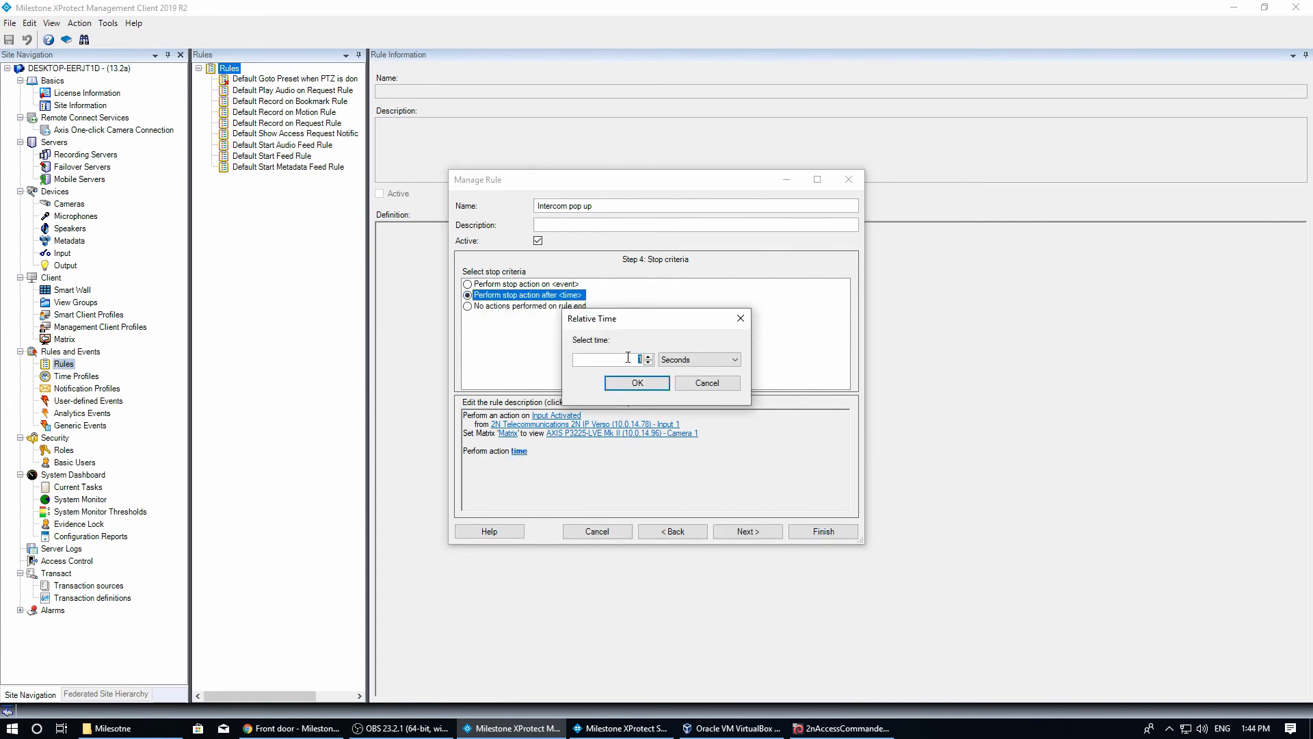
left_click(636, 383)
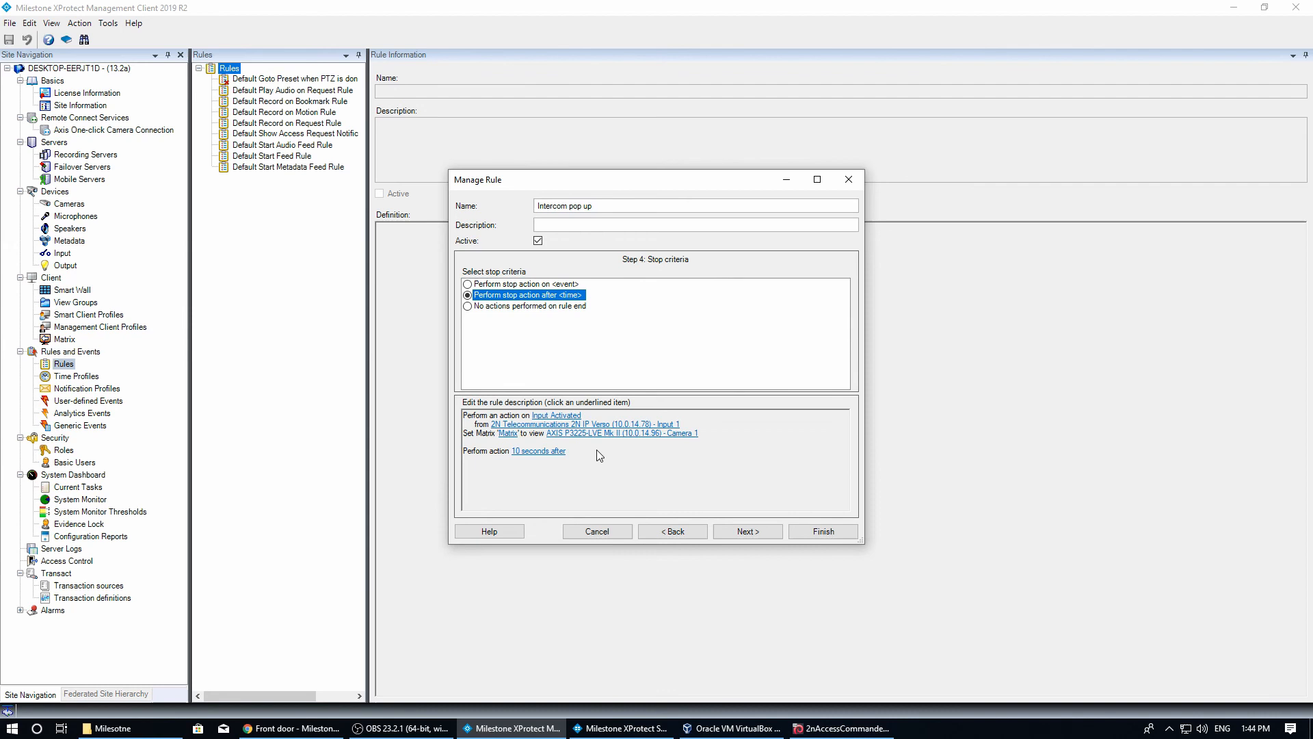
left_click(747, 530)
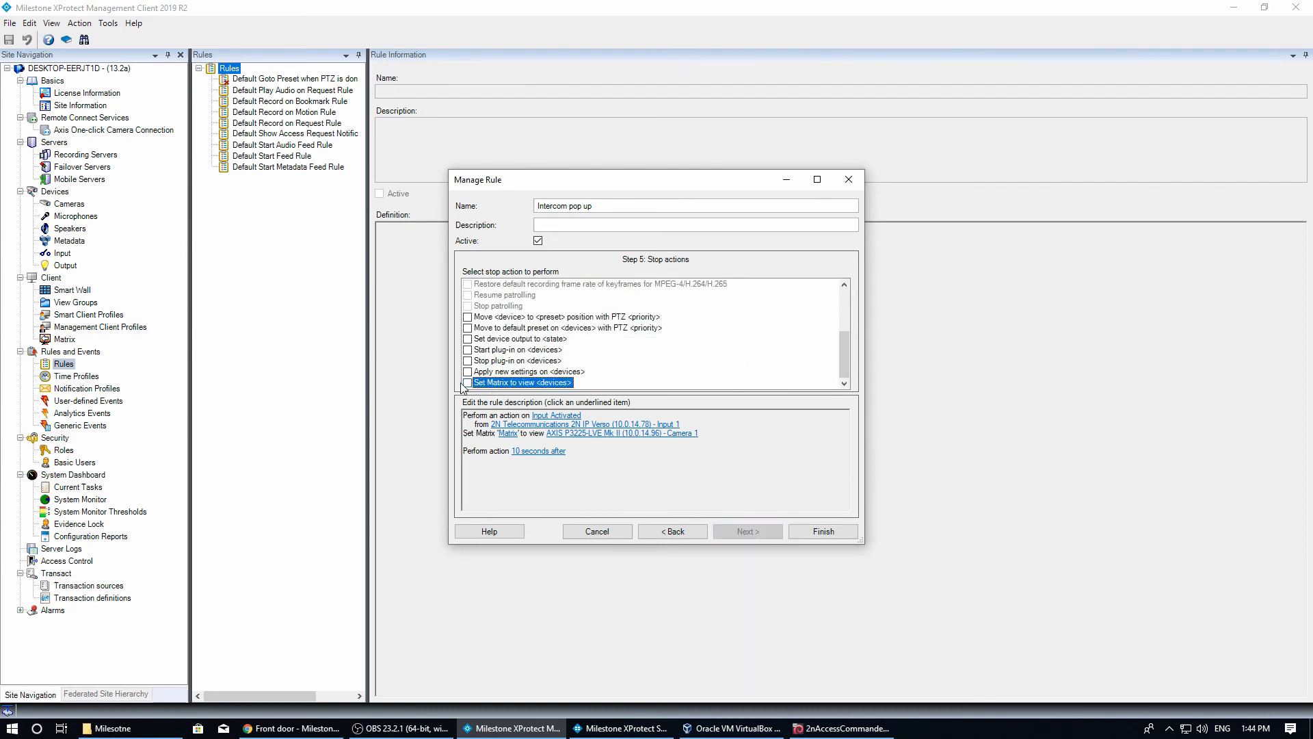
Set the stop action to switch Matrix to the 2N IP Verso 10.0.14.78 camera, and save the rule.
left_click(467, 382)
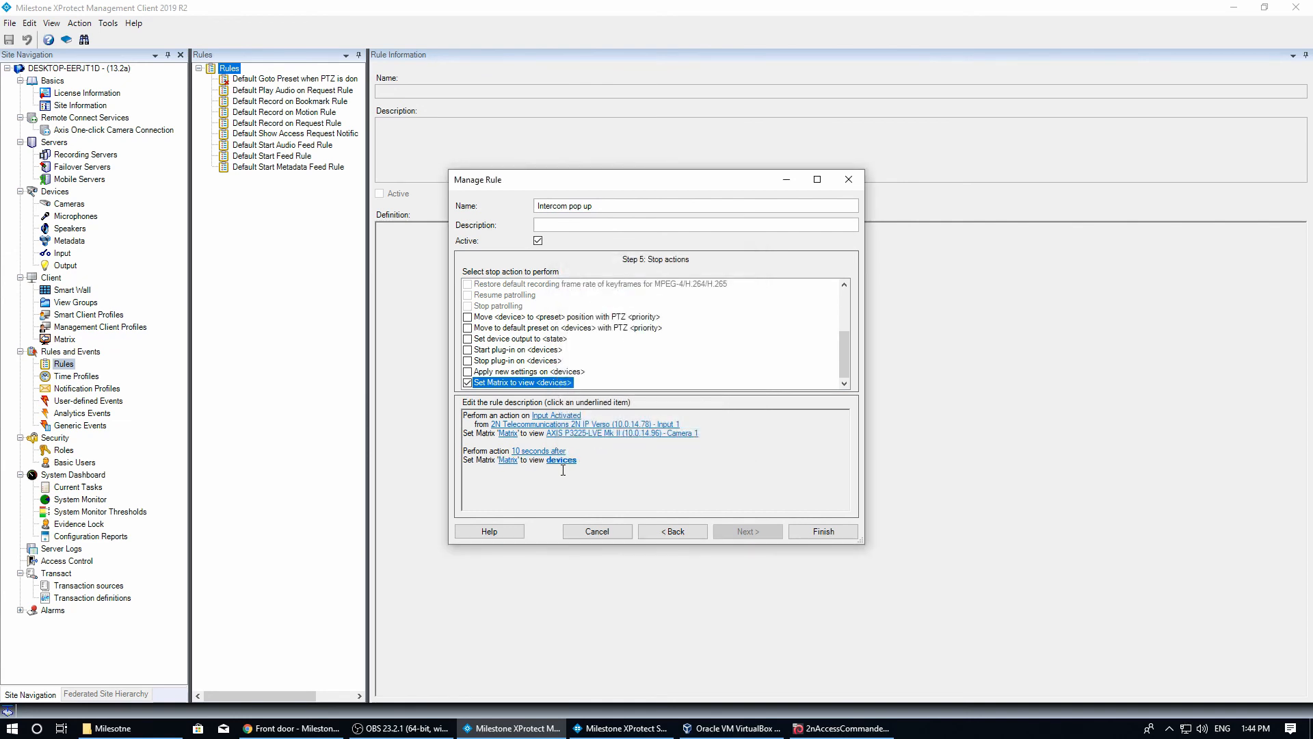
left_click(560, 460)
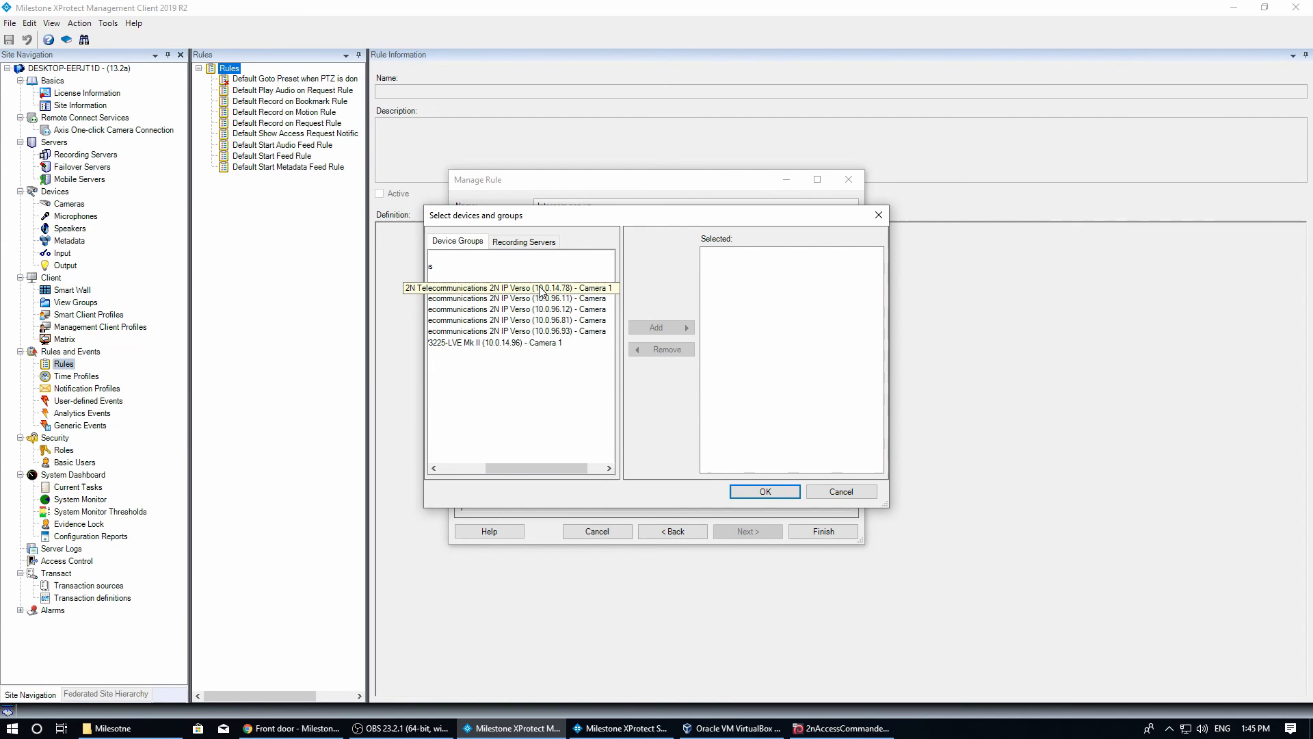
left_click(660, 327)
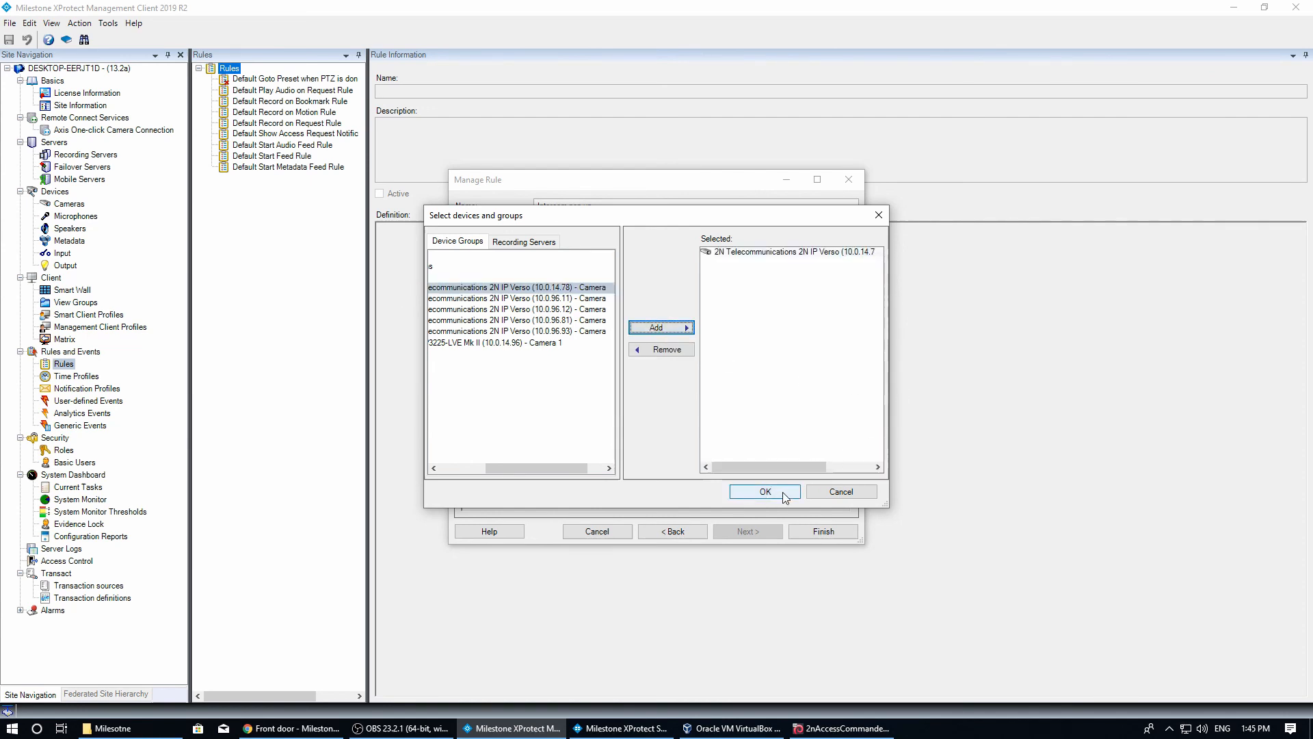
left_click(764, 491)
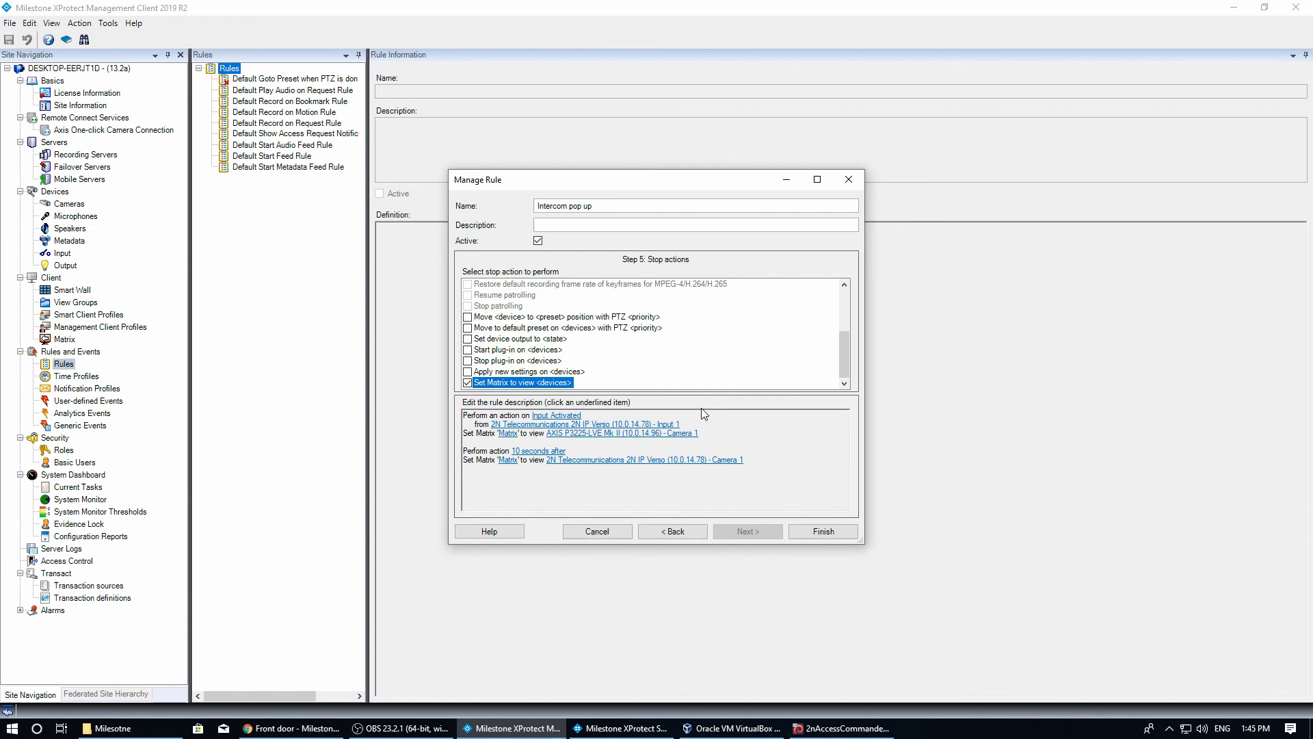
left_click(823, 531)
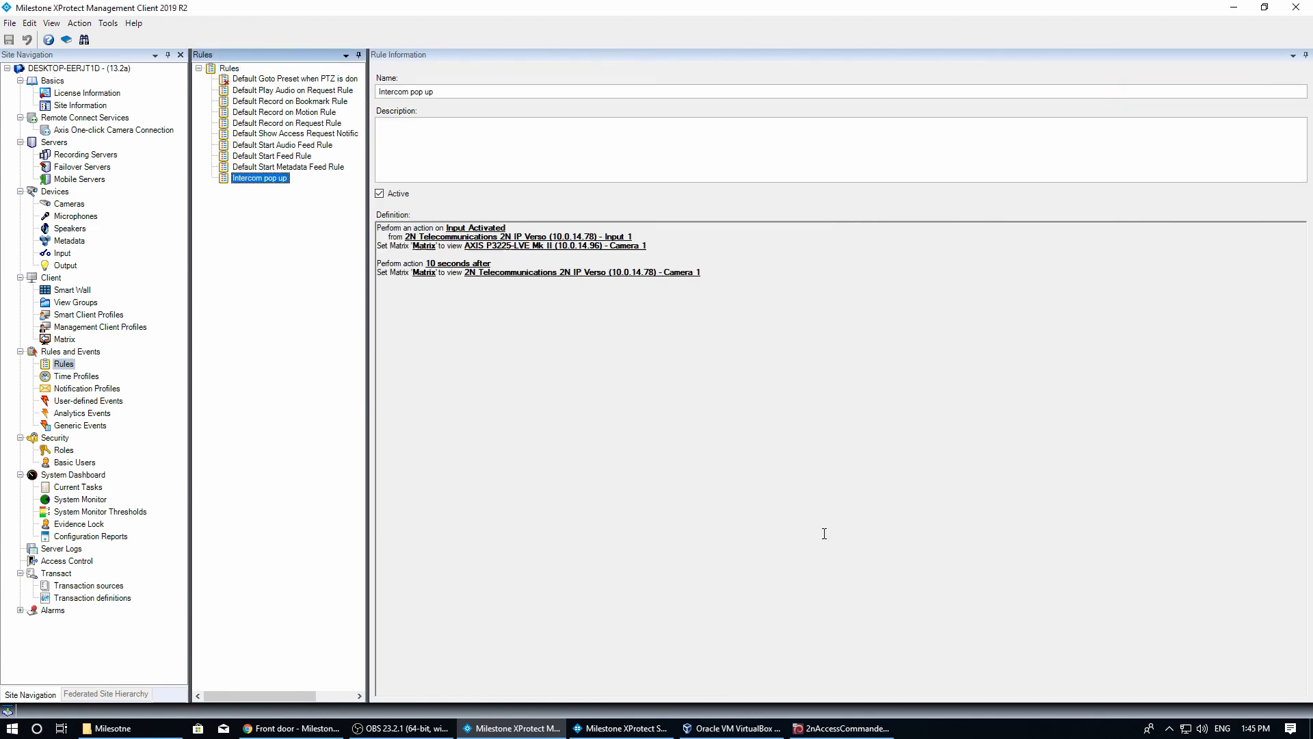
left_click(628, 728)
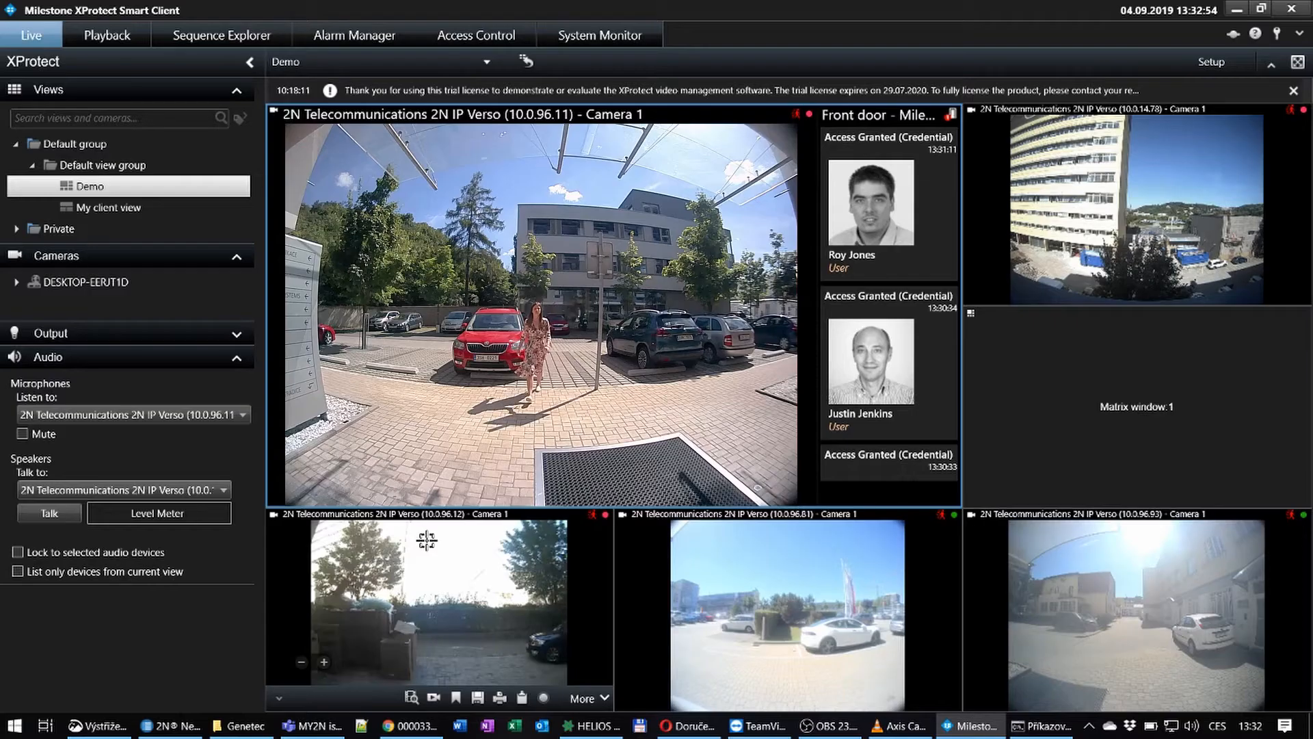